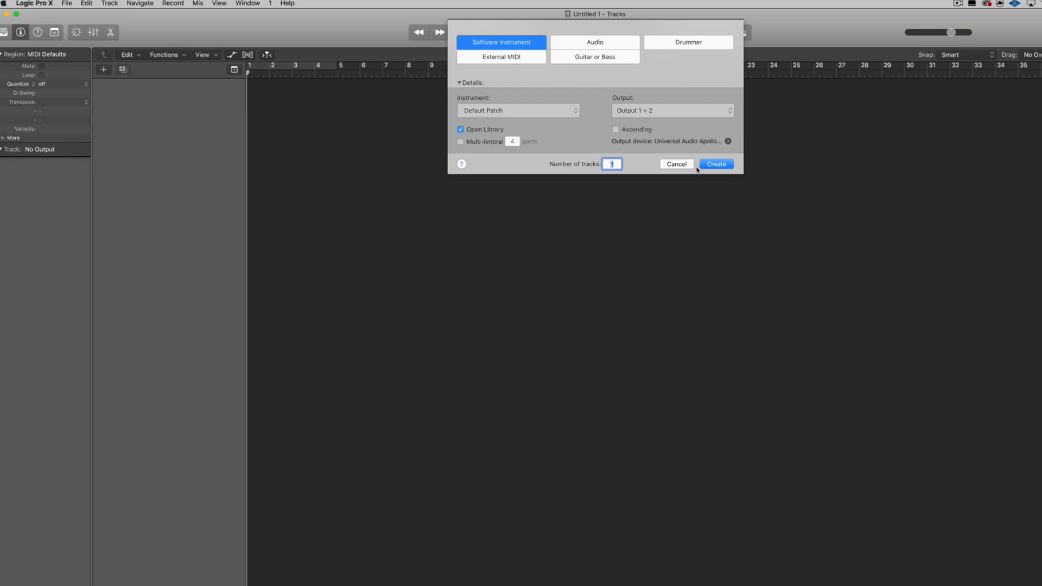
{"action": "mouse_move", "coordinate": [698, 178]}
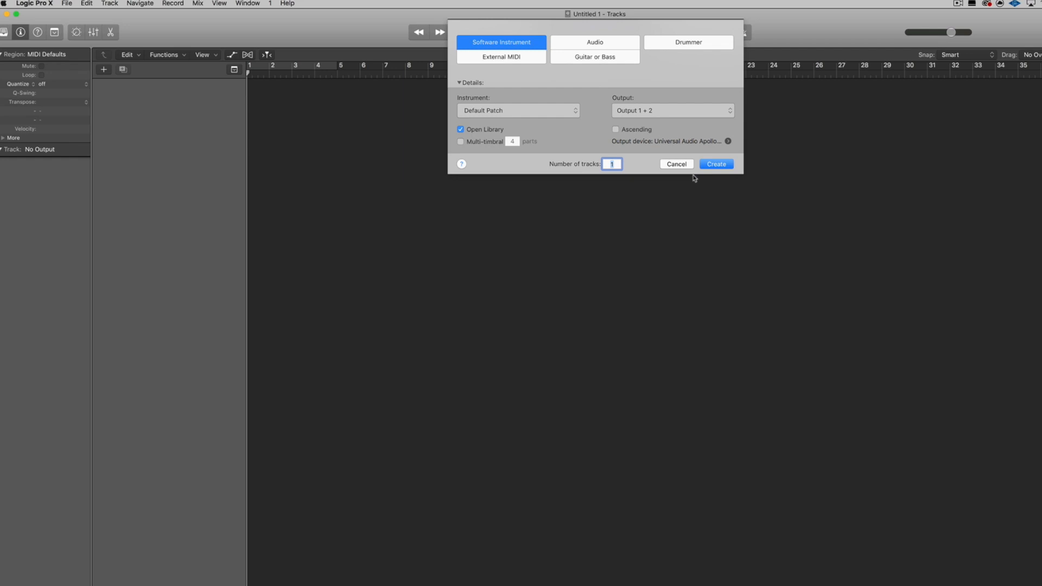
{"action": "mouse_move", "coordinate": [694, 190]}
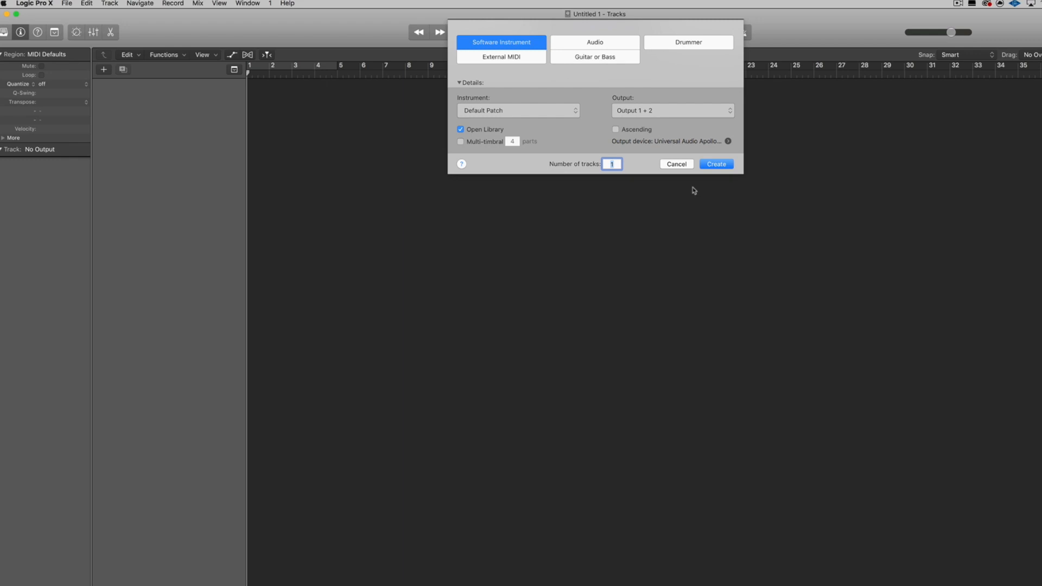
{"action": "mouse_move", "coordinate": [697, 239]}
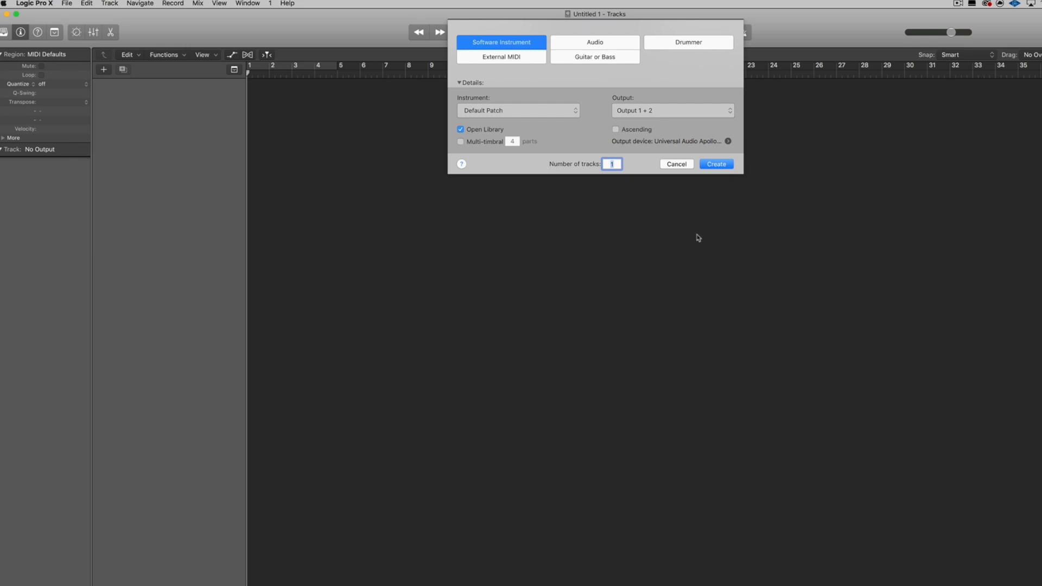
{"action": "mouse_move", "coordinate": [693, 207]}
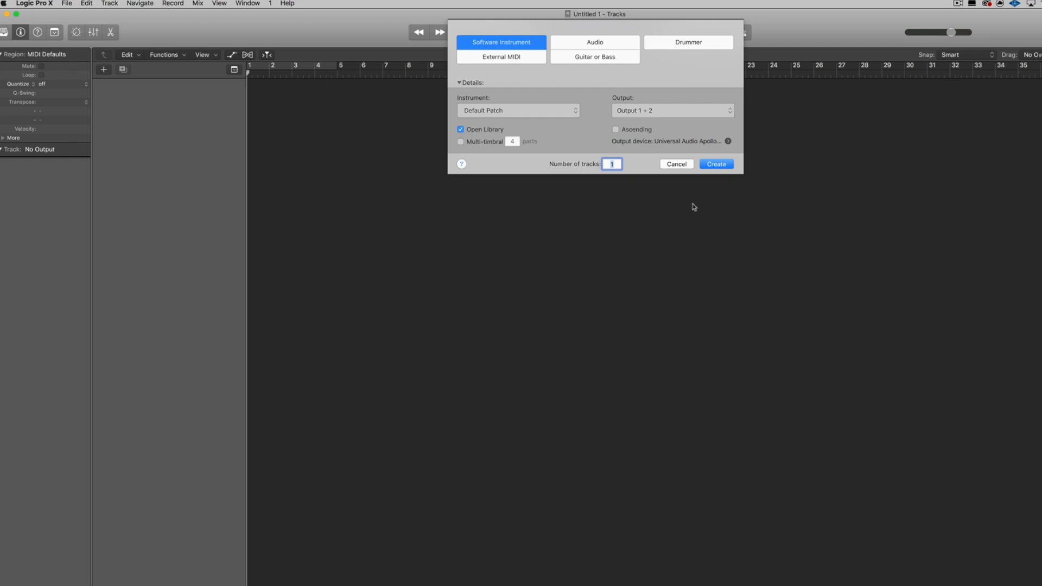
{"action": "mouse_move", "coordinate": [660, 85]}
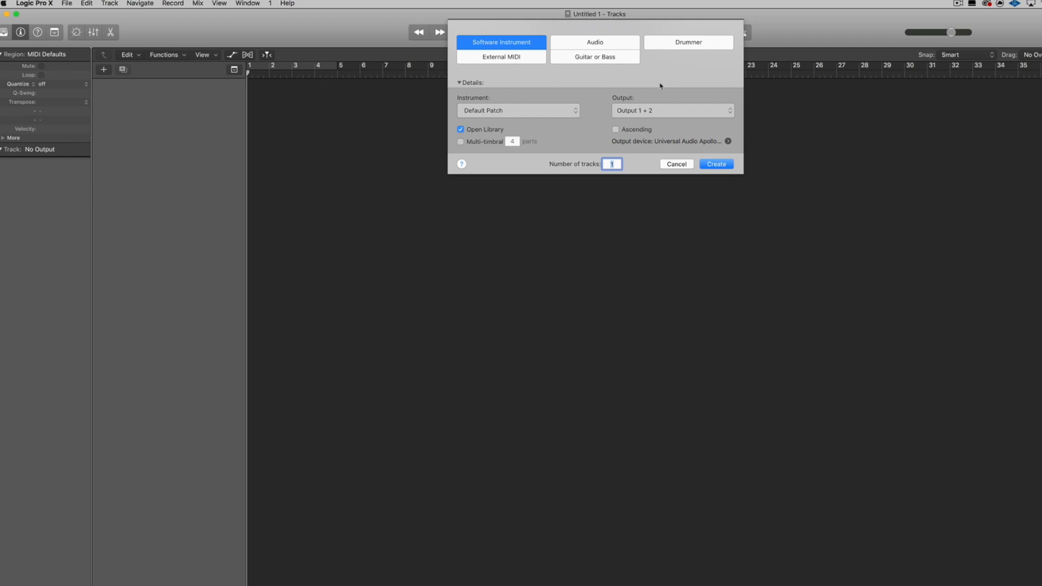
{"action": "mouse_move", "coordinate": [609, 42]}
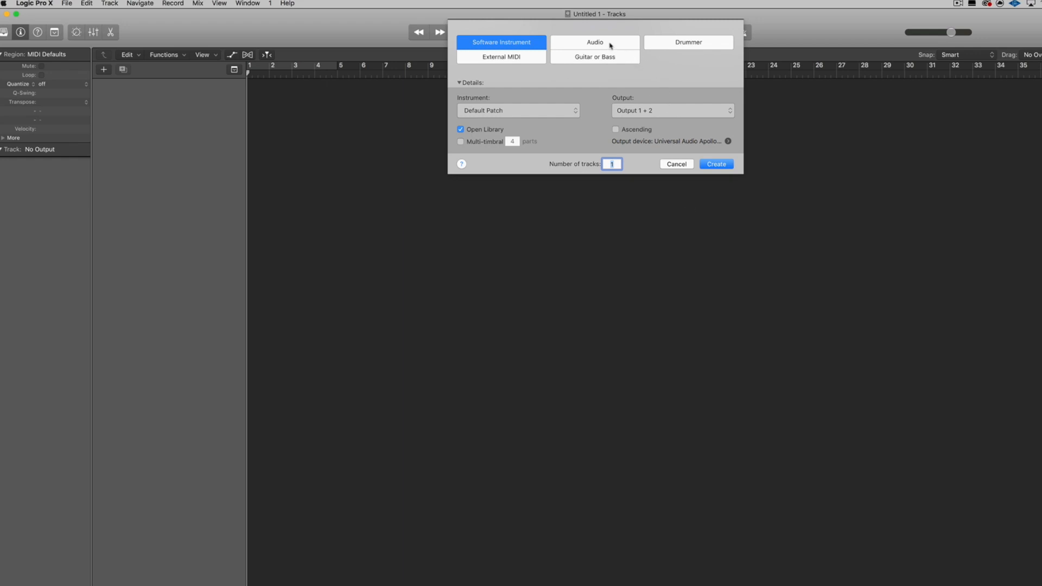
Step: Create the audio track Audio 1 and bring up its Audio FX plug-in list
{"action": "left_click", "coordinate": [593, 42]}
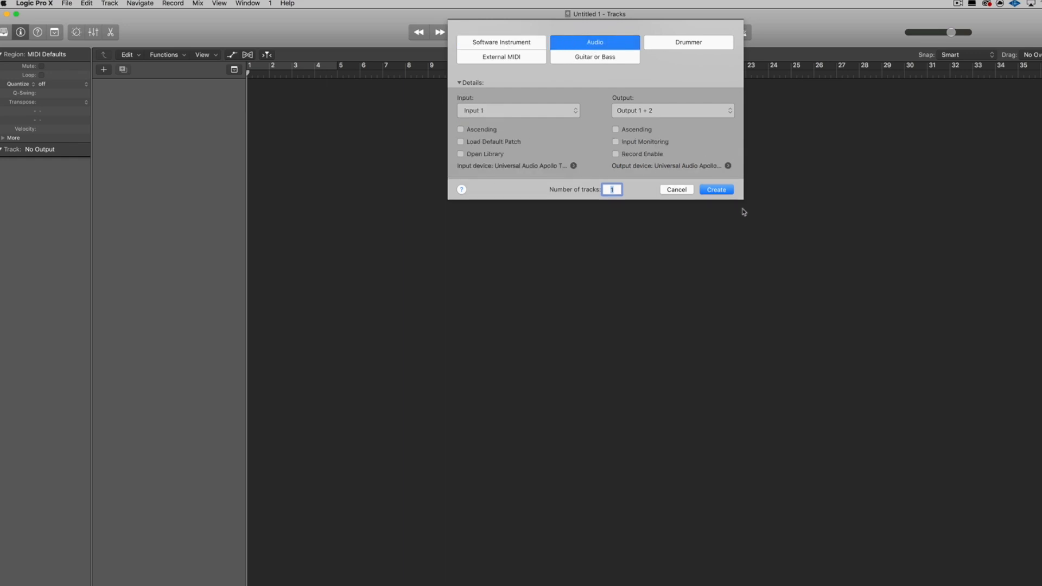
{"action": "left_click", "coordinate": [716, 189]}
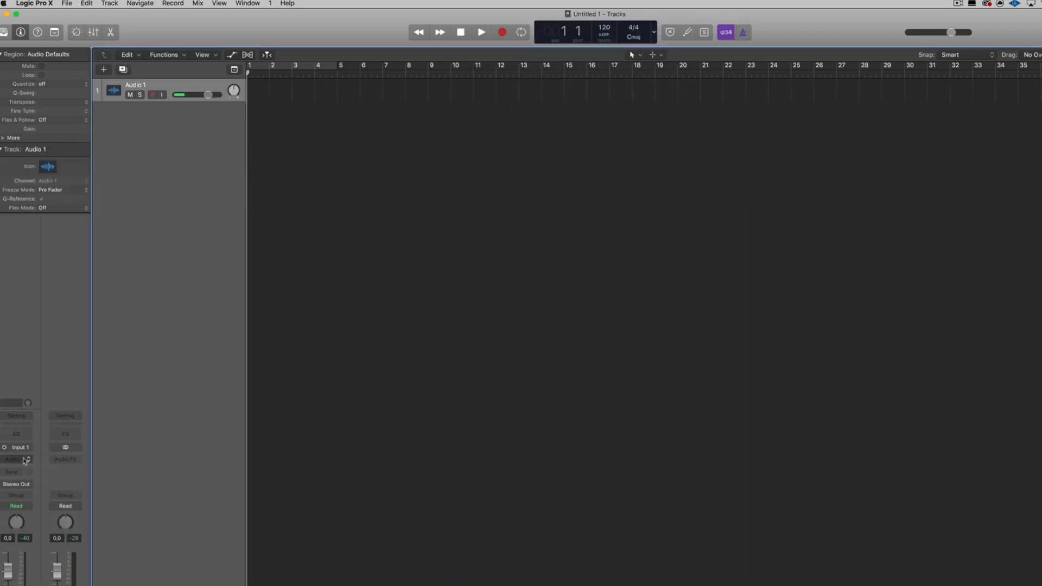
{"action": "left_click", "coordinate": [15, 458]}
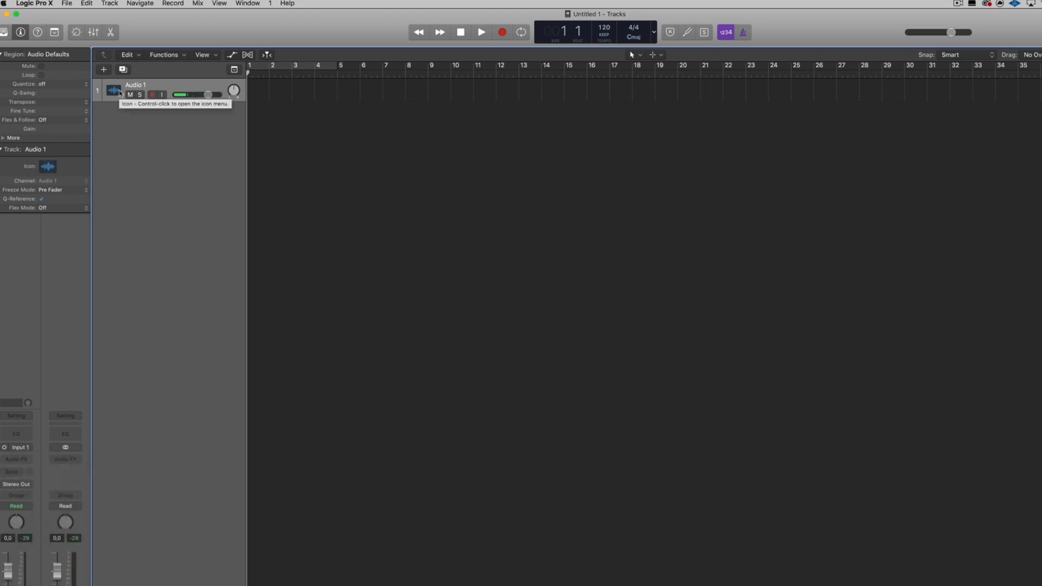
{"action": "mouse_move", "coordinate": [100, 217]}
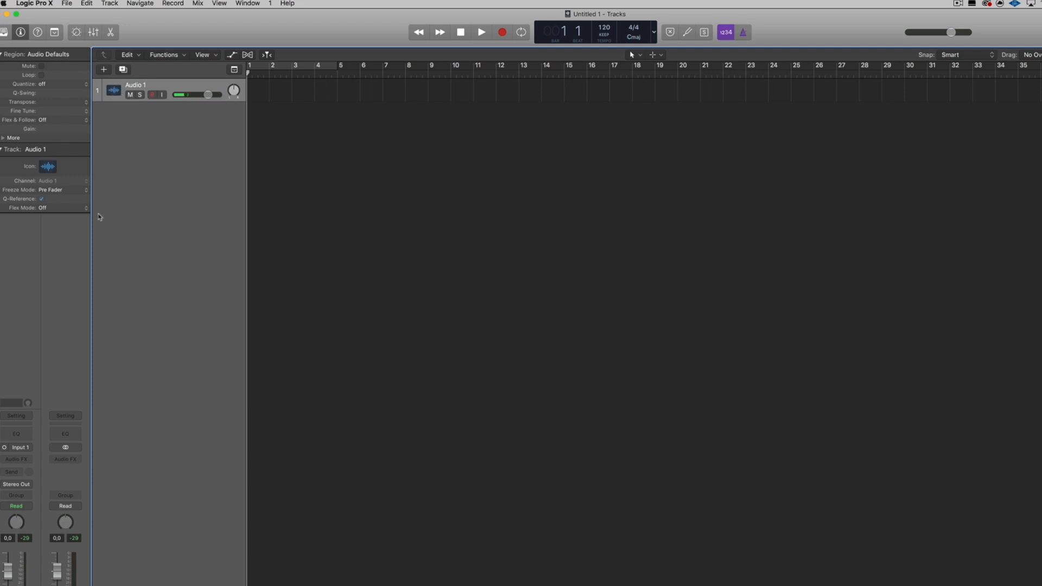
{"action": "left_click", "coordinate": [15, 459]}
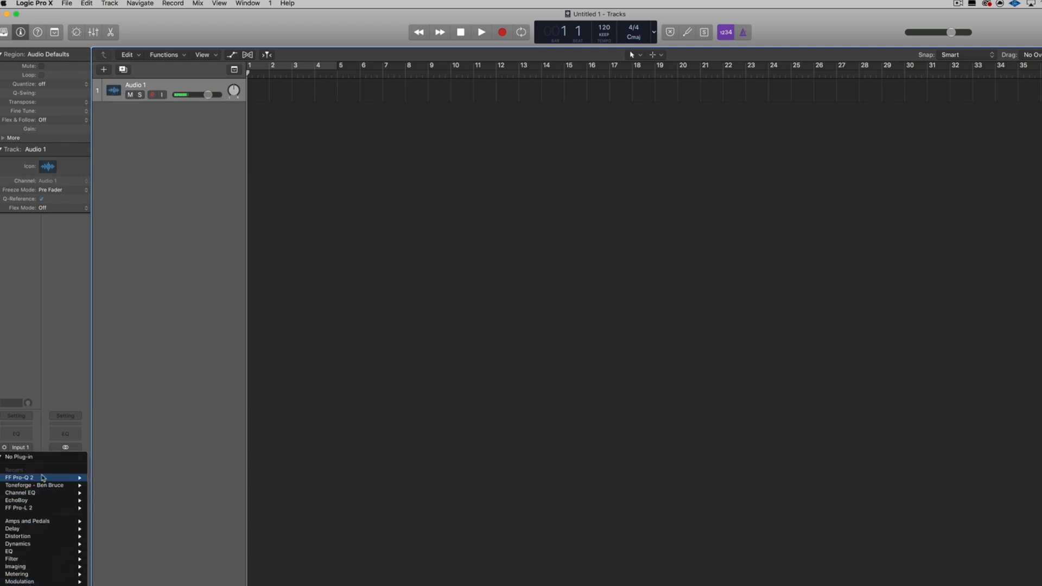
{"action": "mouse_move", "coordinate": [40, 403]}
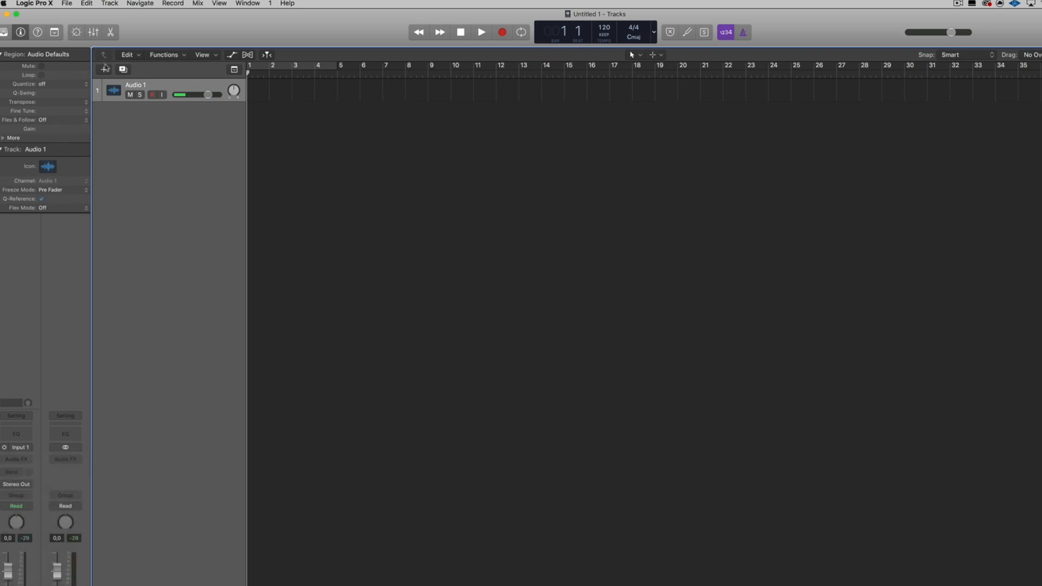
Step: Create software instrument track Inst 1 and load Mjolnir Drums (Stereo) from Solemn Tones
{"action": "left_click", "coordinate": [103, 69]}
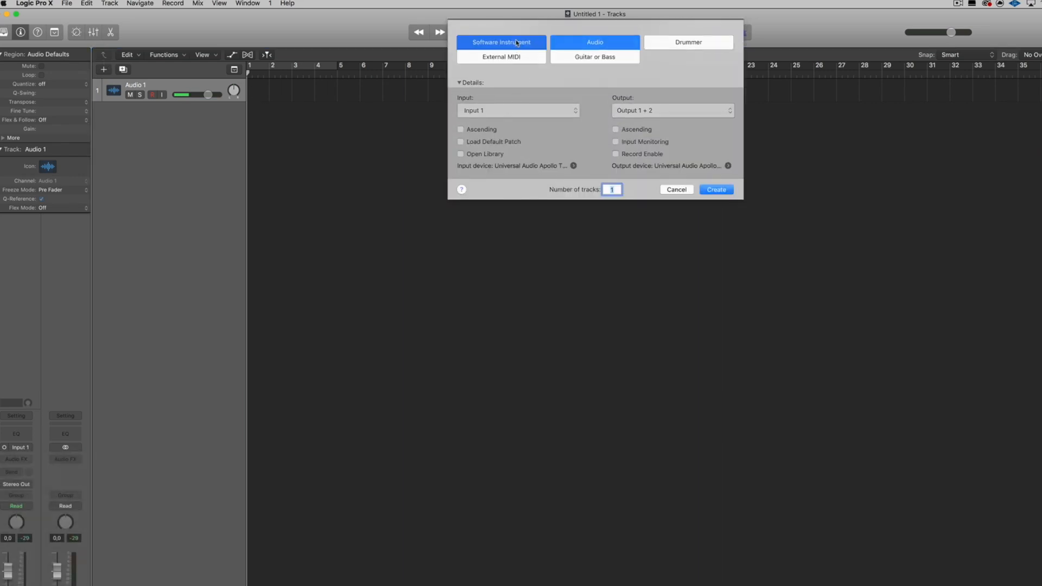
{"action": "left_click", "coordinate": [502, 41]}
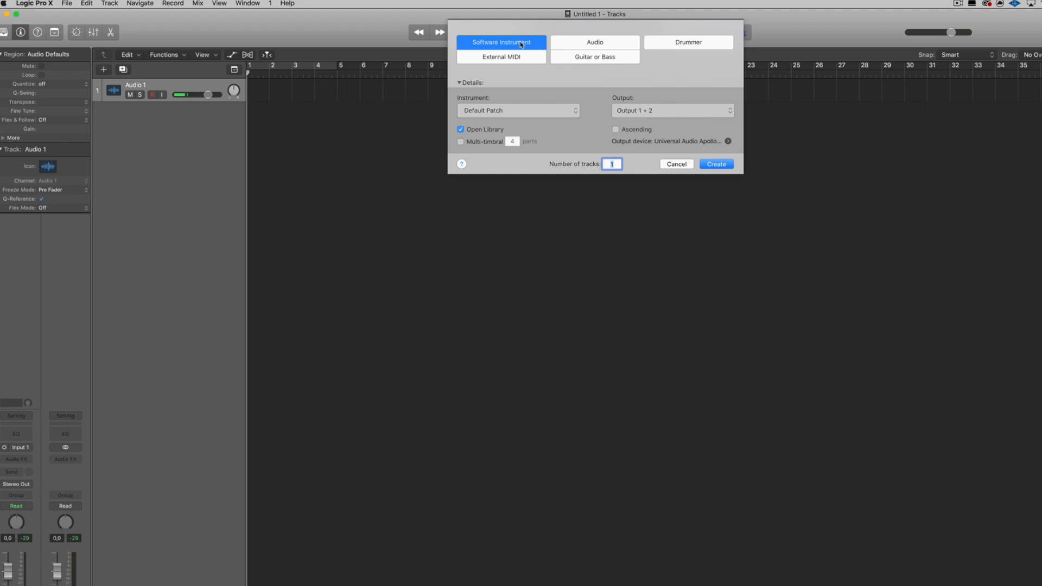
{"action": "left_click", "coordinate": [716, 163]}
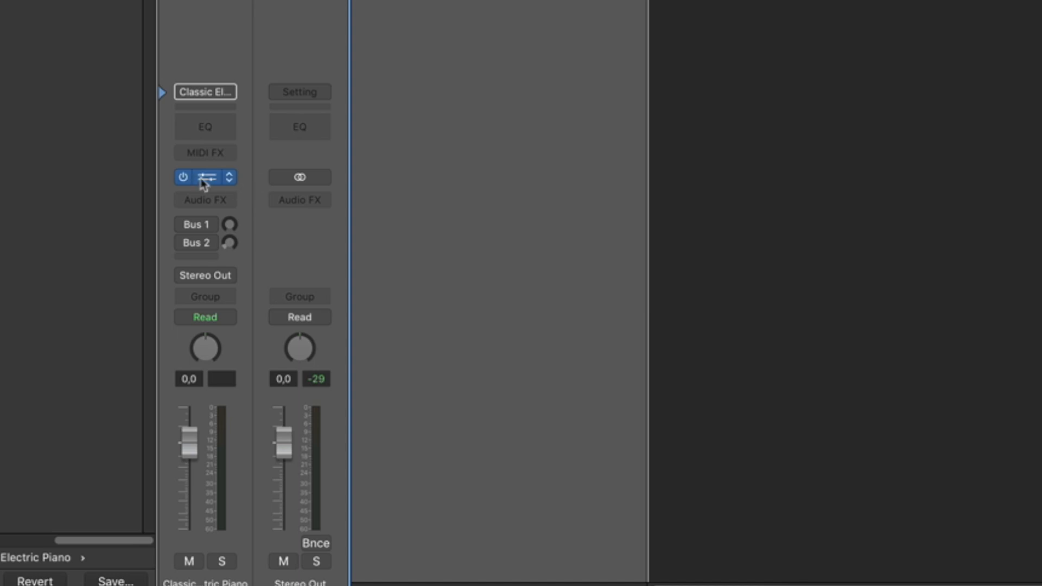
{"action": "mouse_move", "coordinate": [221, 184]}
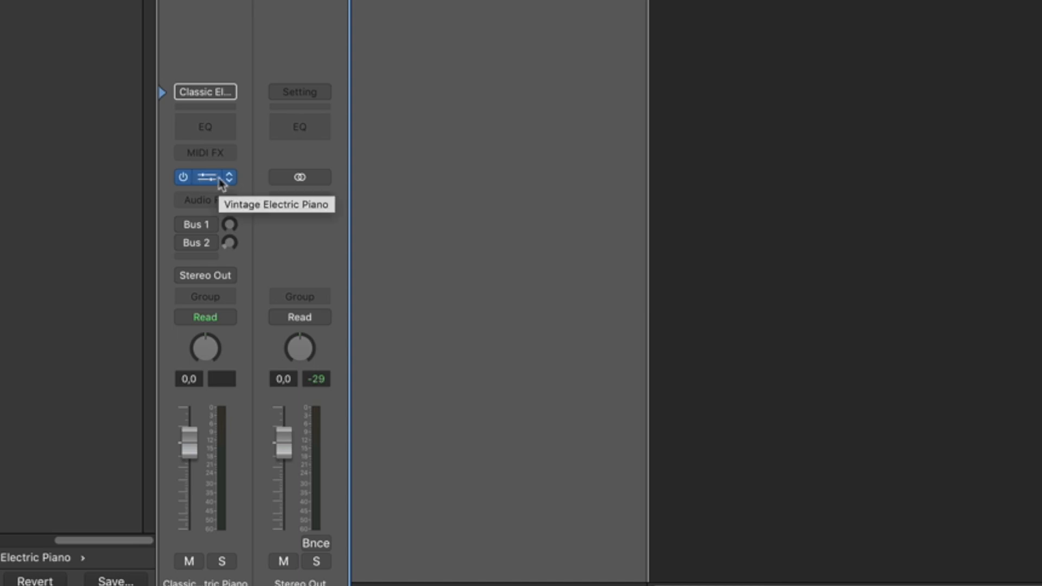
{"action": "left_click", "coordinate": [205, 177]}
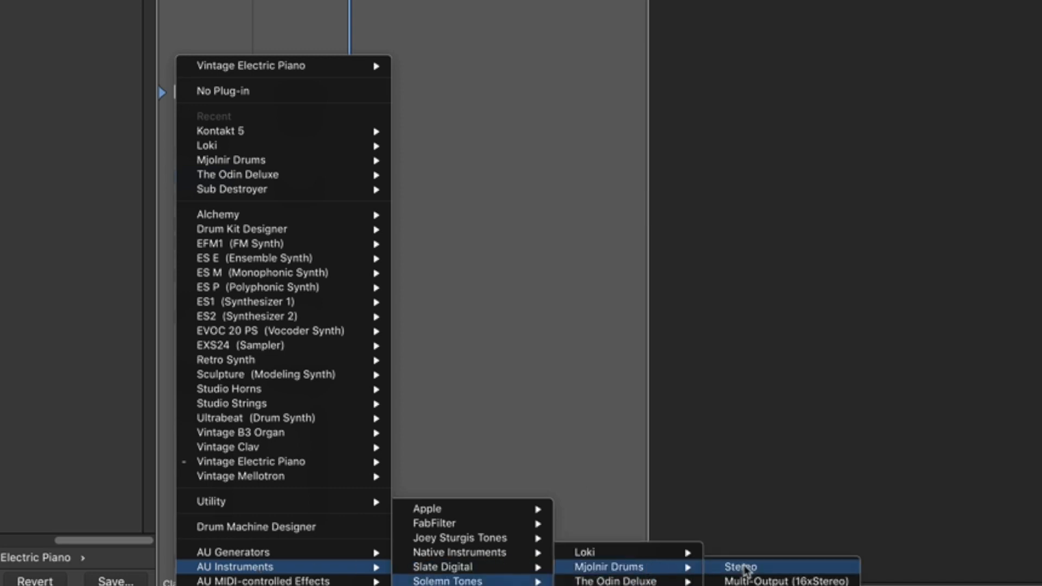
{"action": "left_click", "coordinate": [741, 568]}
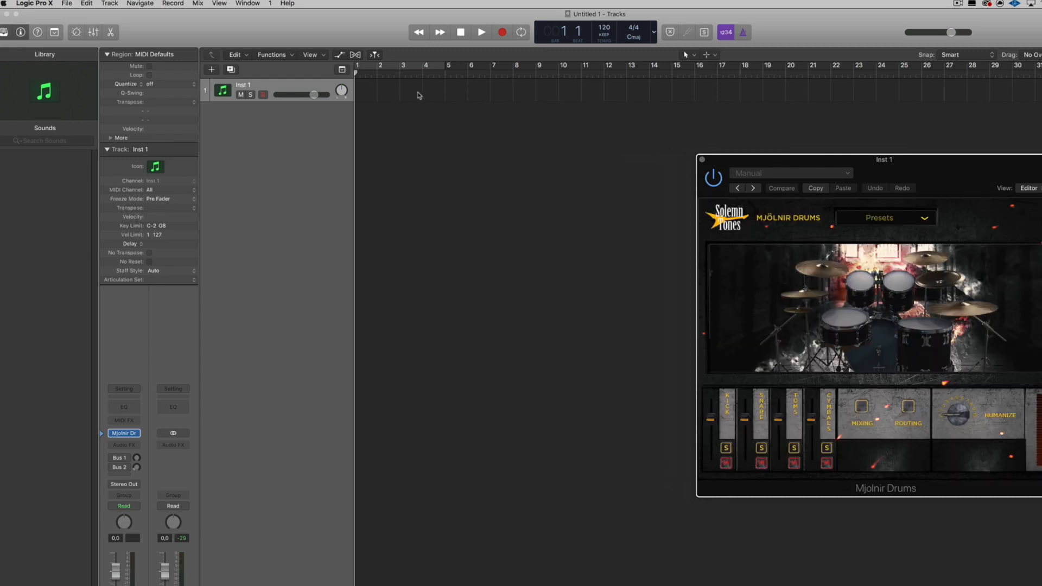
{"action": "mouse_move", "coordinate": [591, 174]}
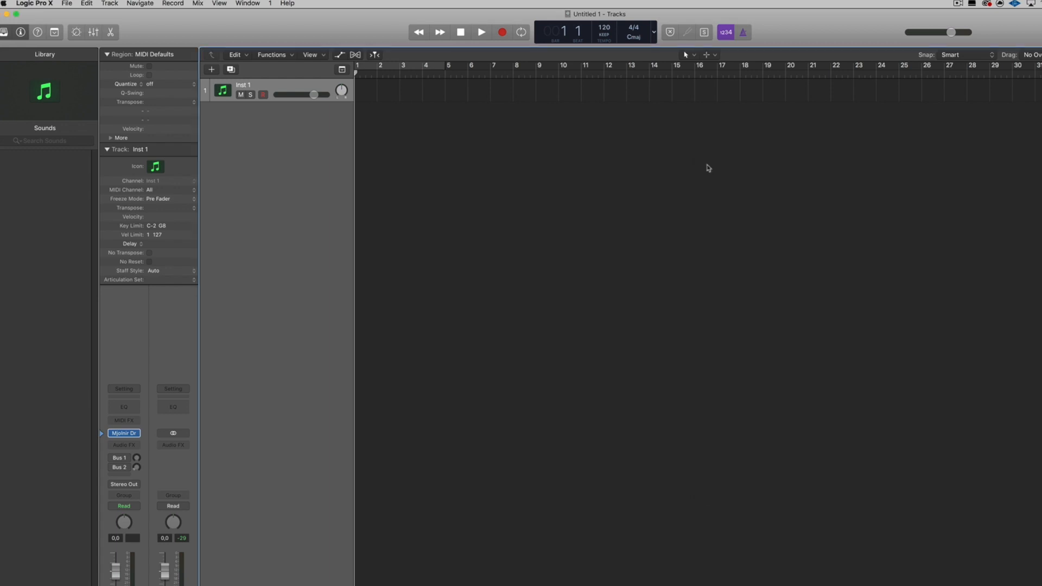
Step: Reopen the Mjolnir Drums window and switch to the Pencil Tool for drawing regions
{"action": "double_click", "coordinate": [124, 432]}
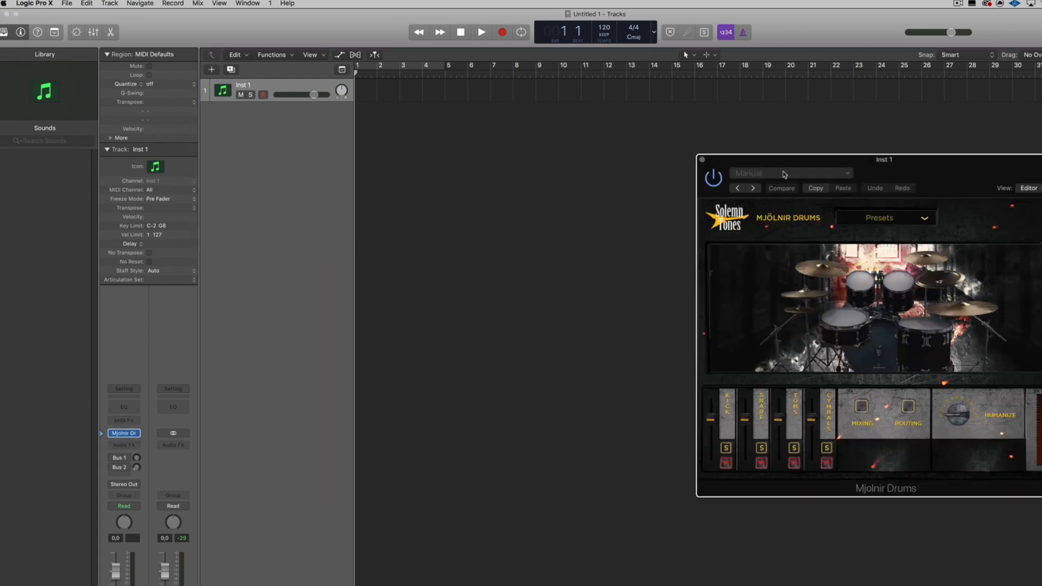
{"action": "left_click", "coordinate": [691, 54]}
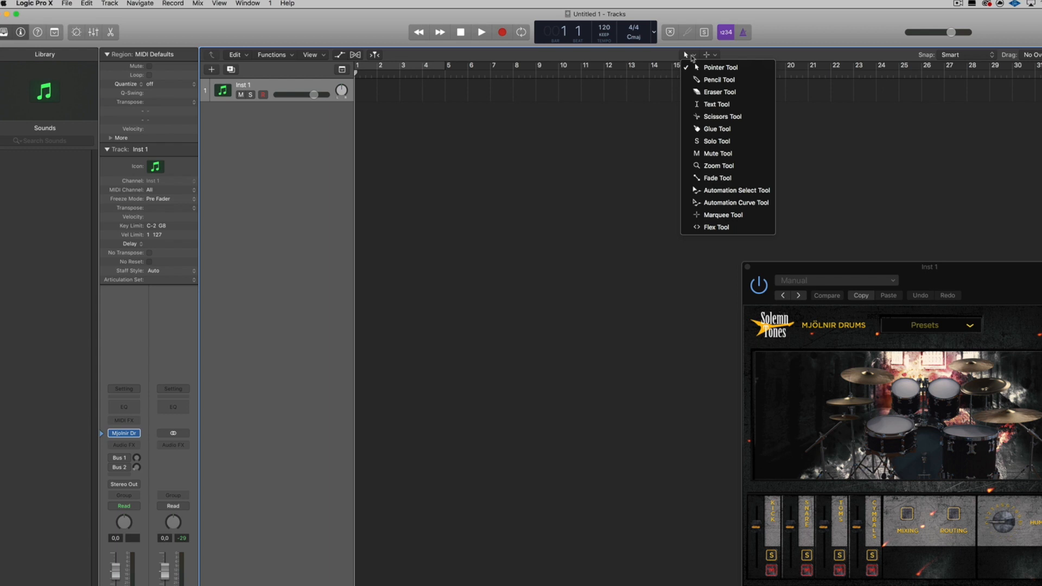
{"action": "mouse_move", "coordinate": [718, 79]}
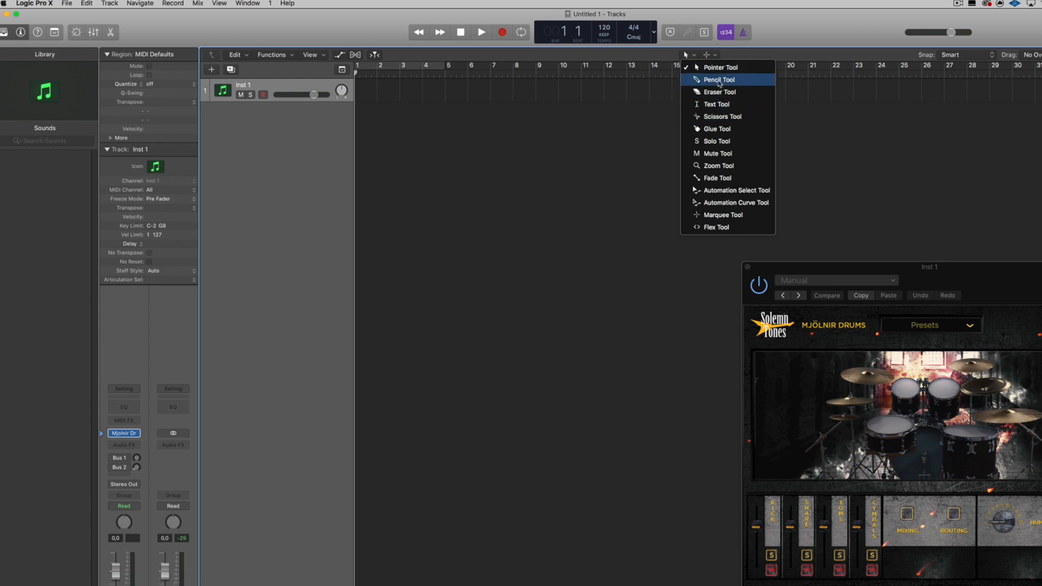
{"action": "left_click", "coordinate": [717, 79]}
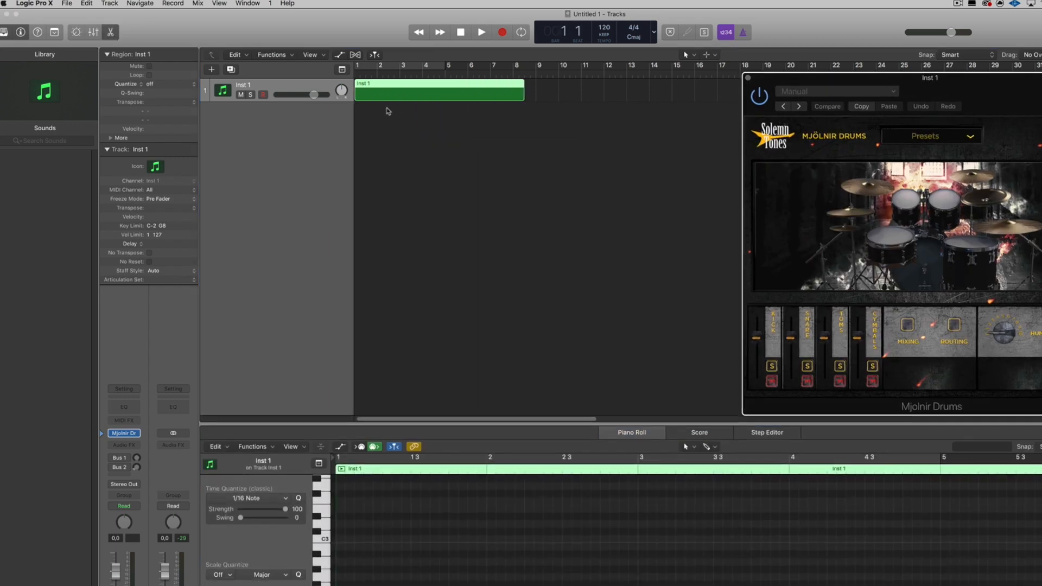
Step: Enlarge the Piano Roll, arm Inst 1 for recording and select the Pencil Tool there
{"action": "left_click", "coordinate": [481, 32]}
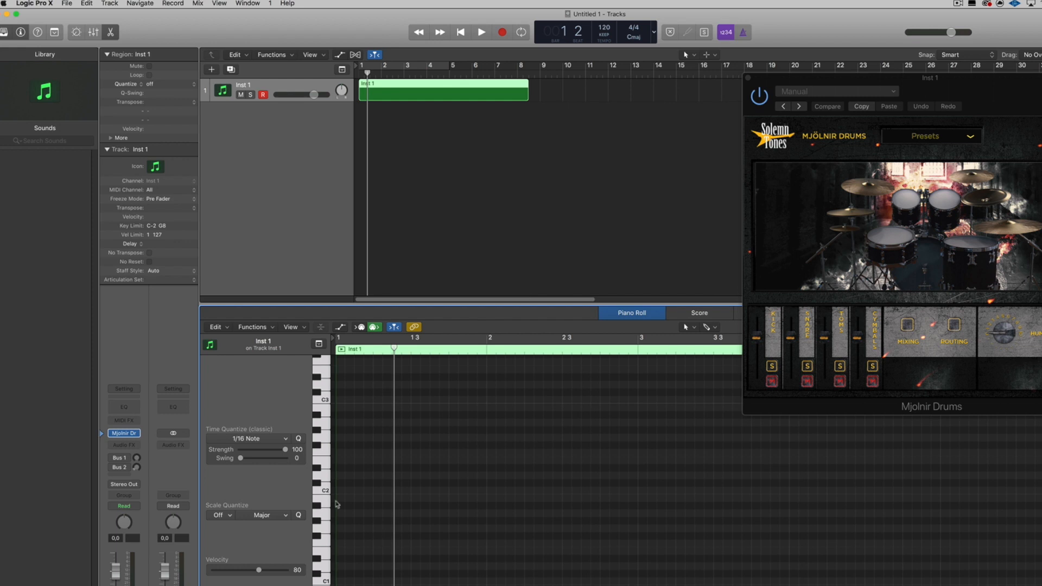
{"action": "mouse_move", "coordinate": [451, 470]}
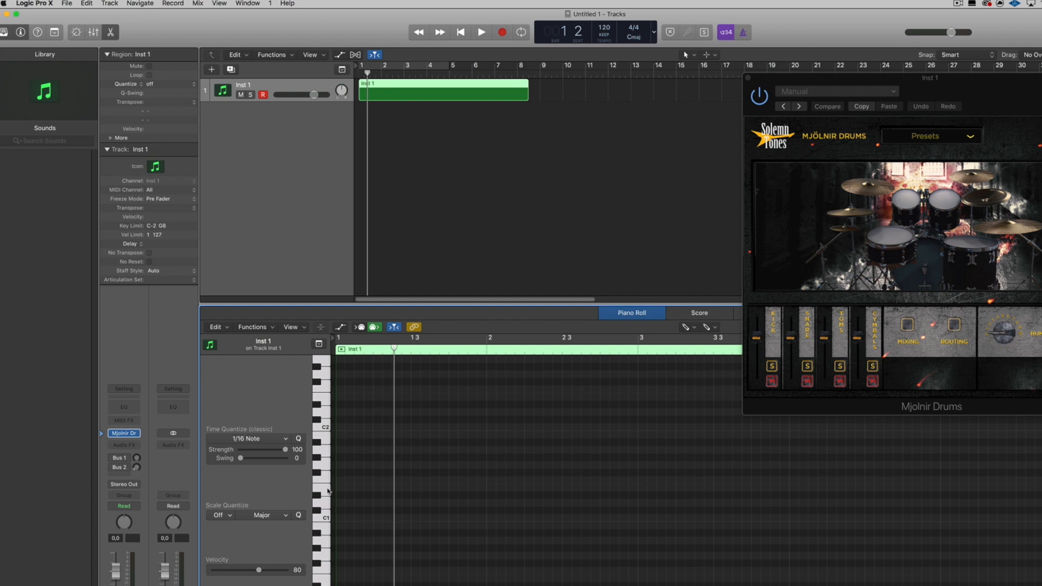
{"action": "left_click", "coordinate": [687, 327]}
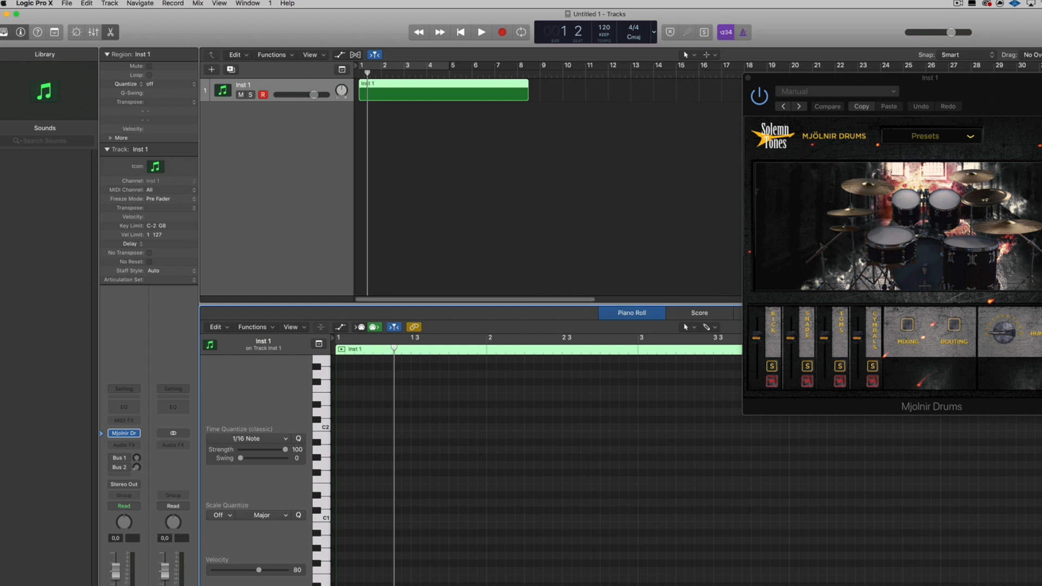
{"action": "mouse_move", "coordinate": [978, 285]}
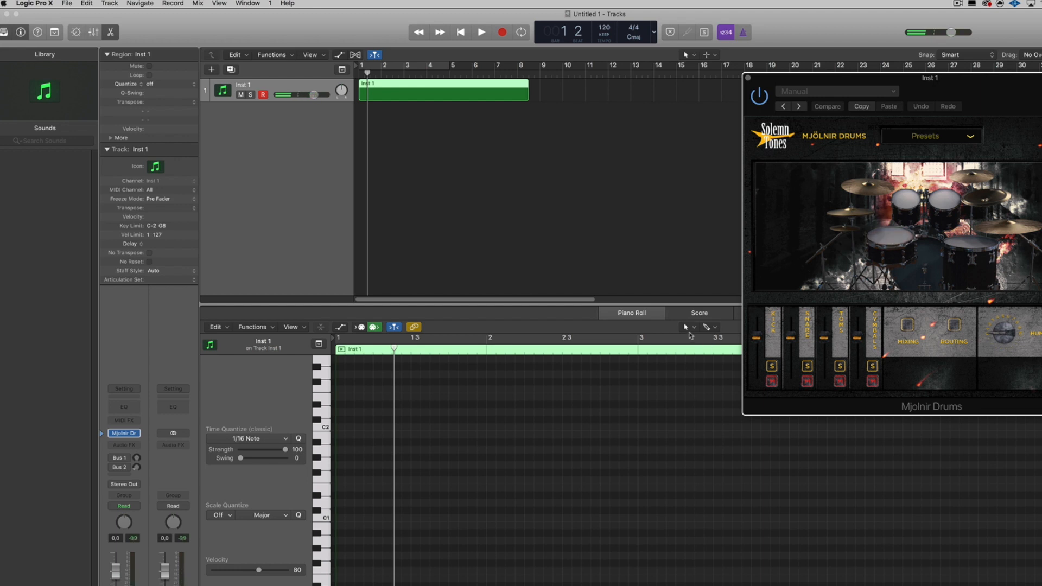
{"action": "left_click", "coordinate": [630, 313]}
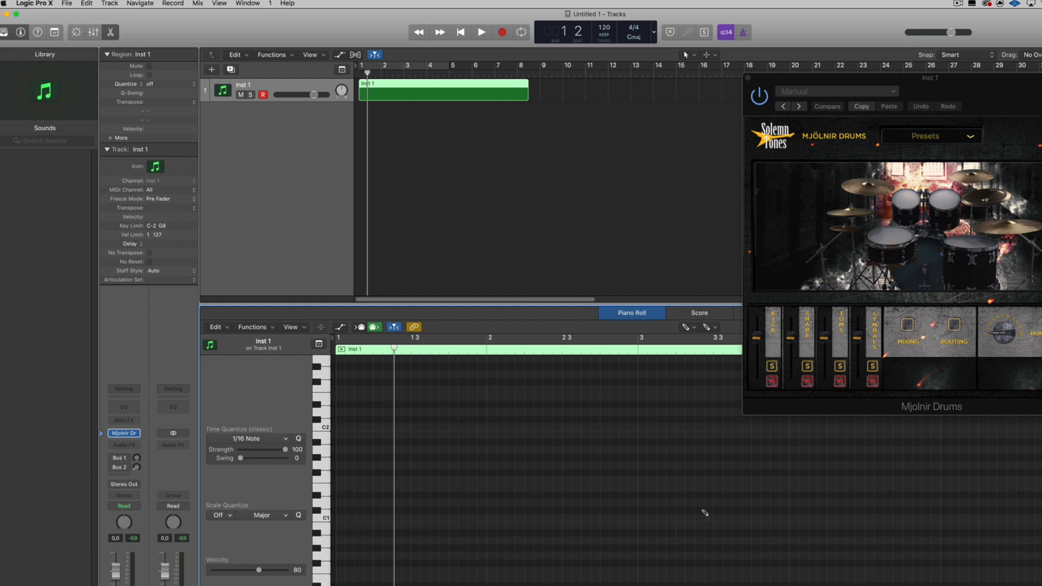
{"action": "mouse_move", "coordinate": [968, 304]}
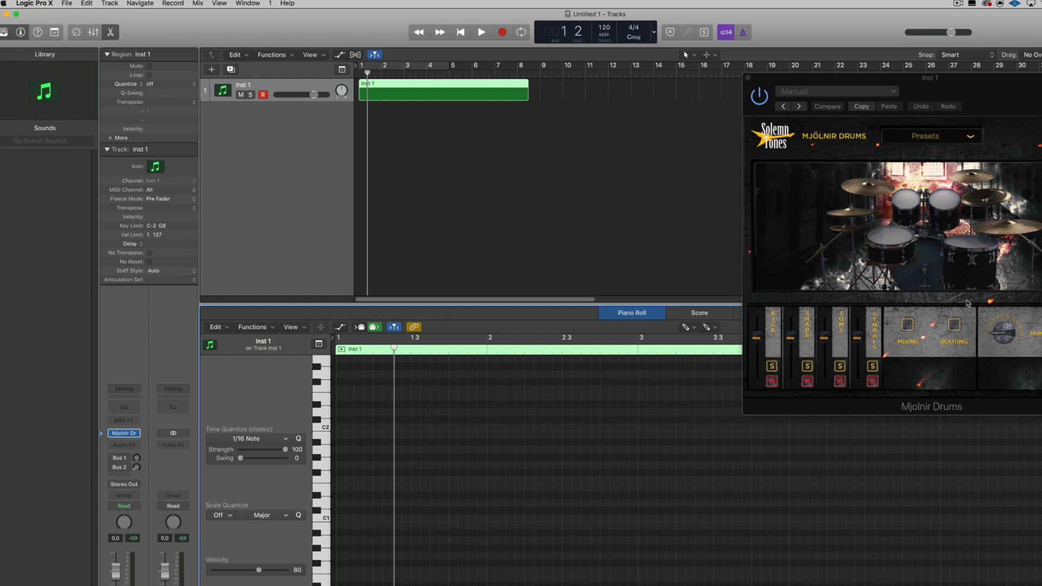
{"action": "mouse_move", "coordinate": [552, 385]}
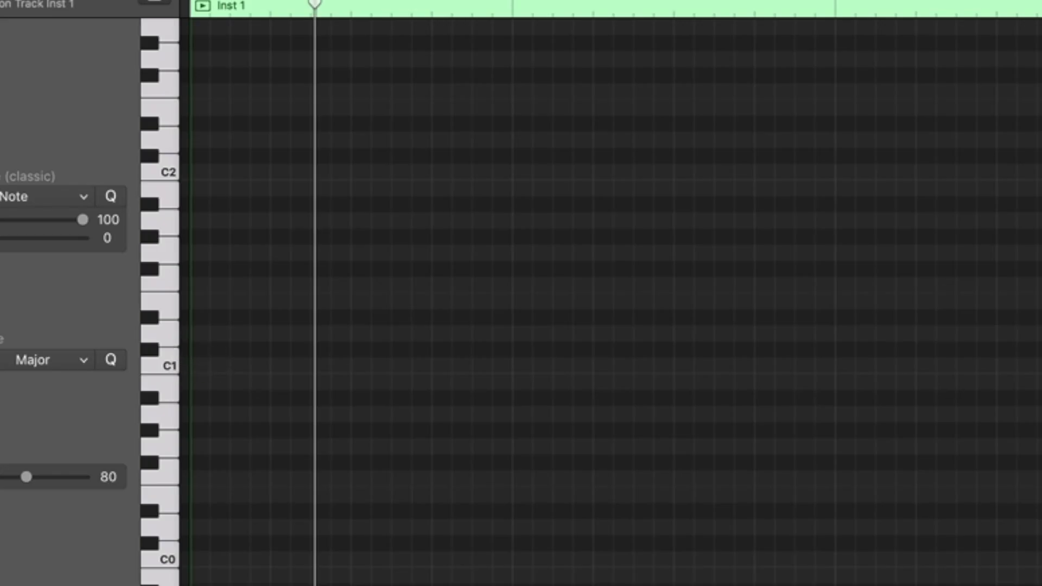
{"action": "mouse_move", "coordinate": [211, 365]}
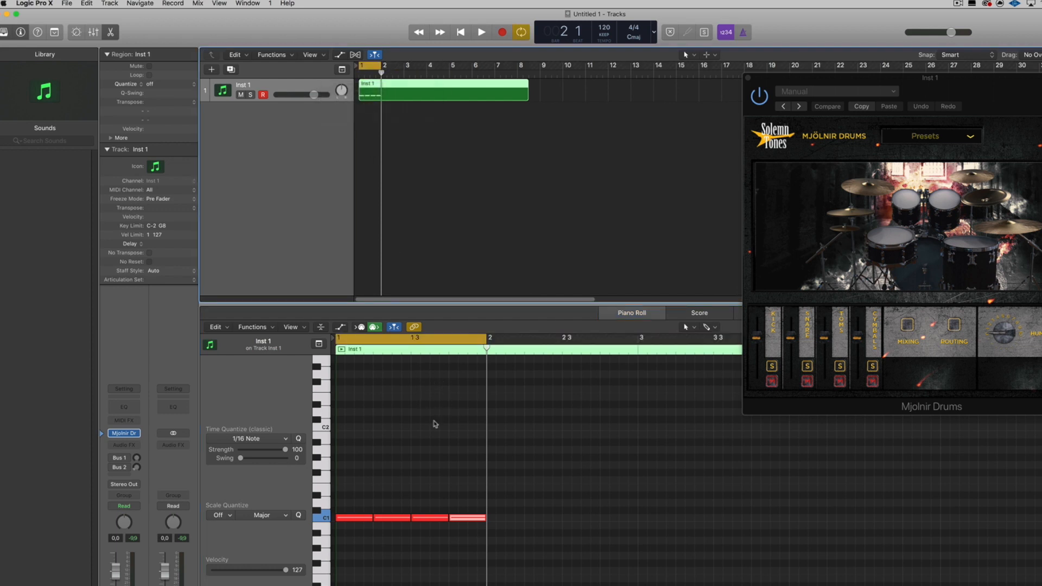
{"action": "mouse_move", "coordinate": [409, 430]}
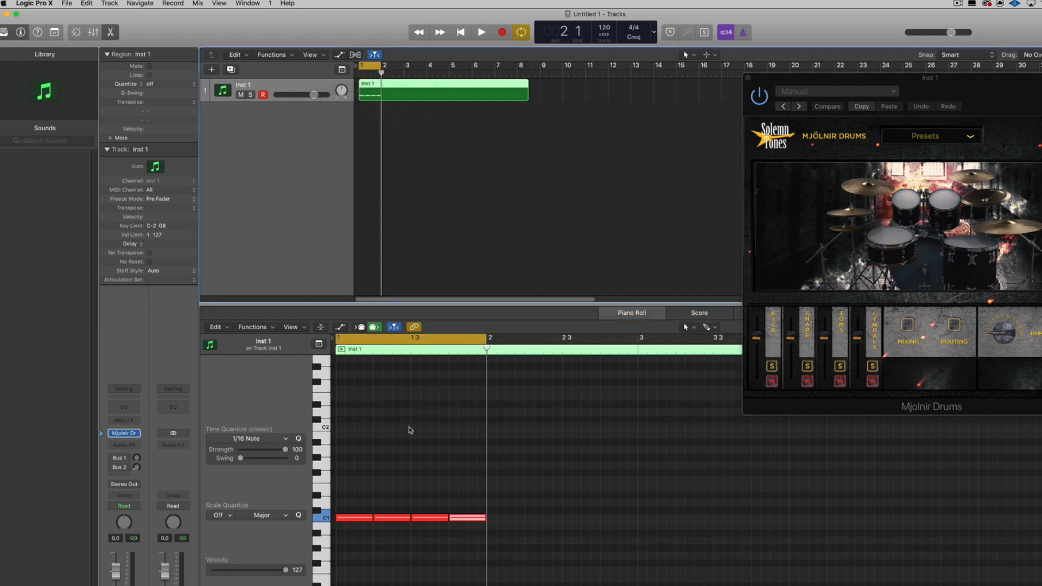
Step: Play back the four C1 kick notes, stop, and deselect the last note
{"action": "left_click", "coordinate": [481, 32]}
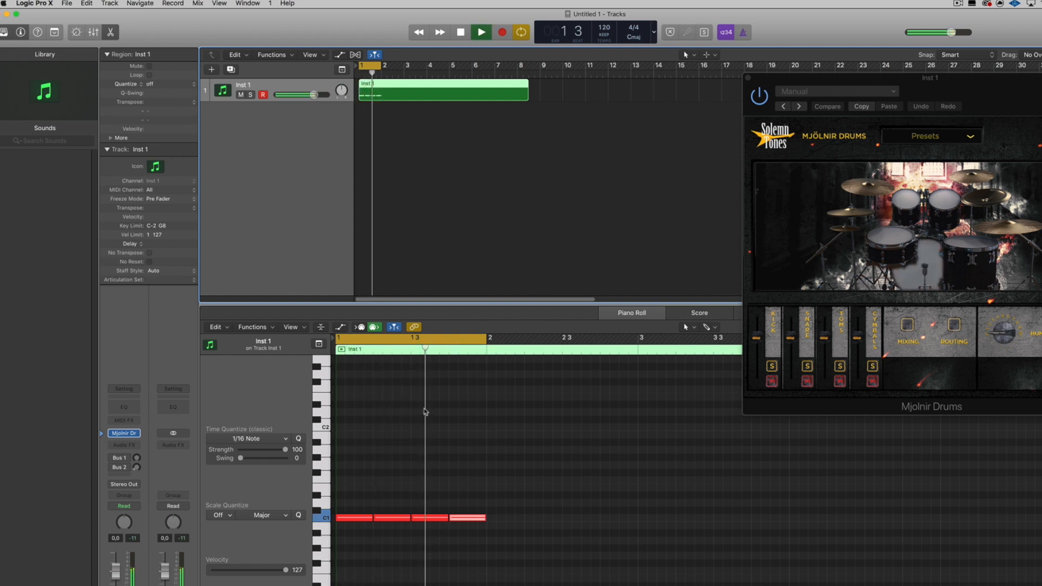
{"action": "left_click", "coordinate": [459, 32]}
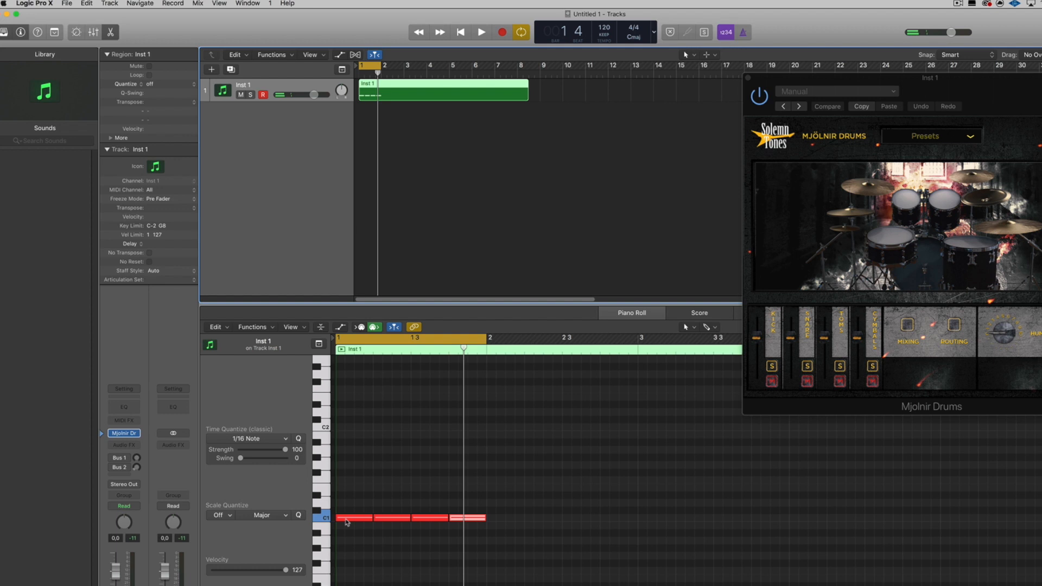
{"action": "left_click", "coordinate": [631, 313]}
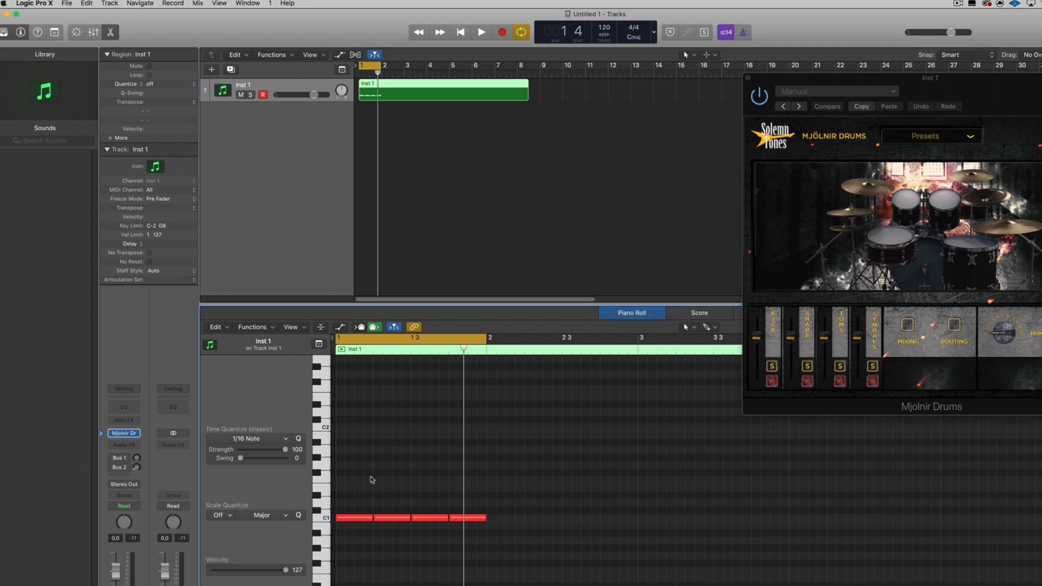
{"action": "mouse_move", "coordinate": [479, 529]}
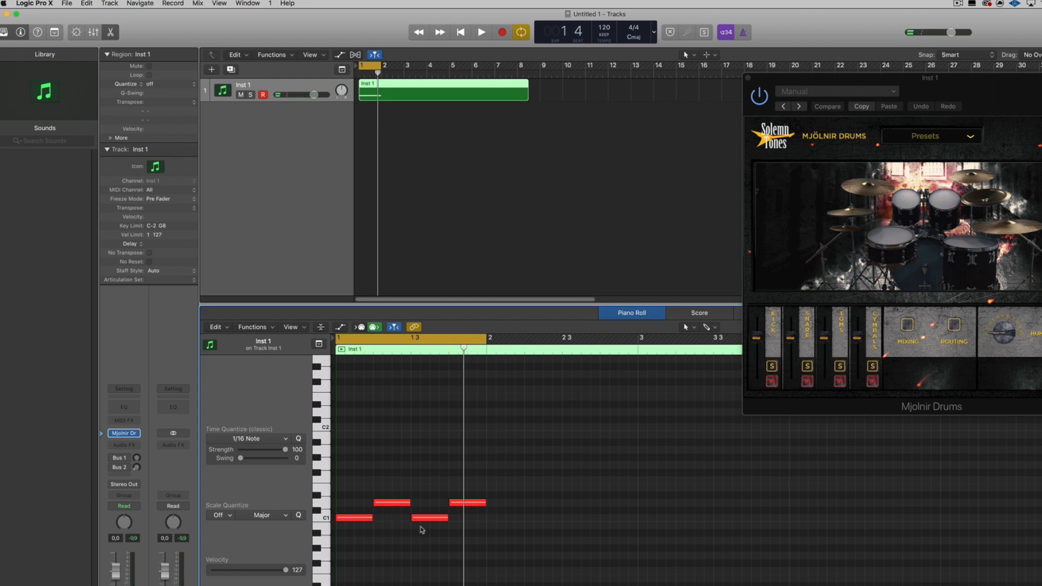
{"action": "mouse_move", "coordinate": [489, 417]}
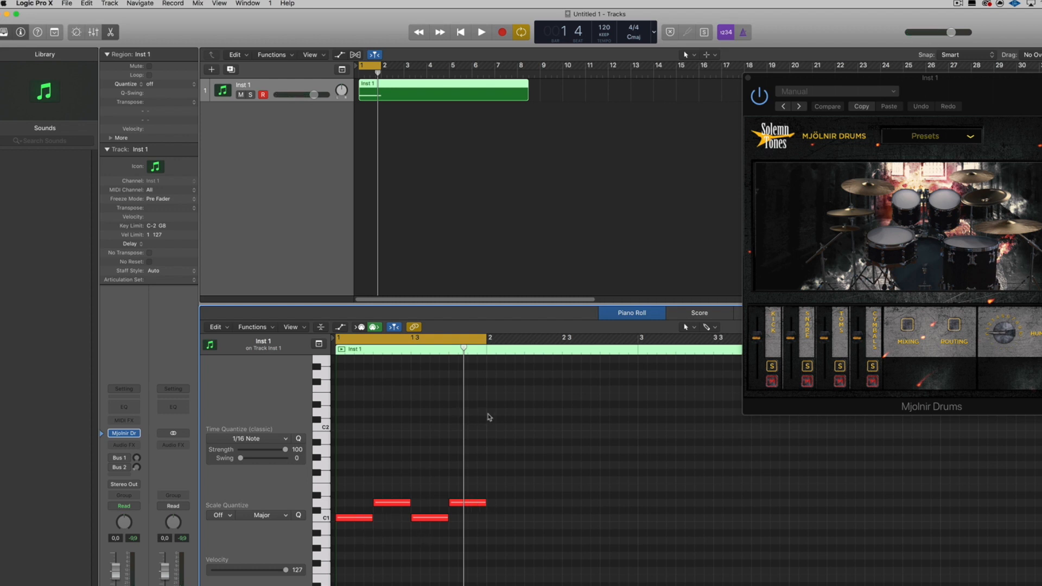
Step: Play the alternating C1/D1 bar from the start and scroll to add notes near C2
{"action": "left_click", "coordinate": [480, 32]}
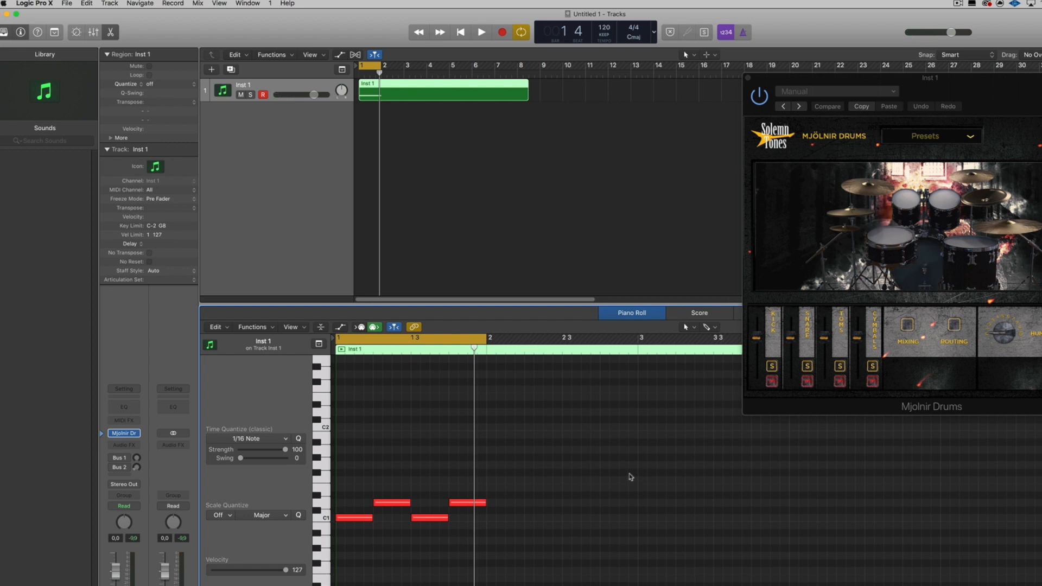
{"action": "mouse_move", "coordinate": [710, 400]}
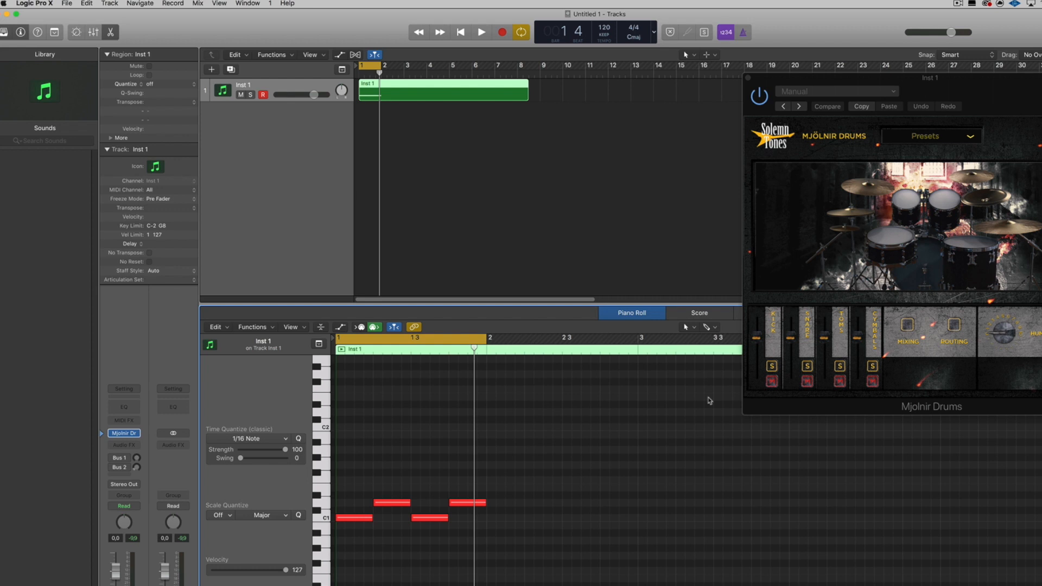
{"action": "mouse_move", "coordinate": [384, 521]}
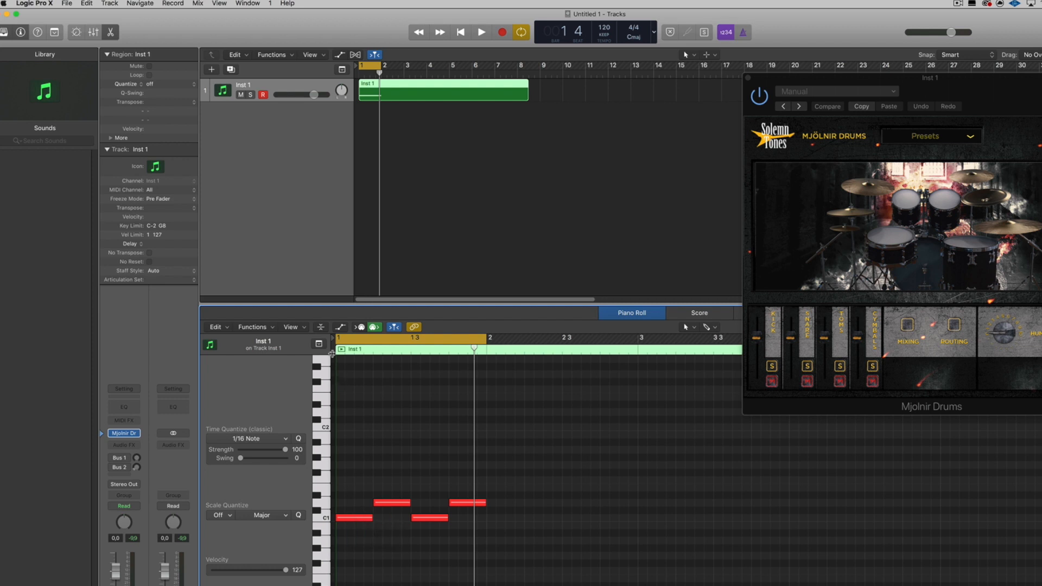
{"action": "left_click", "coordinate": [481, 32]}
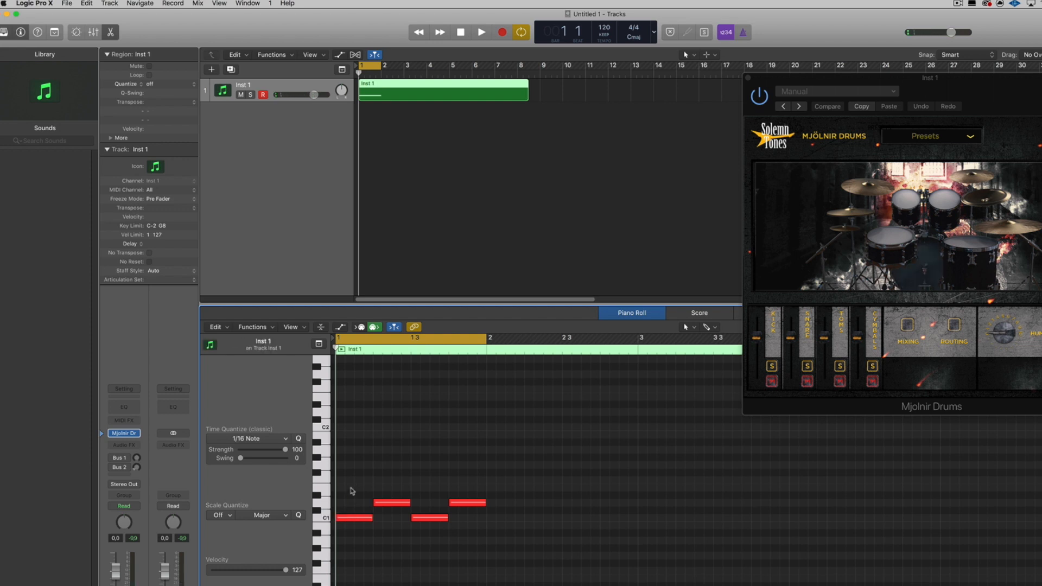
{"action": "mouse_move", "coordinate": [350, 519]}
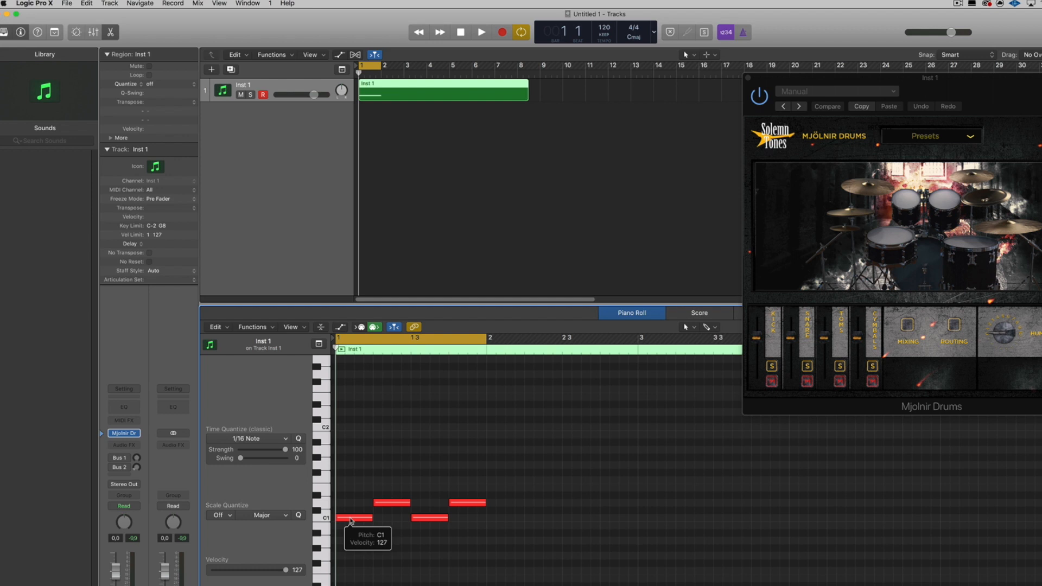
{"action": "mouse_move", "coordinate": [347, 466]}
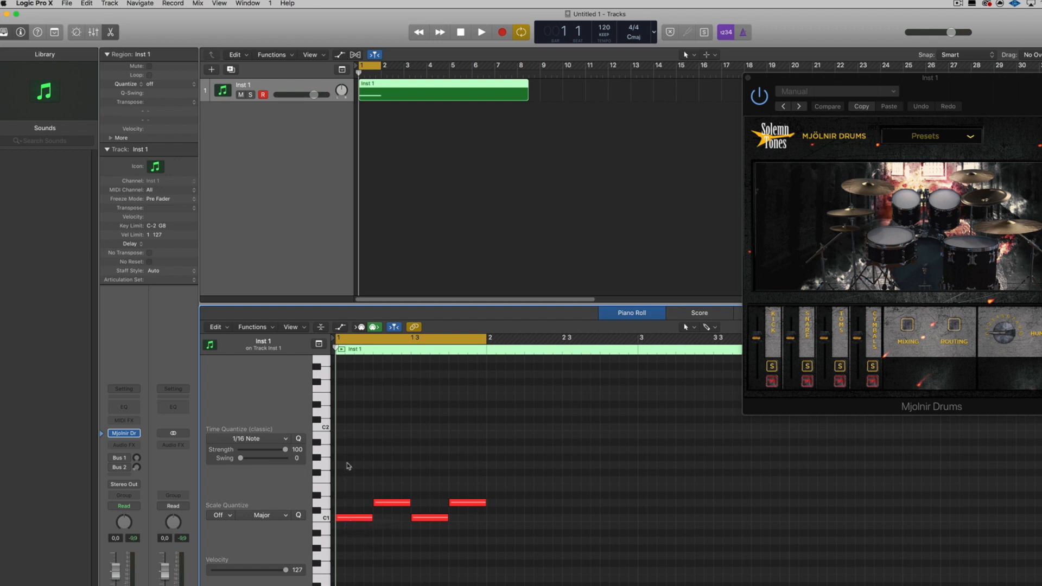
{"action": "mouse_move", "coordinate": [352, 380]}
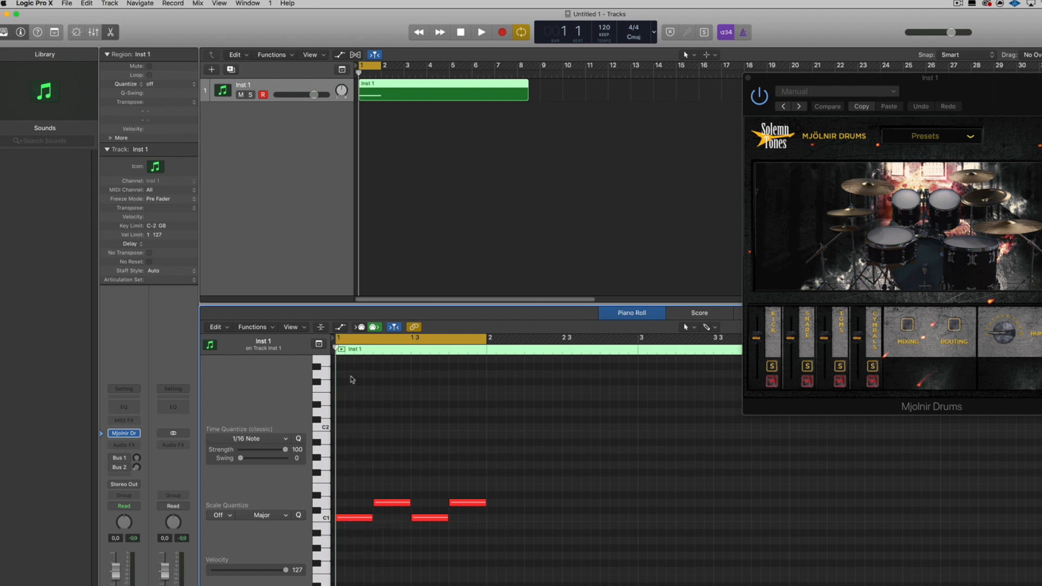
{"action": "mouse_move", "coordinate": [369, 433]}
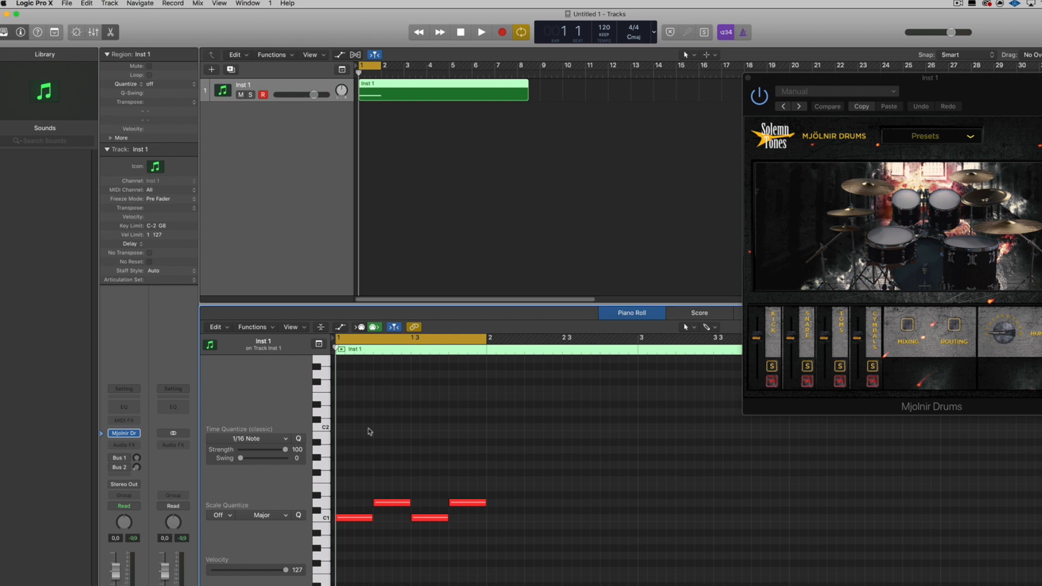
{"action": "mouse_move", "coordinate": [359, 507]}
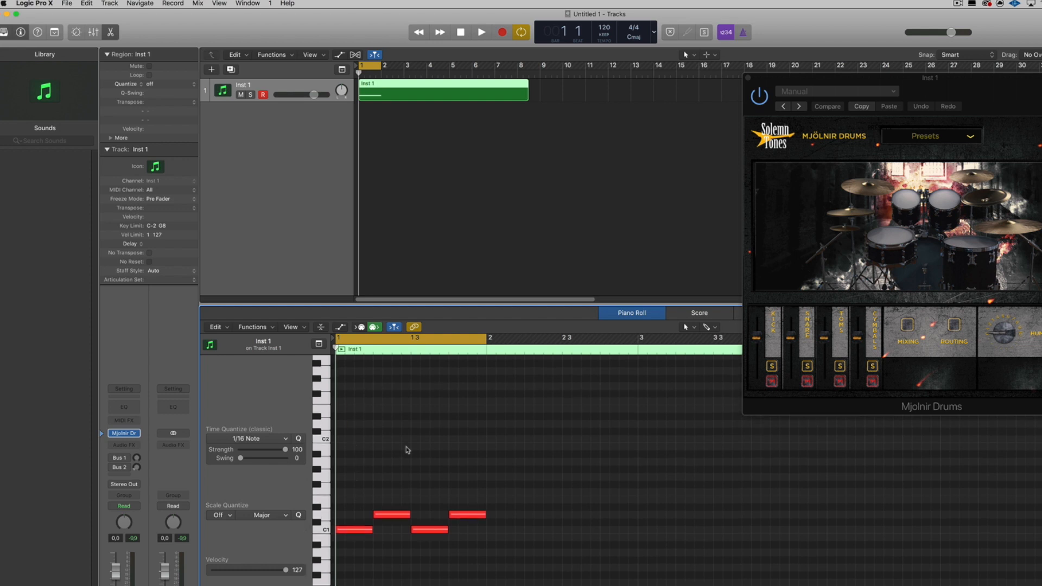
{"action": "scroll", "scroll_direction": "down", "scroll_amount": 3}
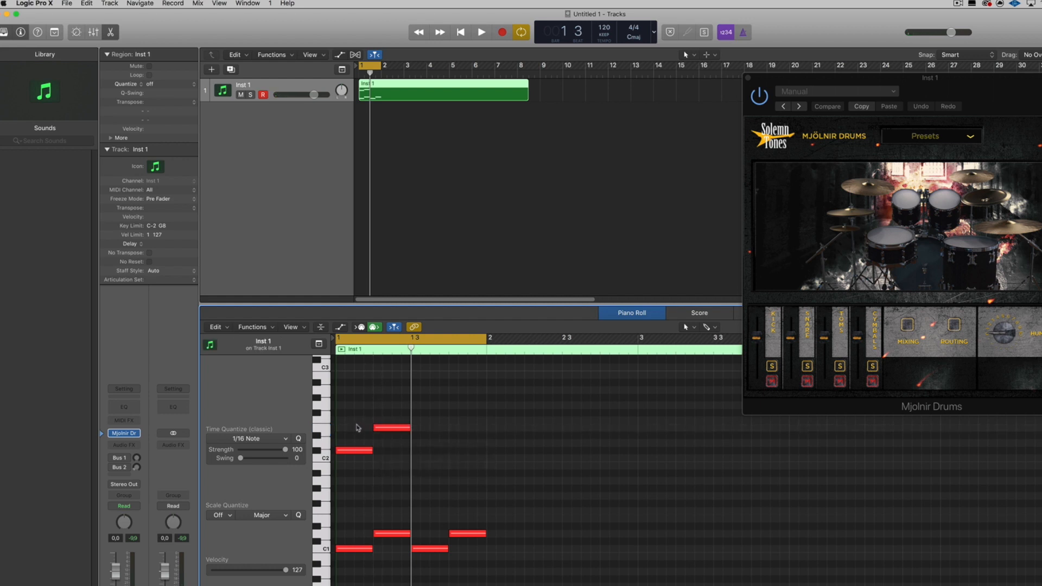
{"action": "mouse_move", "coordinate": [360, 439]}
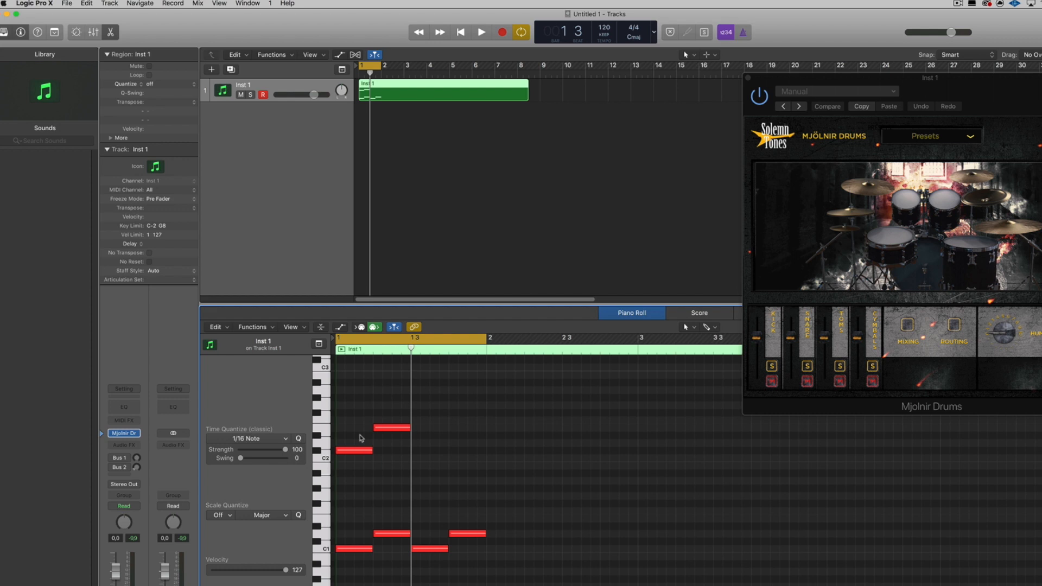
{"action": "mouse_move", "coordinate": [360, 424]}
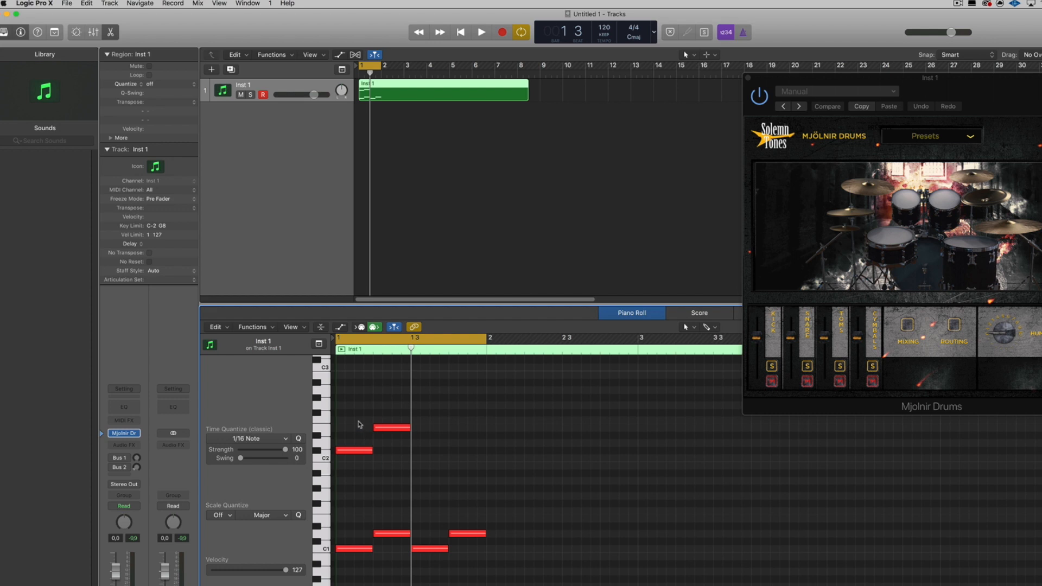
{"action": "mouse_move", "coordinate": [399, 453]}
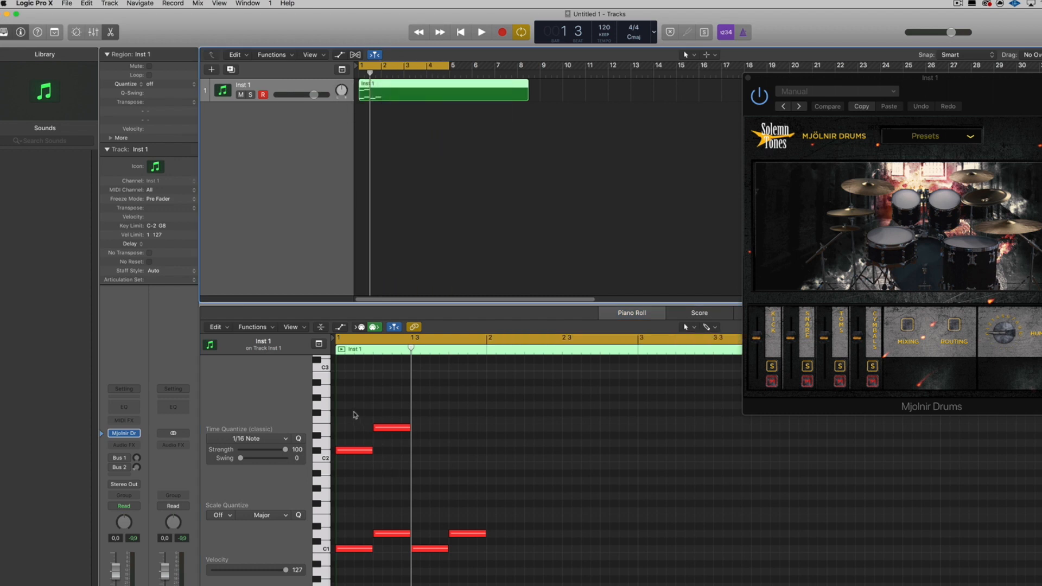
{"action": "mouse_move", "coordinate": [373, 408]}
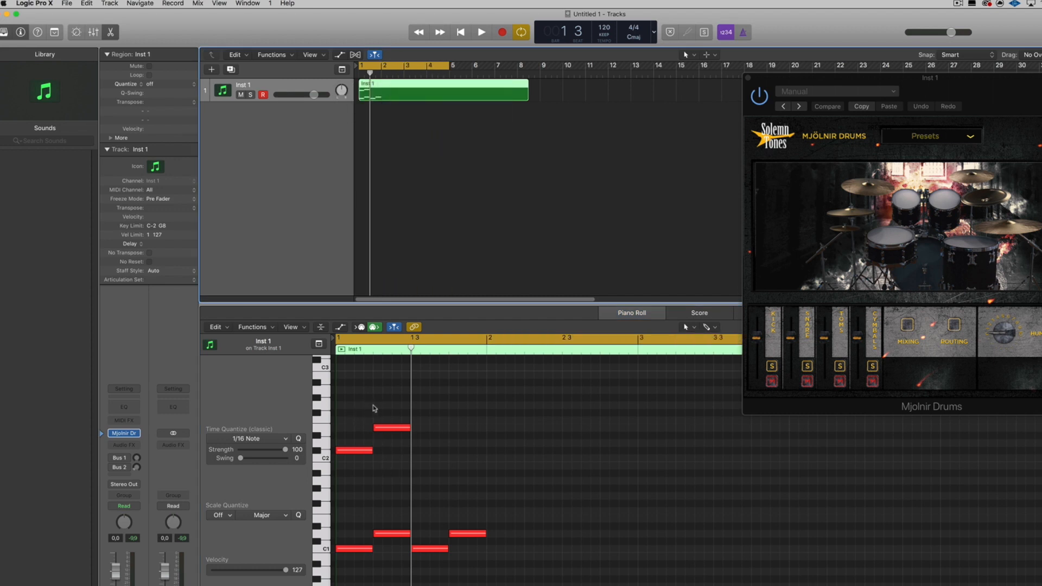
Step: Repeat the one-bar pattern into bar 2 and play the two-bar result from the start
{"action": "left_click", "coordinate": [482, 32]}
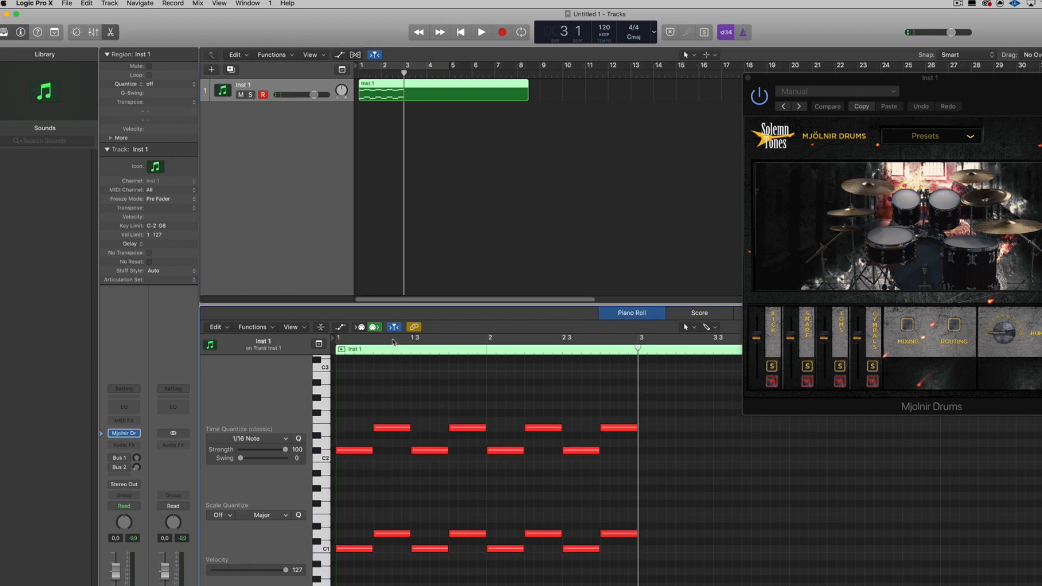
{"action": "left_click", "coordinate": [460, 32]}
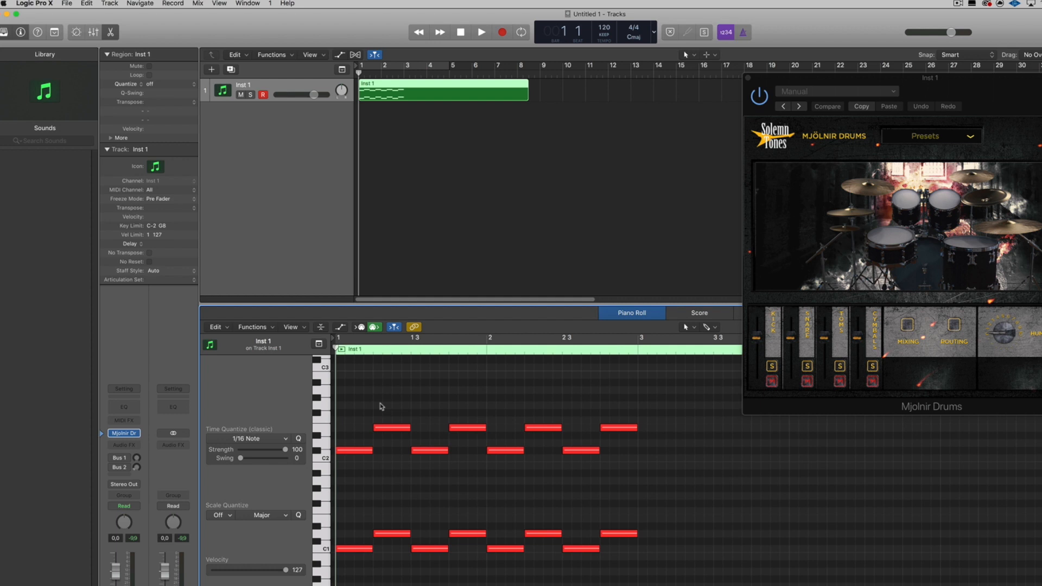
{"action": "left_click", "coordinate": [480, 32]}
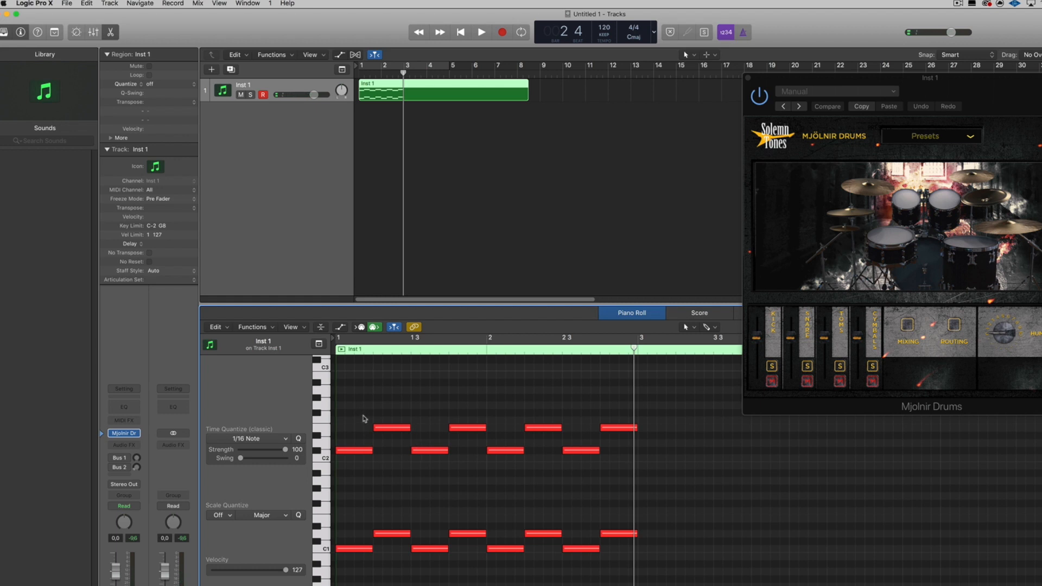
{"action": "mouse_move", "coordinate": [365, 435]}
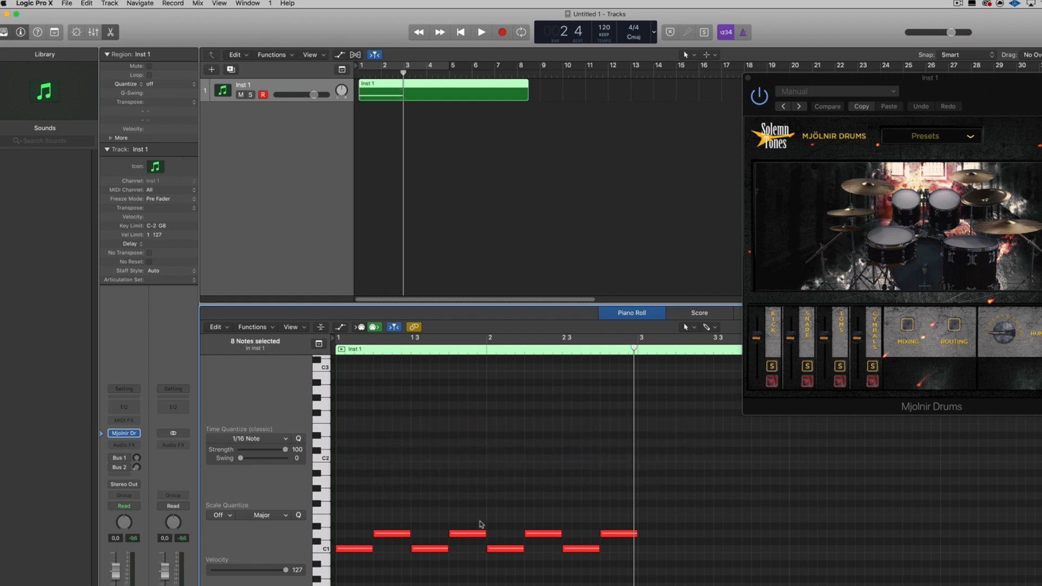
Step: Split a kick into two hits, clear bar 2 and repeat the edited bar 1 into it
{"action": "left_click", "coordinate": [480, 32]}
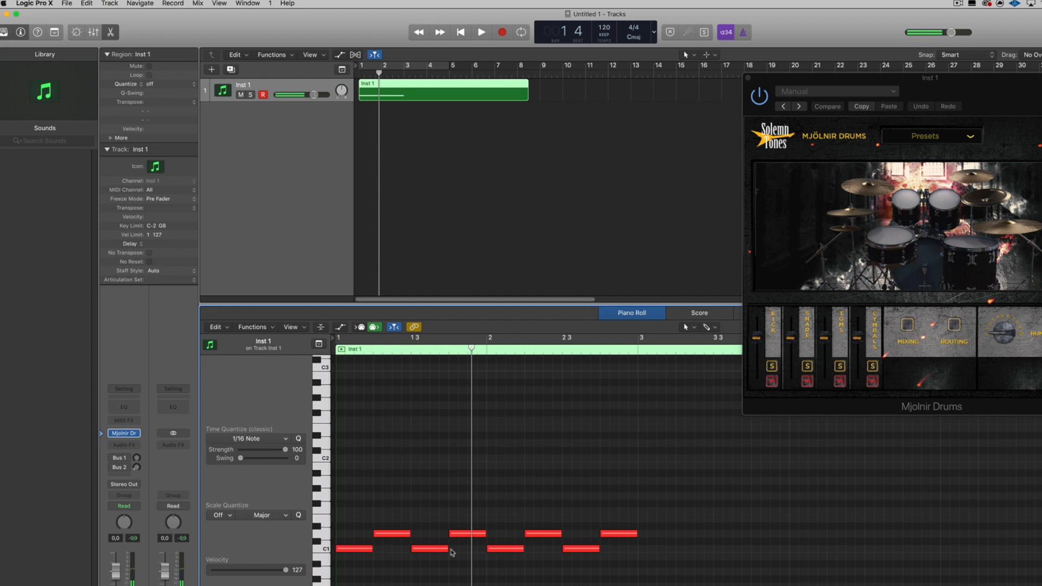
{"action": "left_click", "coordinate": [430, 549]}
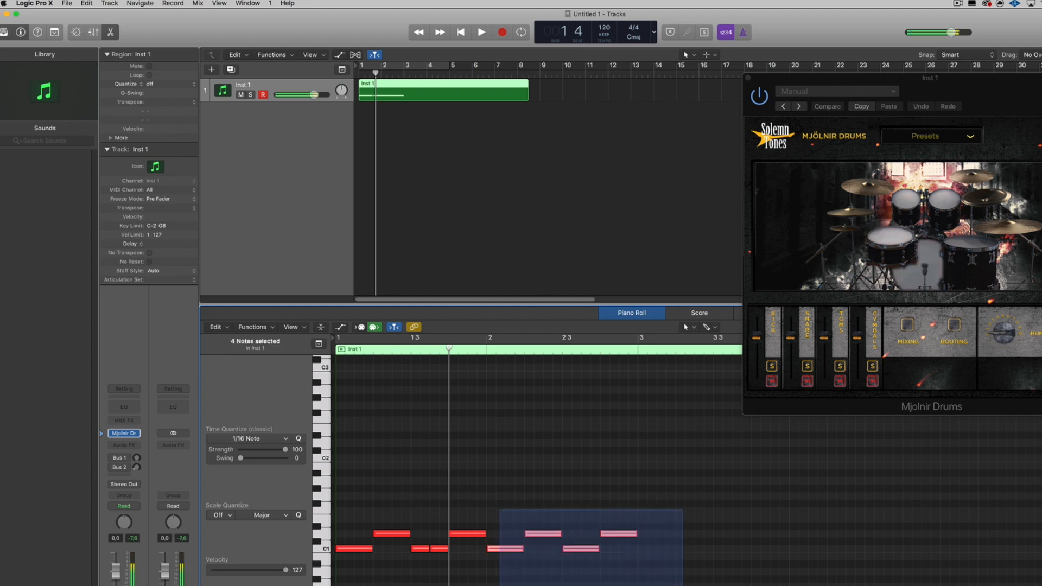
{"action": "left_click", "coordinate": [488, 356]}
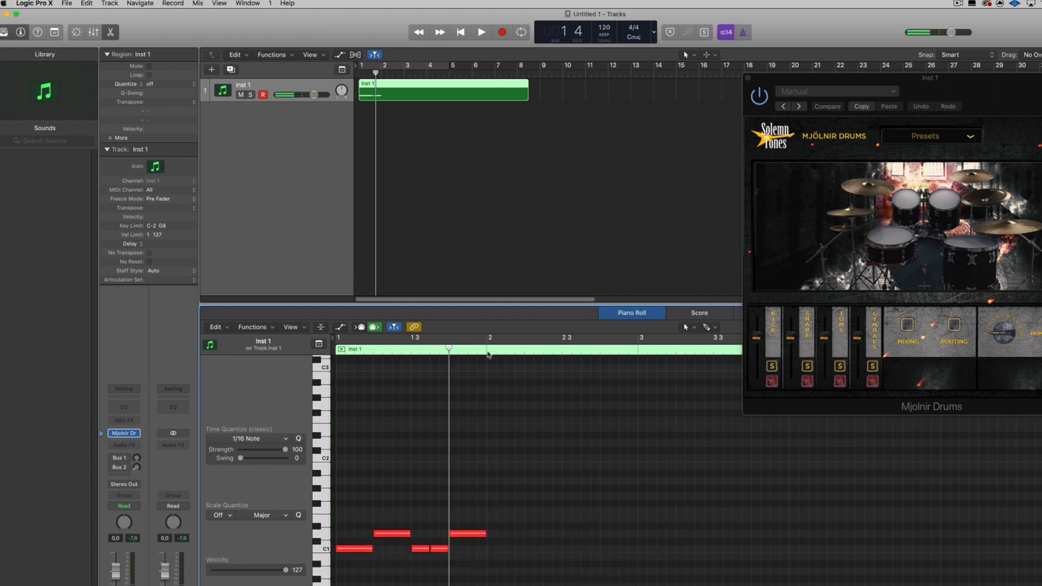
{"action": "left_click", "coordinate": [480, 32]}
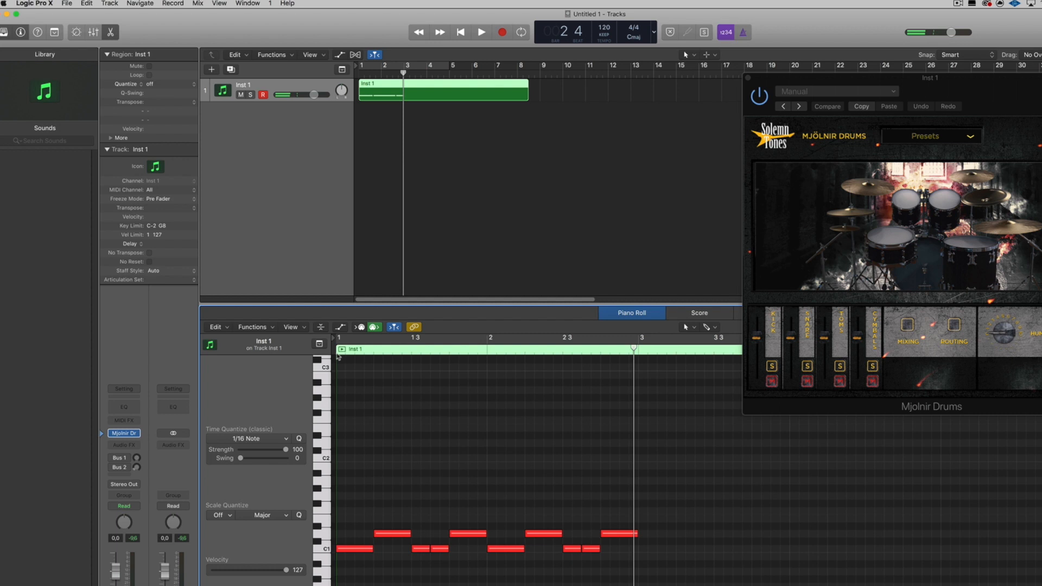
Step: Pencil a steady eighth-note row near C2 and longer notes higher up
{"action": "left_click", "coordinate": [352, 466]}
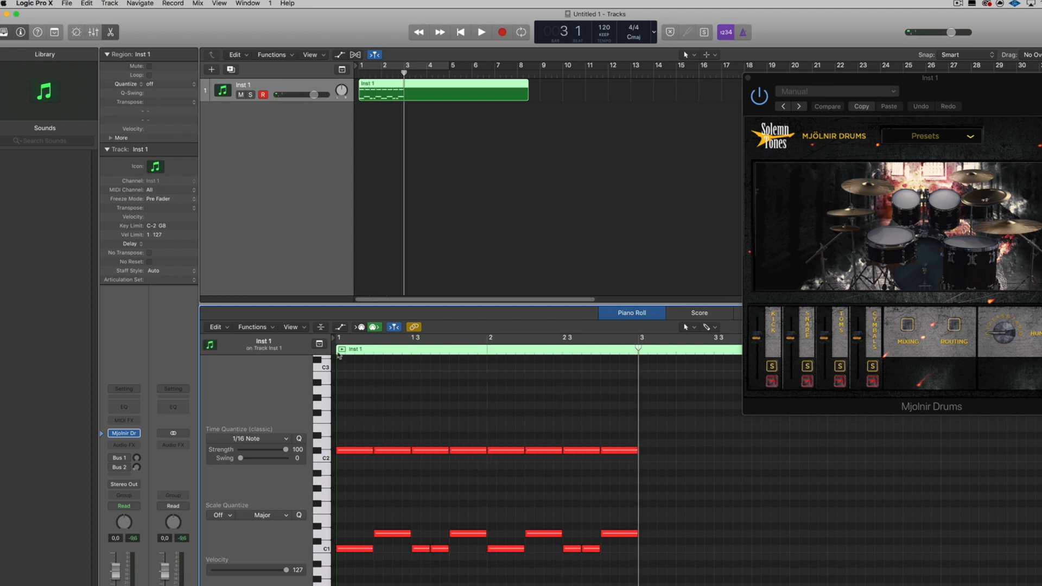
{"action": "left_click", "coordinate": [480, 32]}
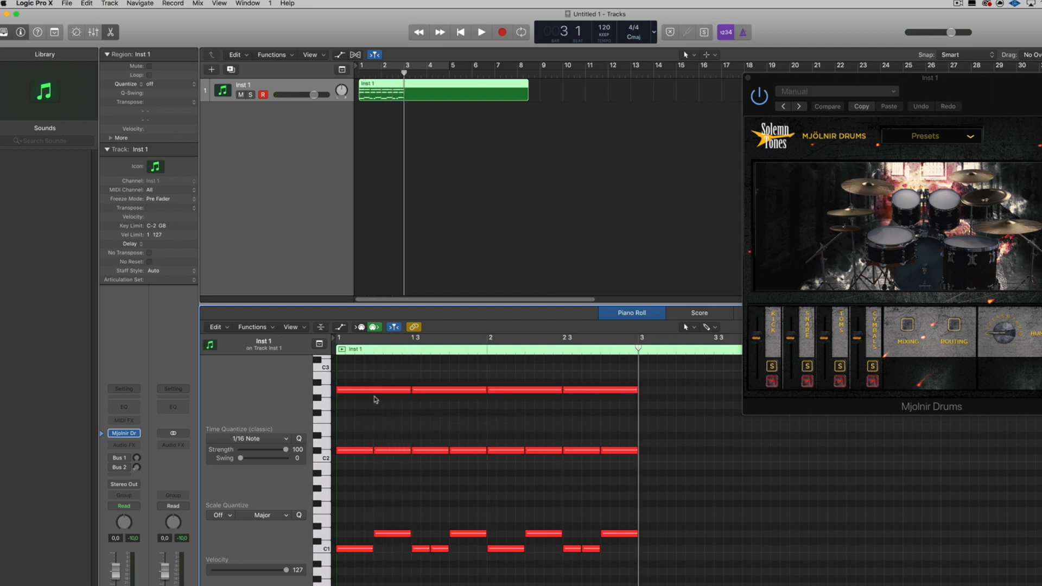
Step: Return to the start and play the full two-bar groove through Mjolnir Drums
{"action": "left_click", "coordinate": [460, 32]}
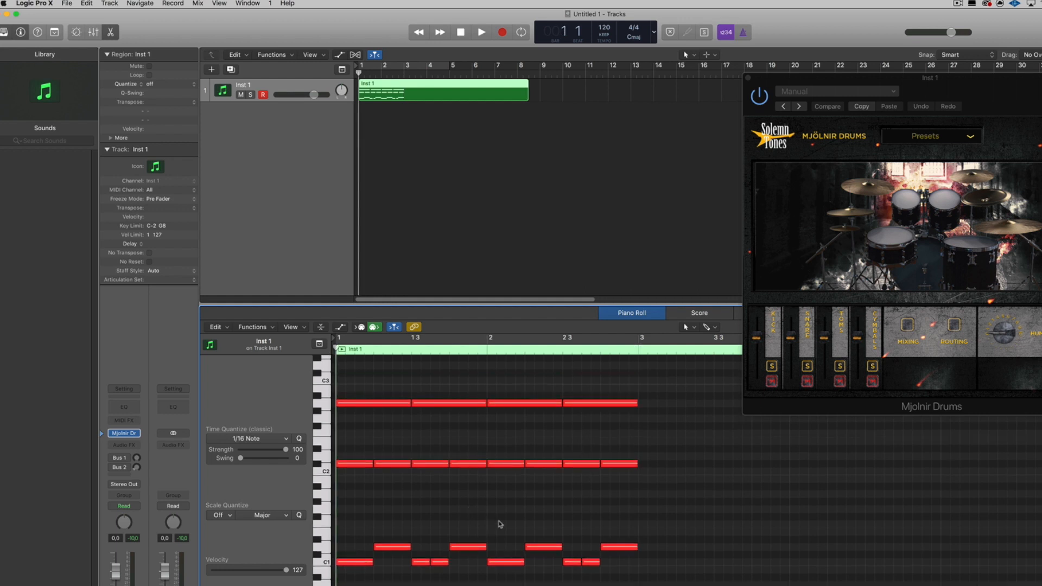
{"action": "left_click", "coordinate": [480, 32]}
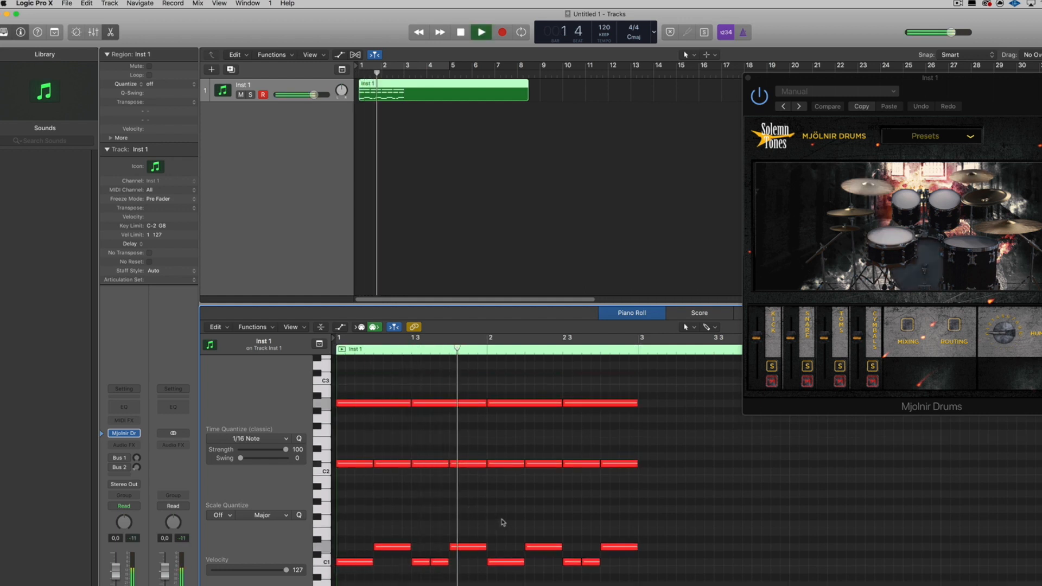
{"action": "left_click", "coordinate": [481, 32]}
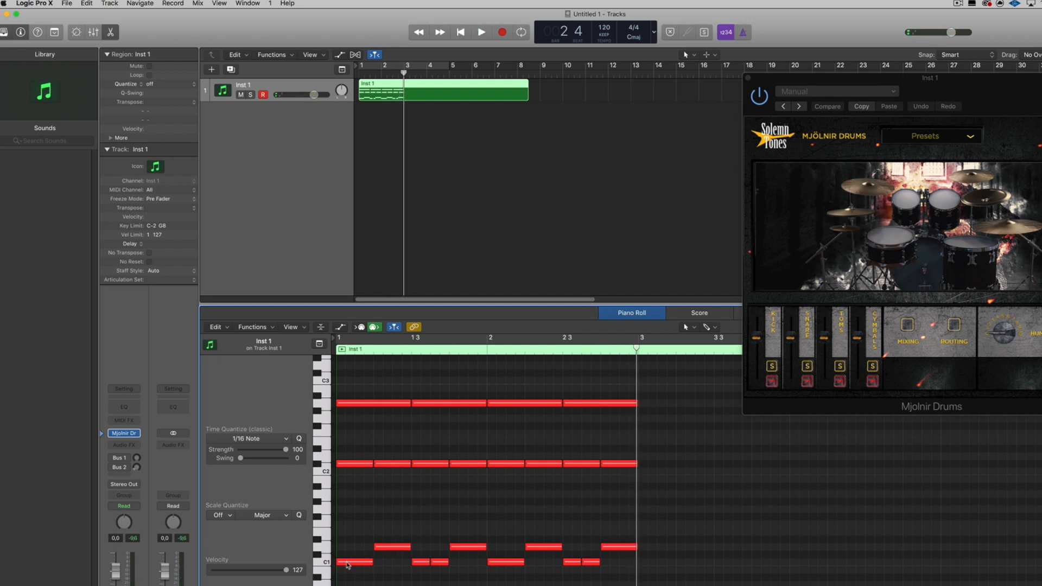
{"action": "mouse_move", "coordinate": [380, 456]}
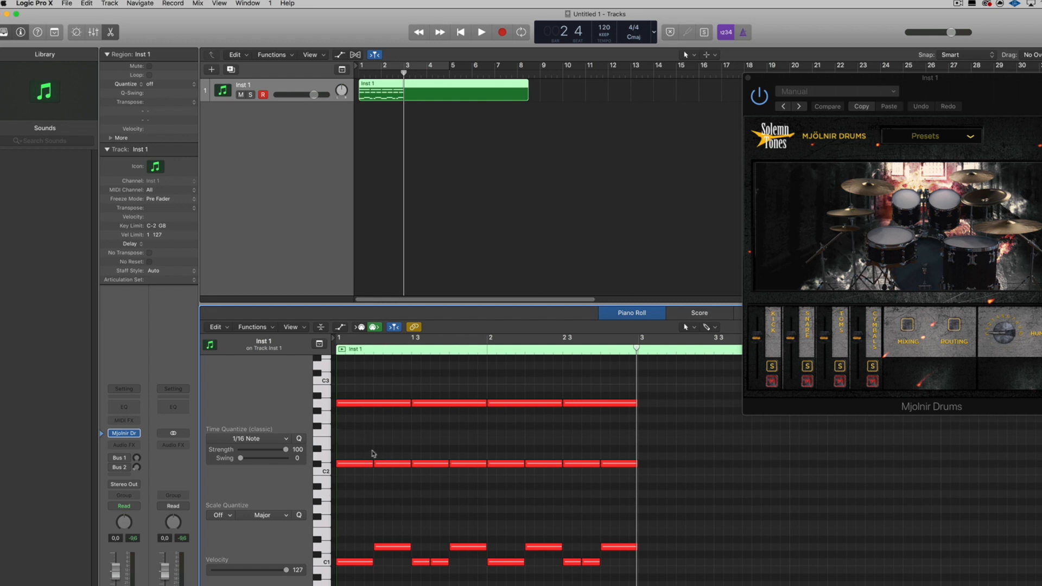
{"action": "mouse_move", "coordinate": [388, 553]}
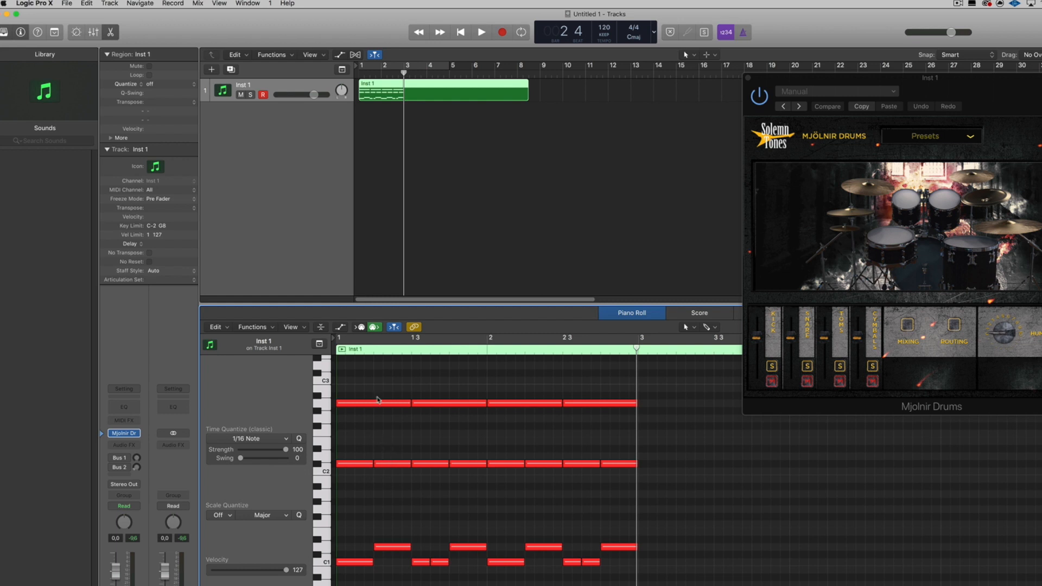
{"action": "mouse_move", "coordinate": [396, 405]}
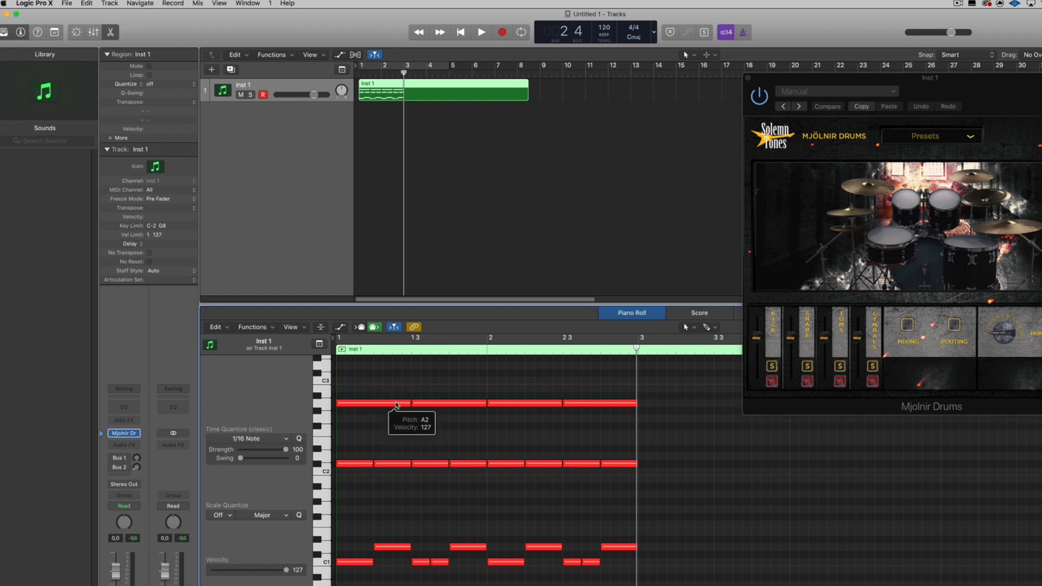
{"action": "mouse_move", "coordinate": [341, 406]}
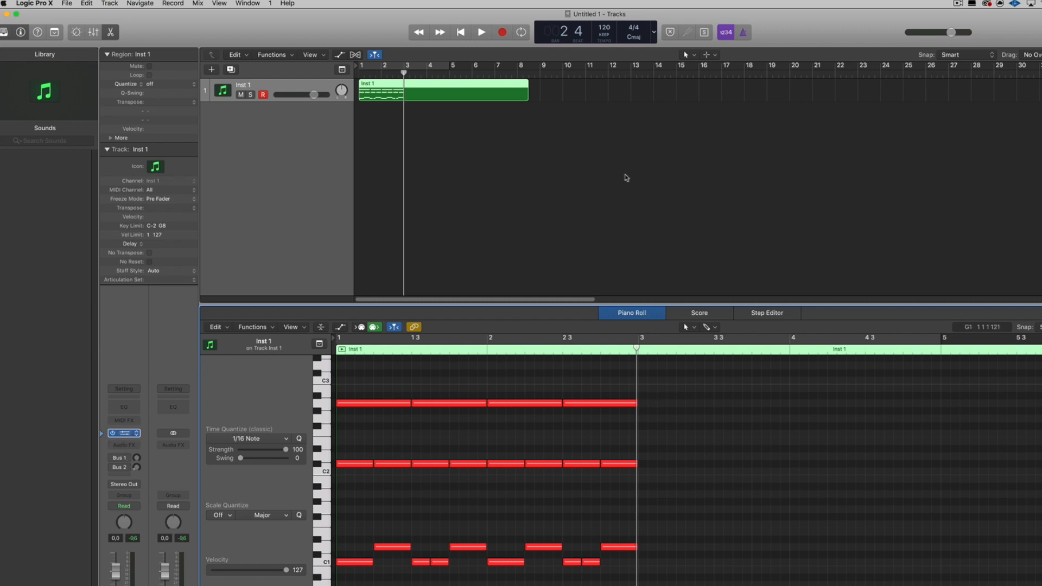
Step: Reopen Mjolnir Drums, copy the pattern through bar 5 and add the snare fill
{"action": "left_click", "coordinate": [123, 433]}
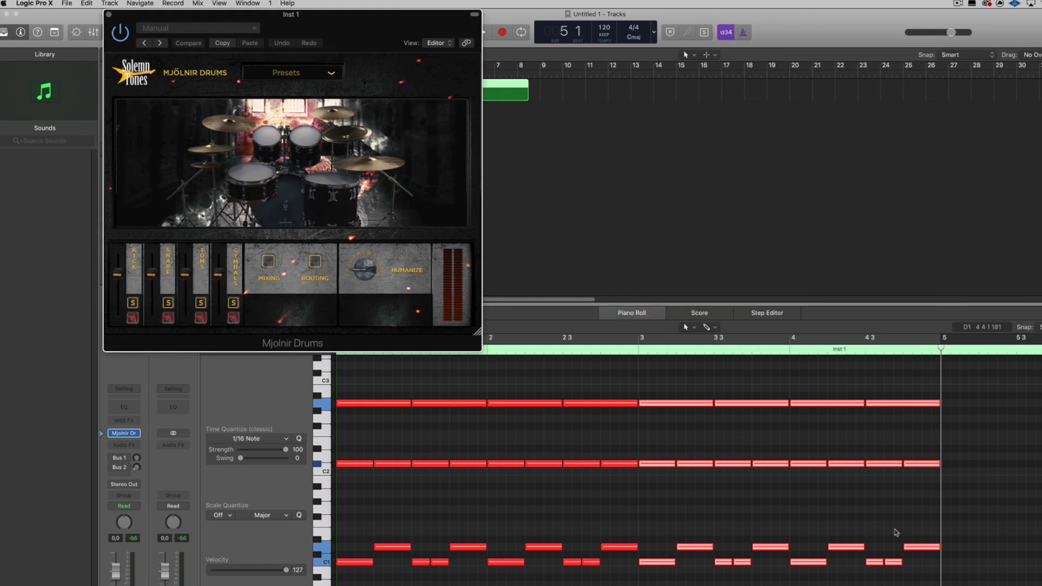
{"action": "left_click", "coordinate": [632, 313]}
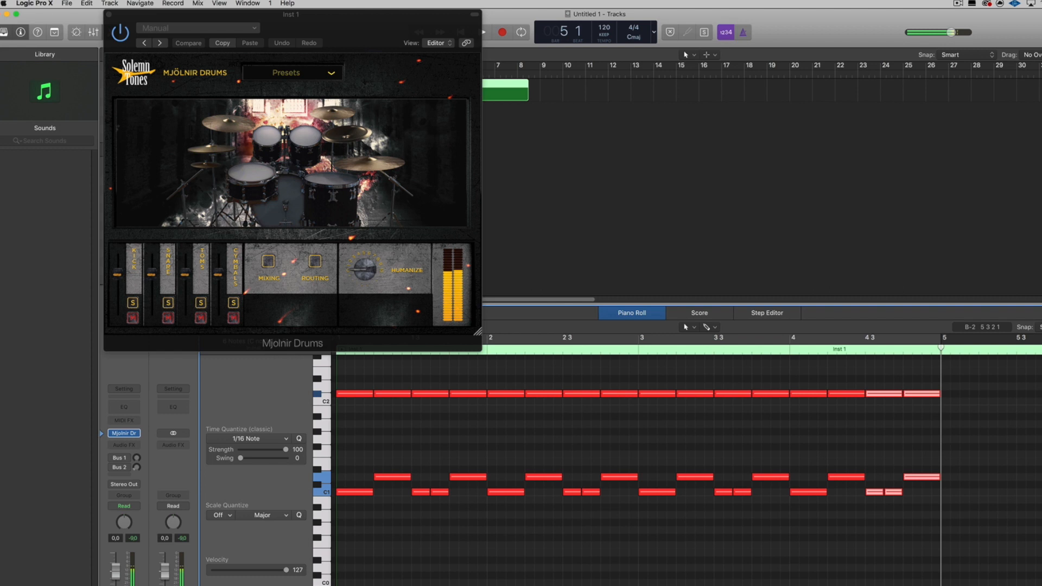
{"action": "scroll", "scroll_direction": "down", "scroll_amount": 3}
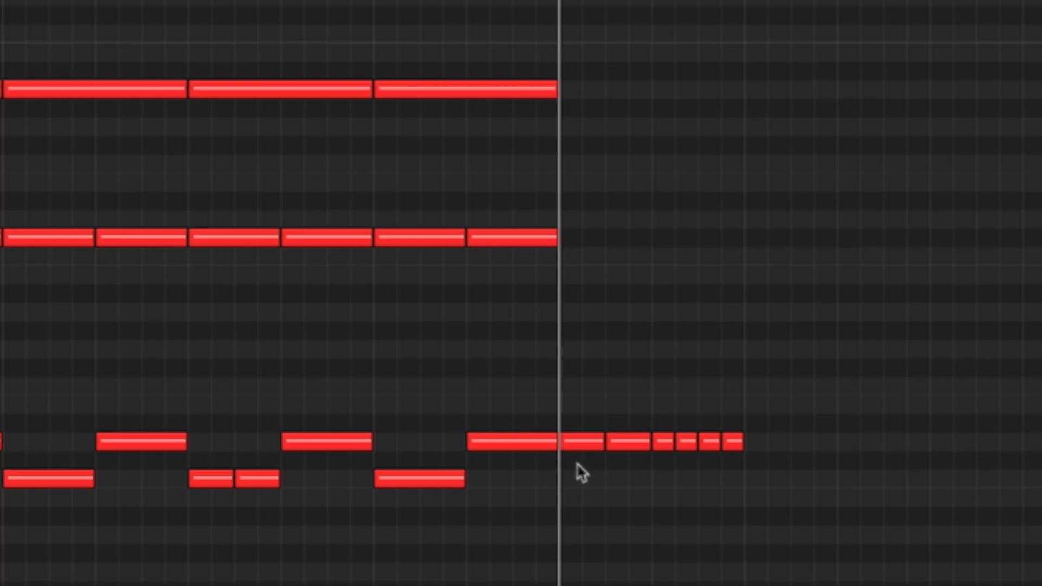
{"action": "mouse_move", "coordinate": [680, 472]}
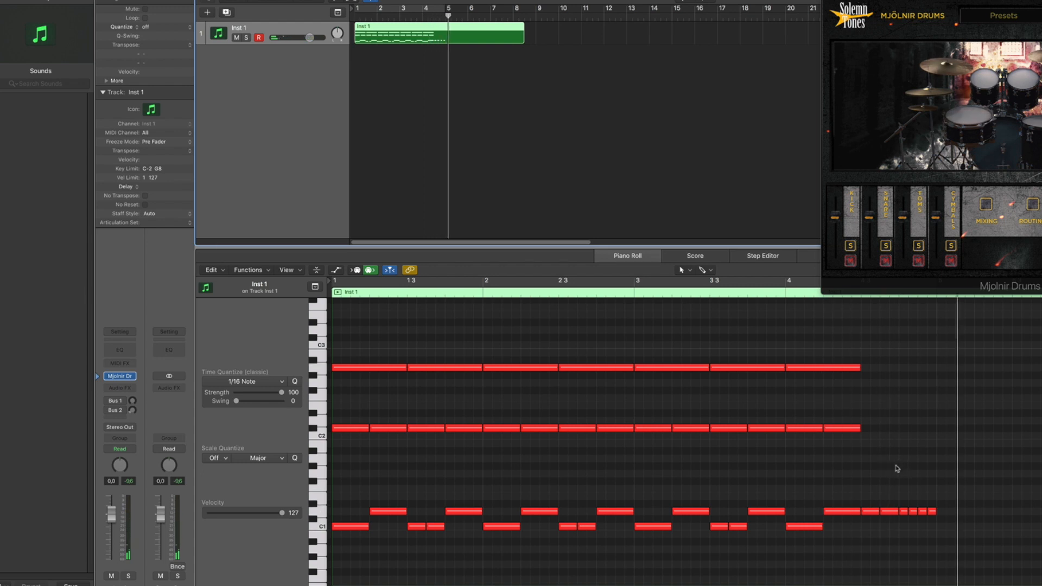
{"action": "mouse_move", "coordinate": [346, 355]}
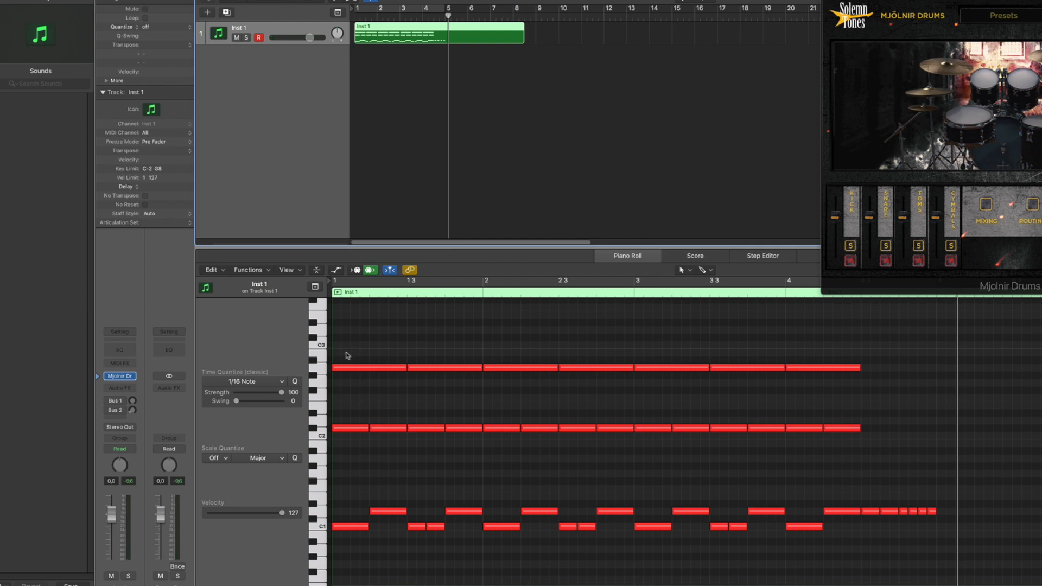
{"action": "mouse_move", "coordinate": [923, 521]}
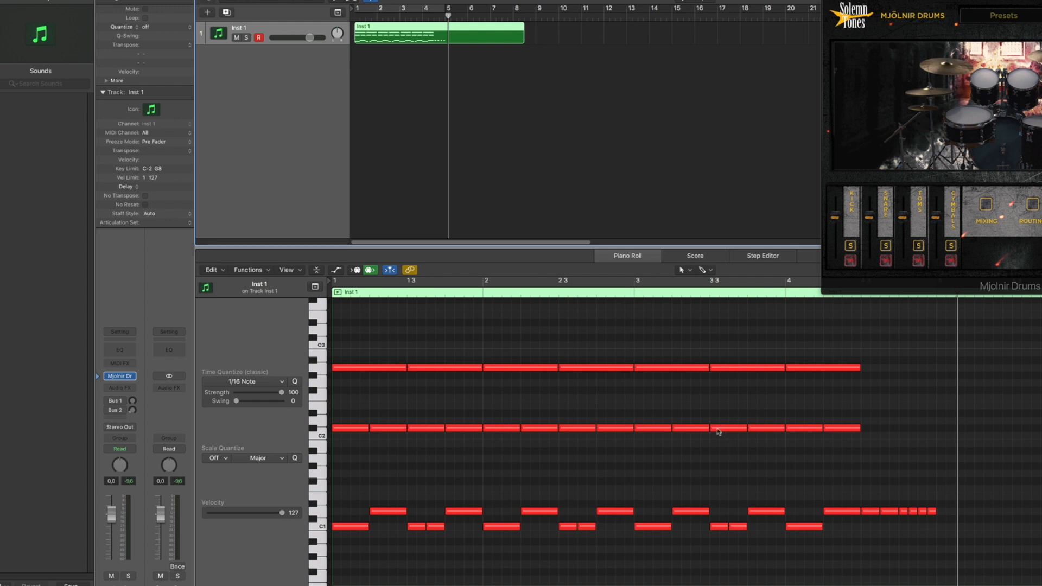
{"action": "mouse_move", "coordinate": [364, 495]}
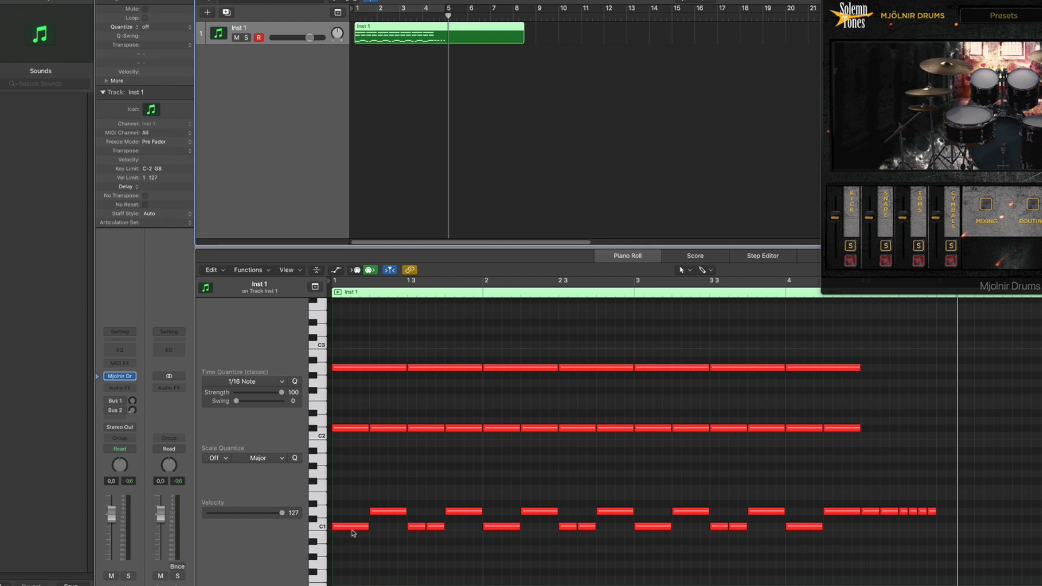
{"action": "mouse_move", "coordinate": [353, 532]}
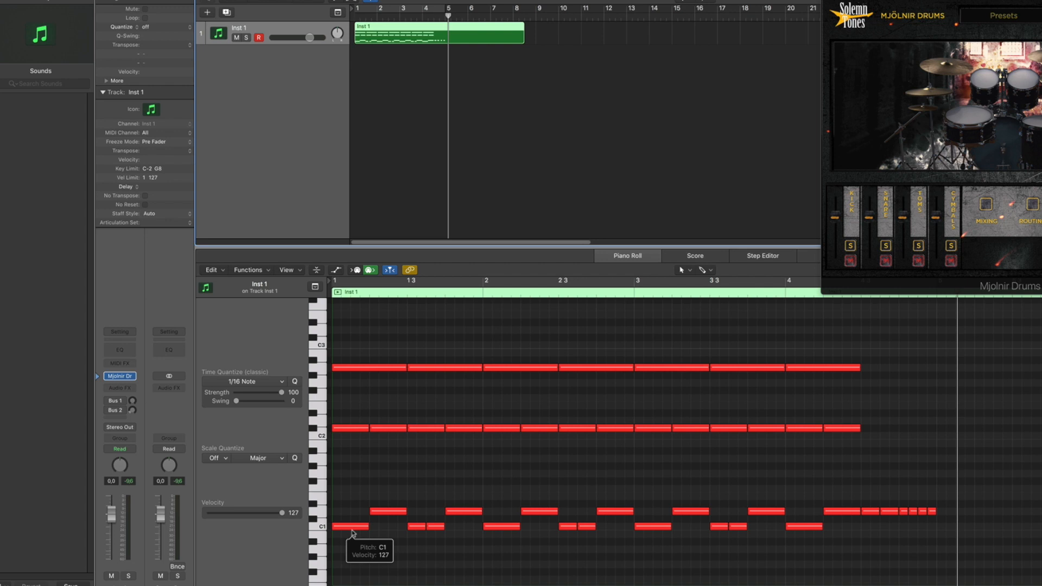
{"action": "mouse_move", "coordinate": [352, 534]}
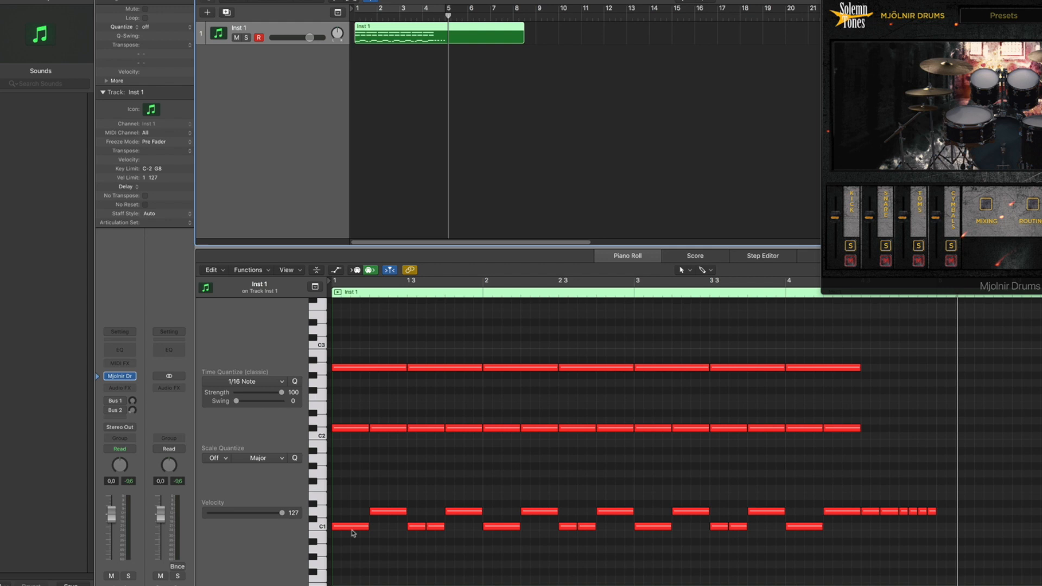
{"action": "mouse_move", "coordinate": [234, 512]}
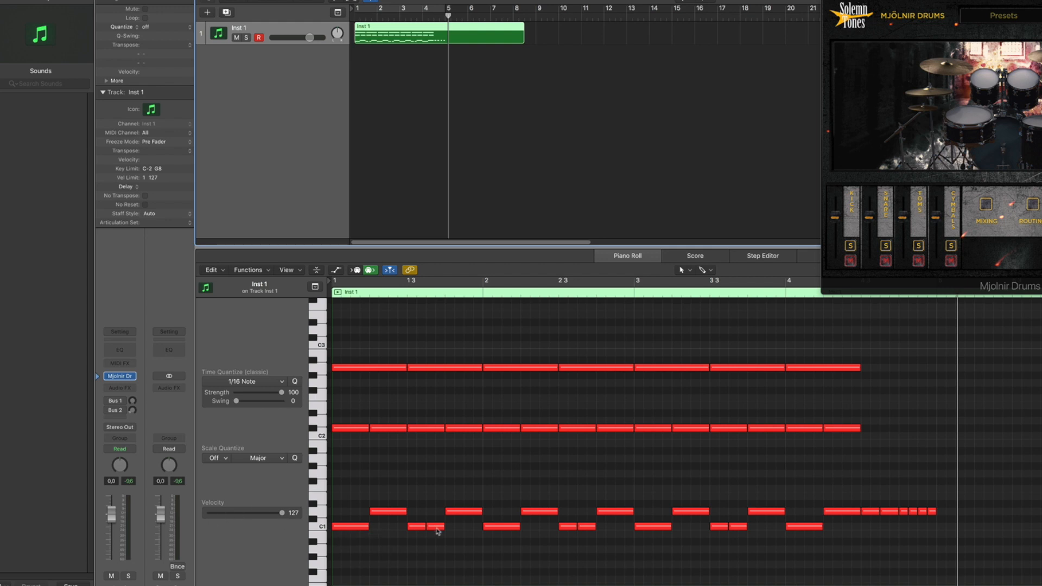
{"action": "mouse_move", "coordinate": [438, 531]}
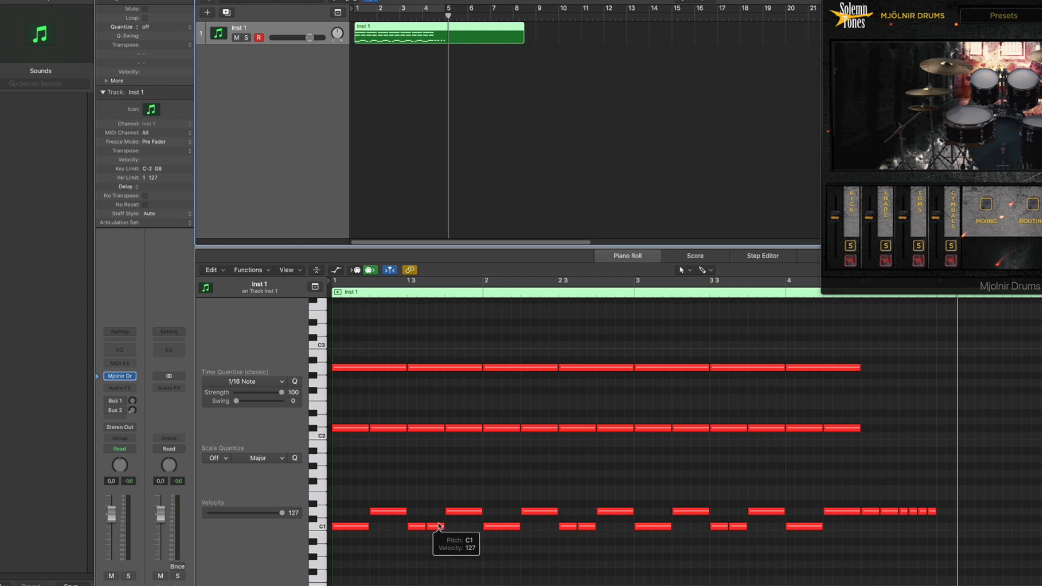
{"action": "mouse_move", "coordinate": [312, 530]}
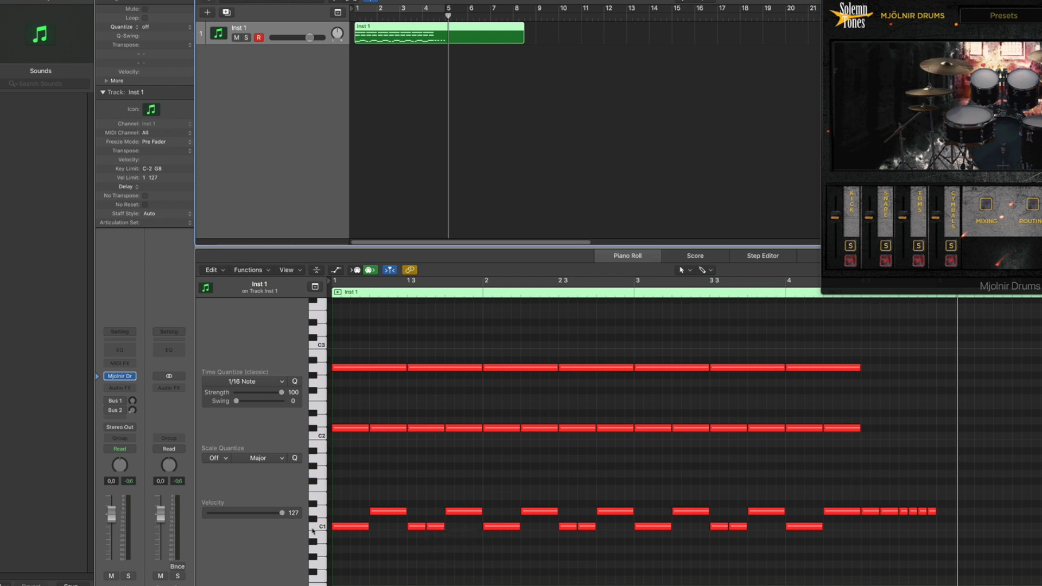
{"action": "mouse_move", "coordinate": [868, 516]}
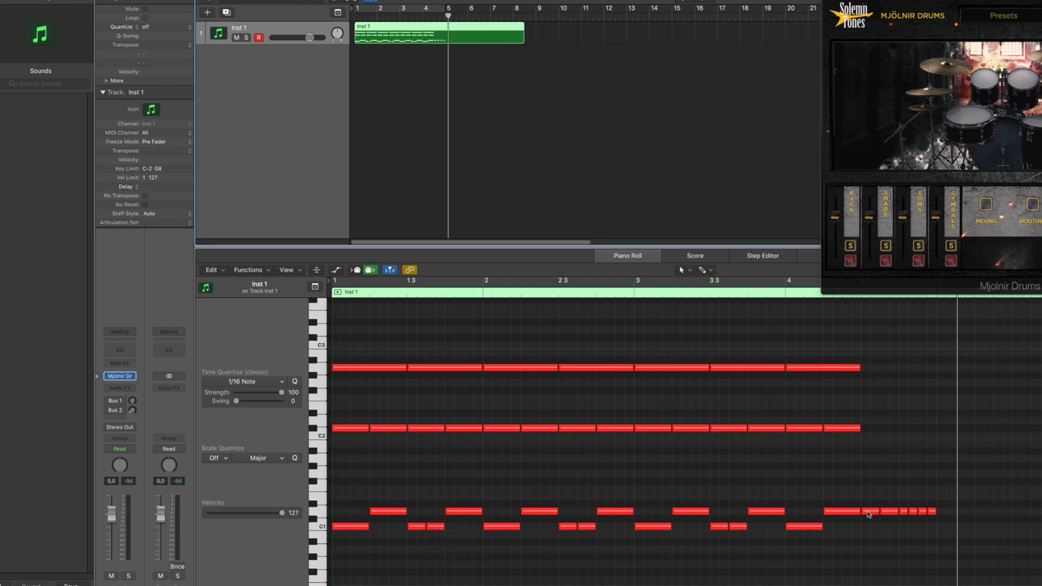
{"action": "mouse_move", "coordinate": [434, 426]}
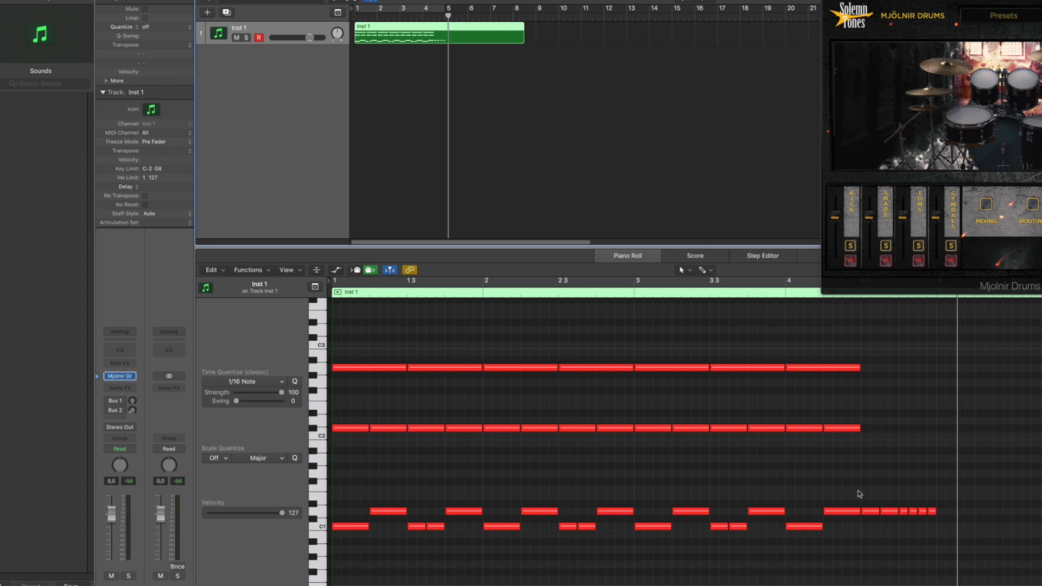
{"action": "mouse_move", "coordinate": [668, 462]}
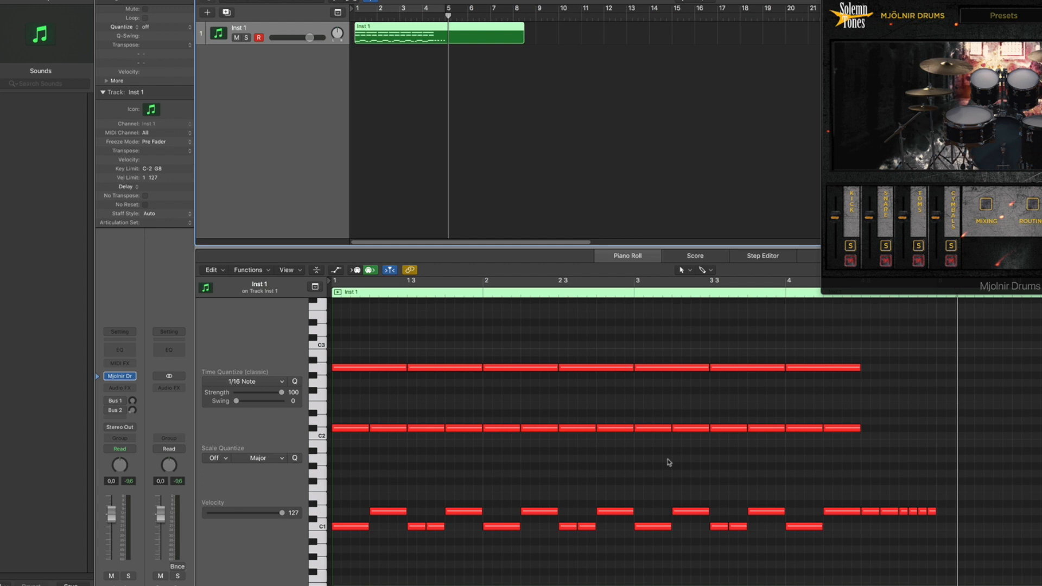
{"action": "mouse_move", "coordinate": [473, 498]}
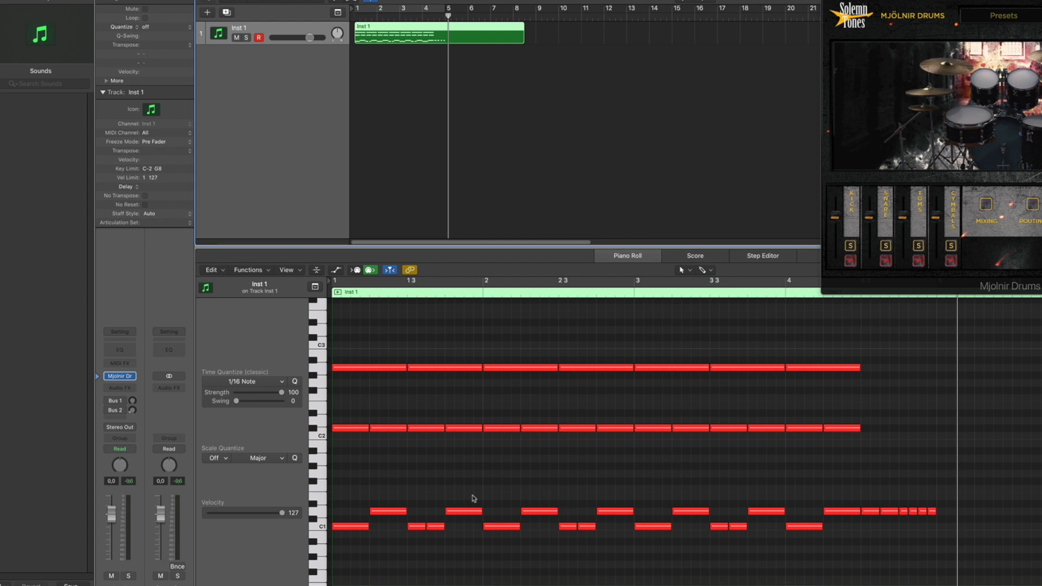
{"action": "mouse_move", "coordinate": [286, 518]}
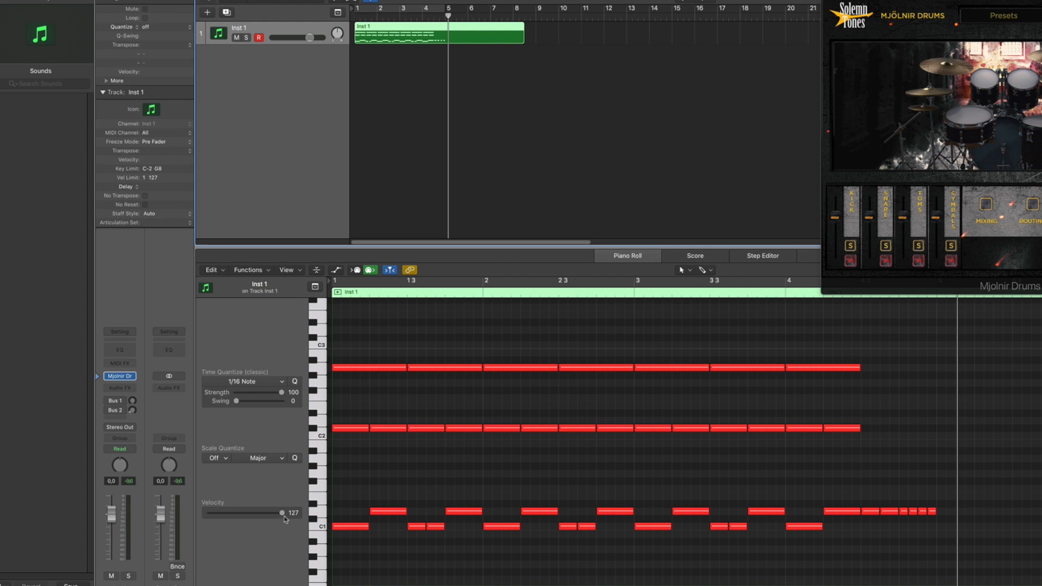
{"action": "mouse_move", "coordinate": [482, 500]}
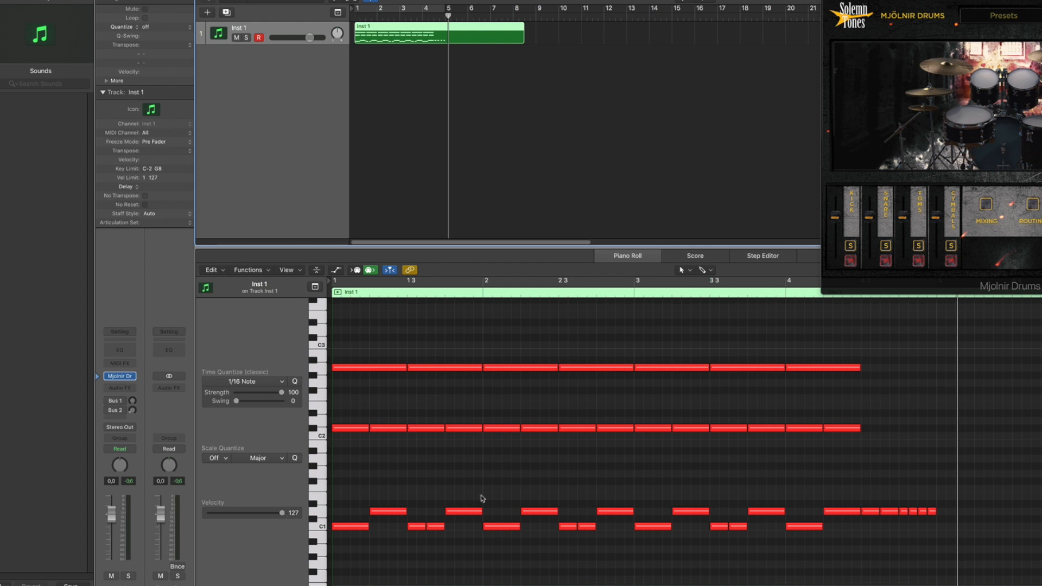
{"action": "mouse_move", "coordinate": [693, 477]}
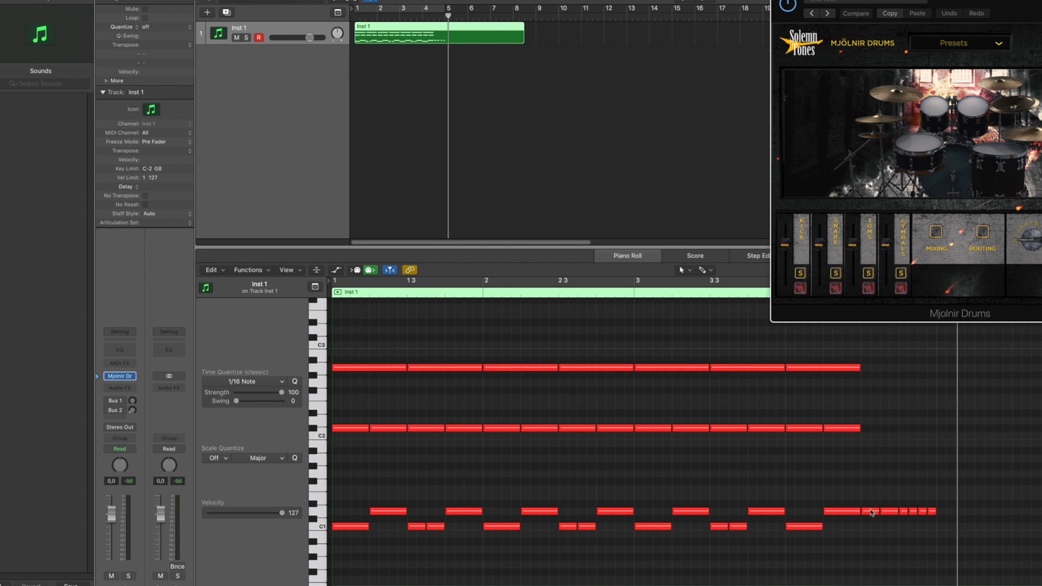
{"action": "mouse_move", "coordinate": [873, 512]}
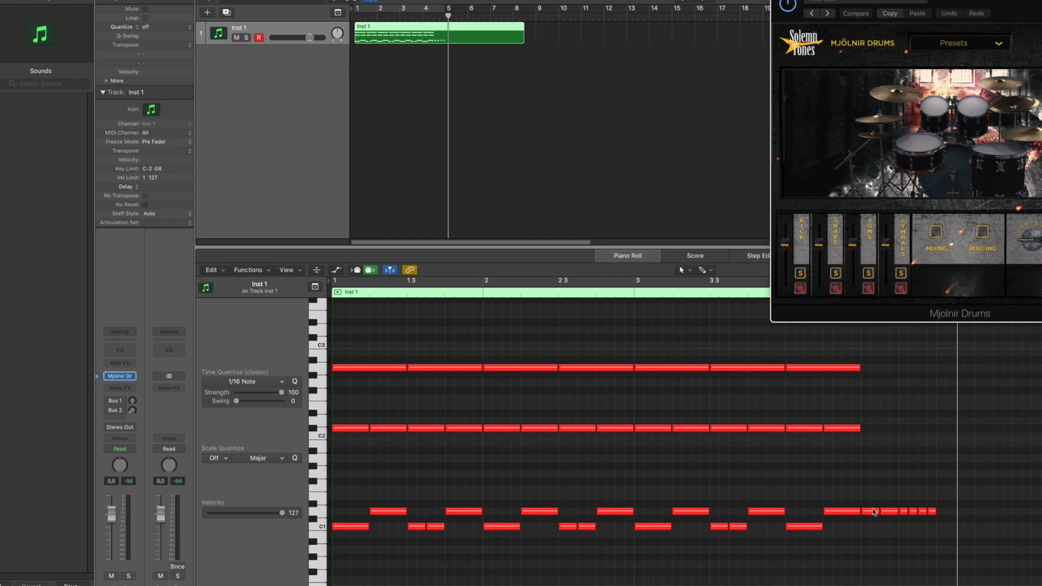
{"action": "mouse_move", "coordinate": [875, 512]}
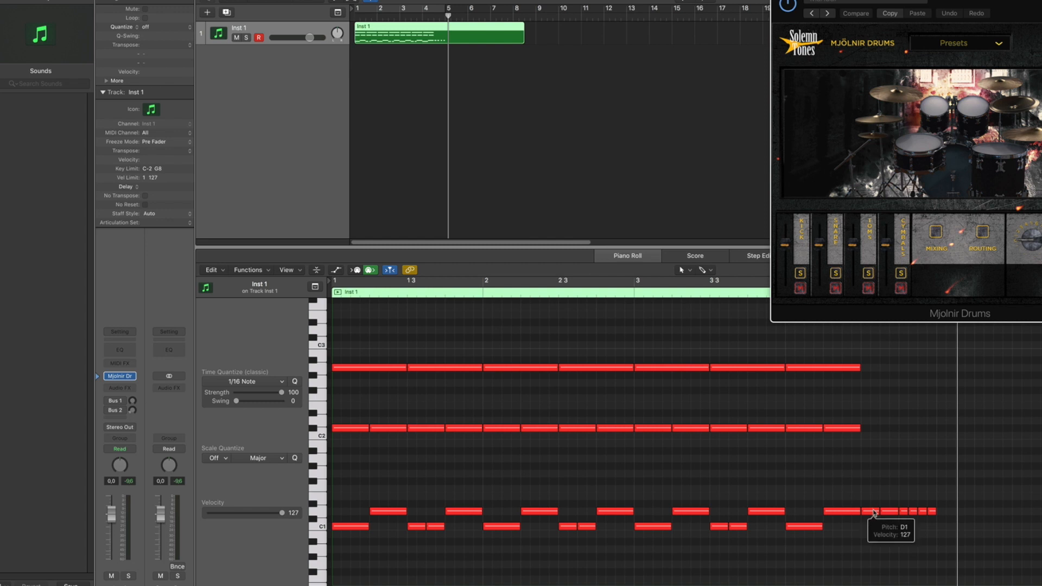
{"action": "mouse_move", "coordinate": [874, 510]}
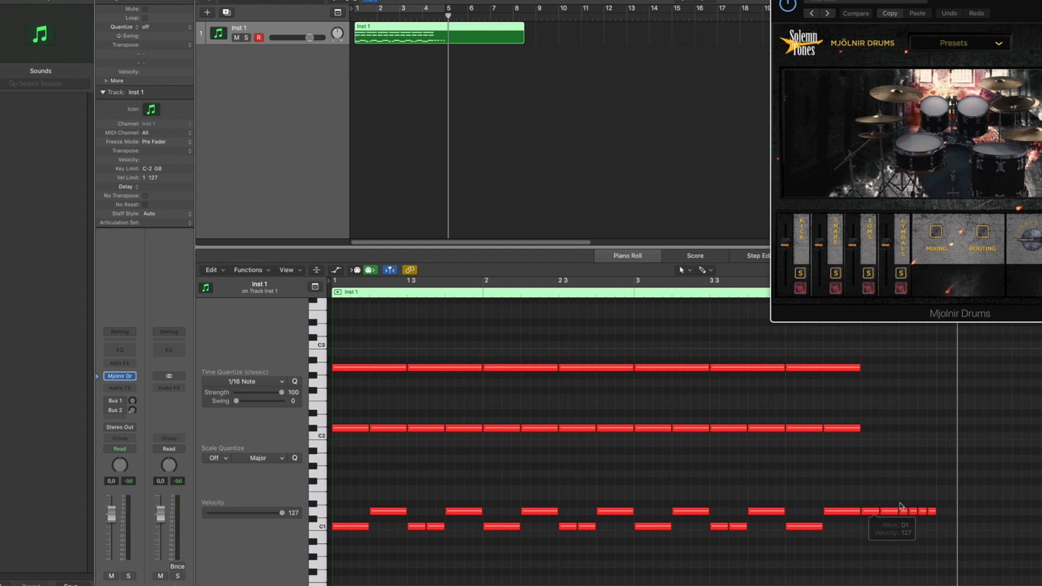
{"action": "mouse_move", "coordinate": [891, 521]}
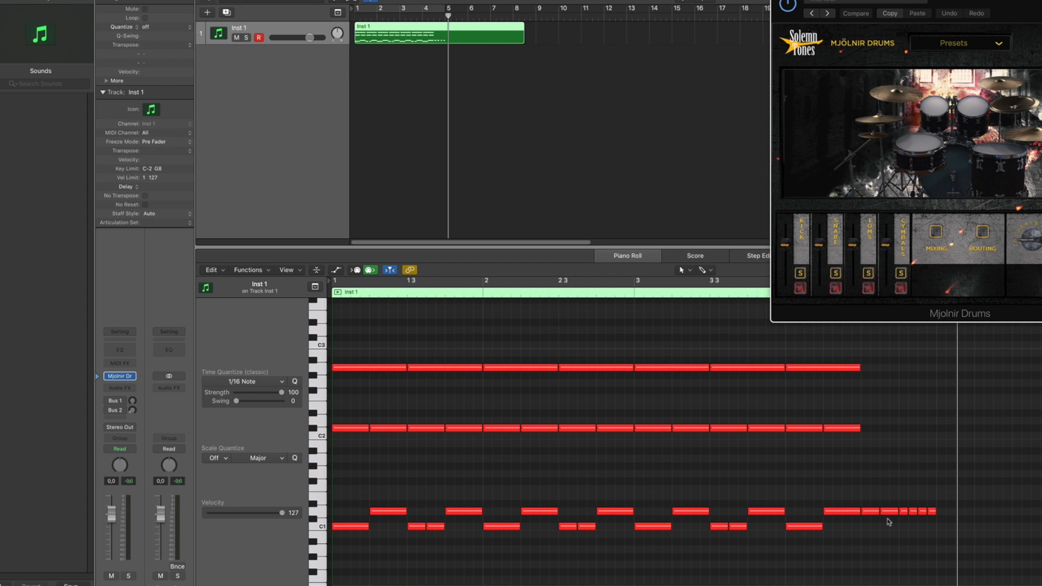
{"action": "mouse_move", "coordinate": [878, 522]}
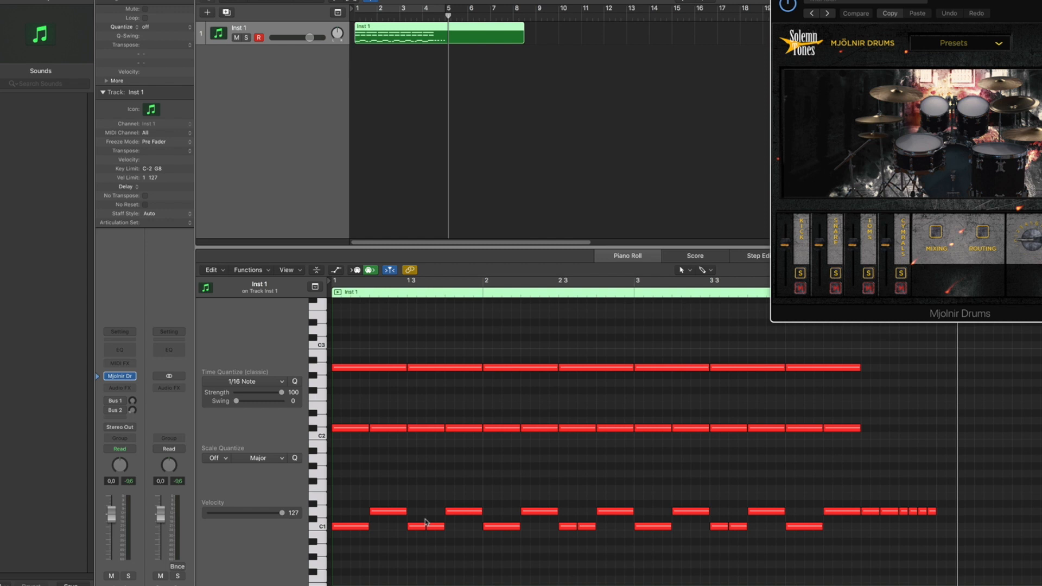
{"action": "mouse_move", "coordinate": [828, 501]}
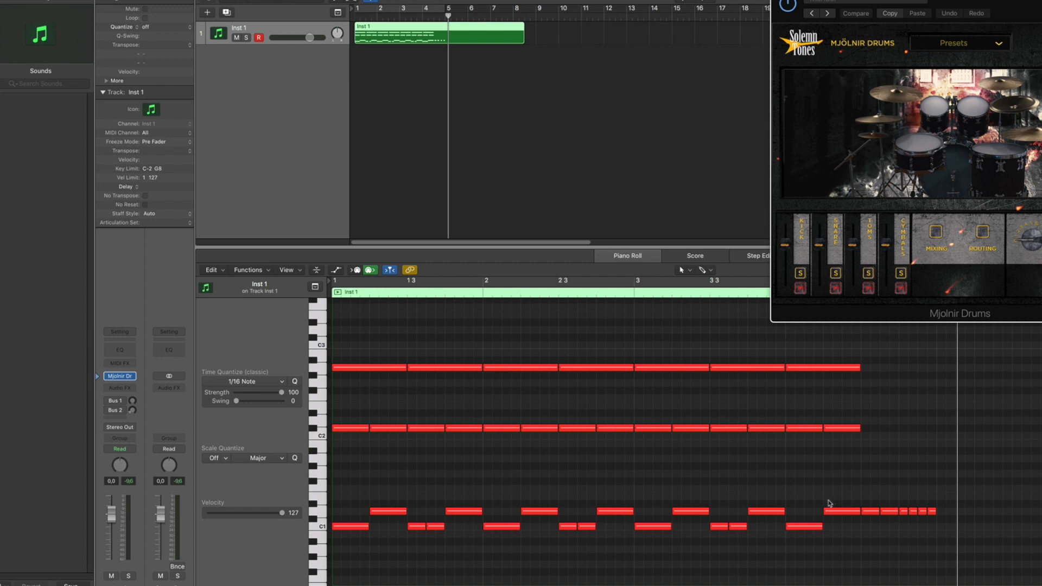
{"action": "mouse_move", "coordinate": [877, 507]}
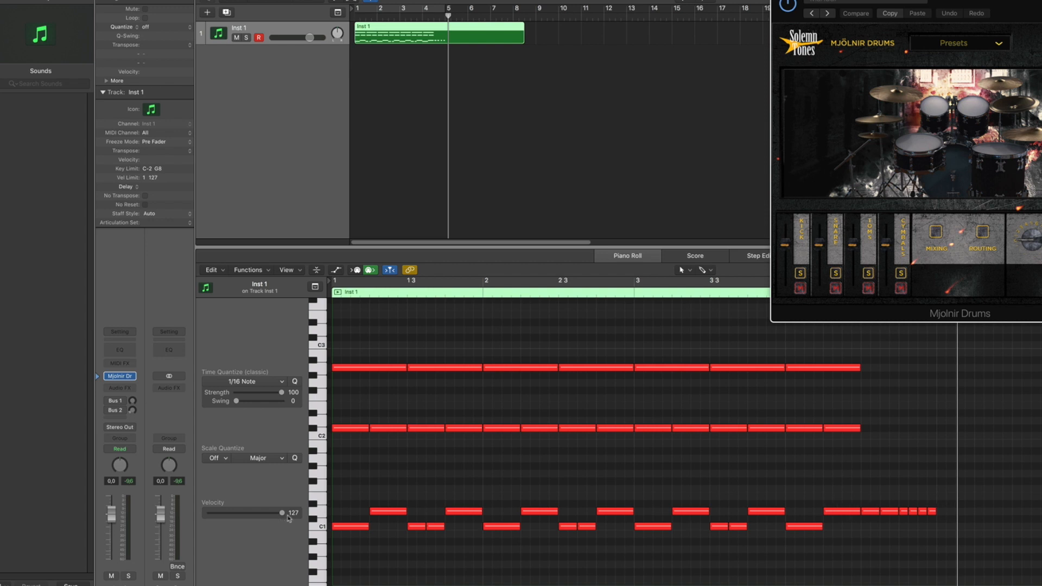
{"action": "mouse_move", "coordinate": [896, 507]}
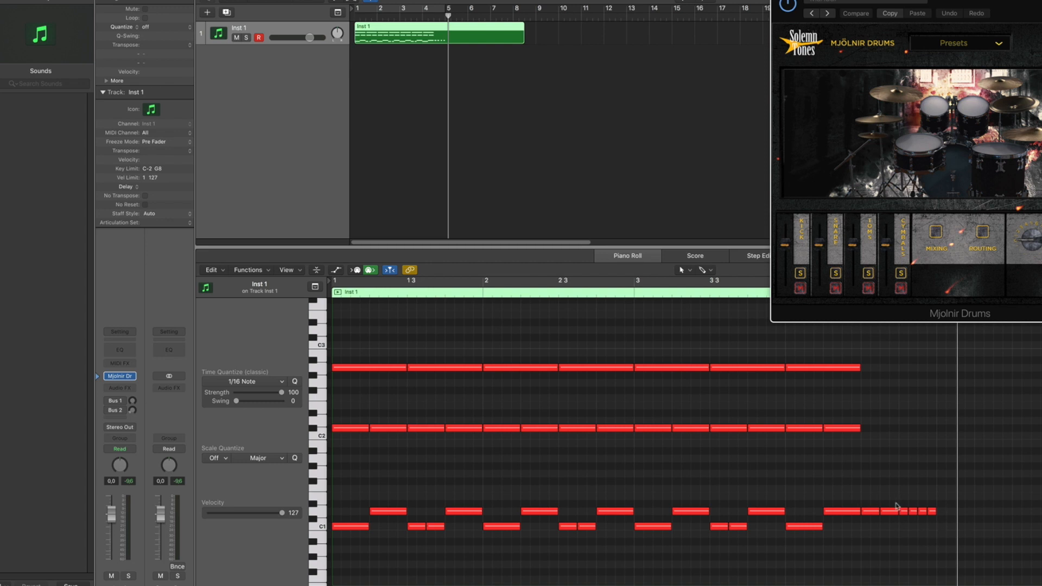
{"action": "mouse_move", "coordinate": [881, 506]}
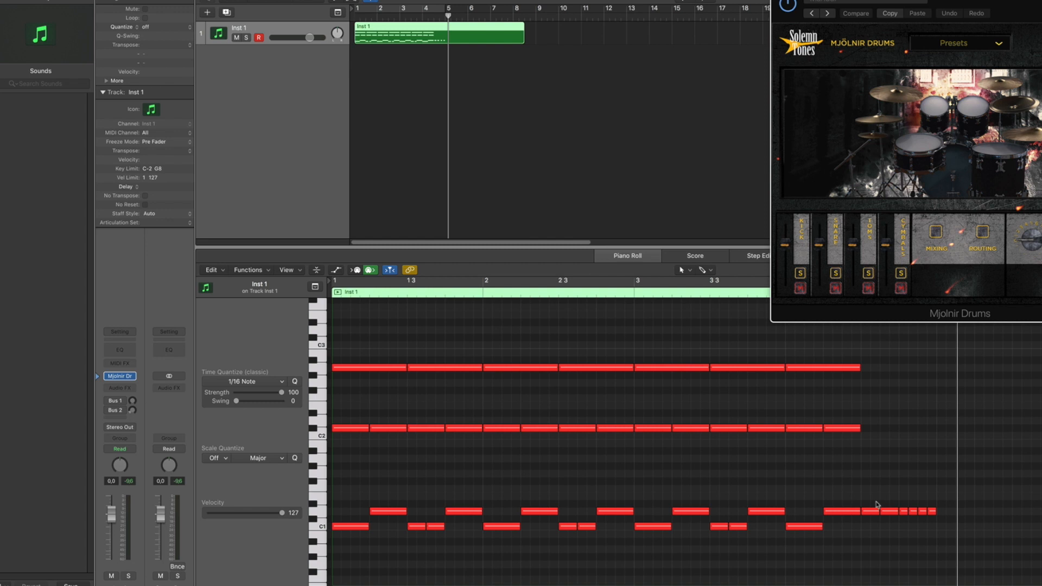
{"action": "mouse_move", "coordinate": [877, 503]}
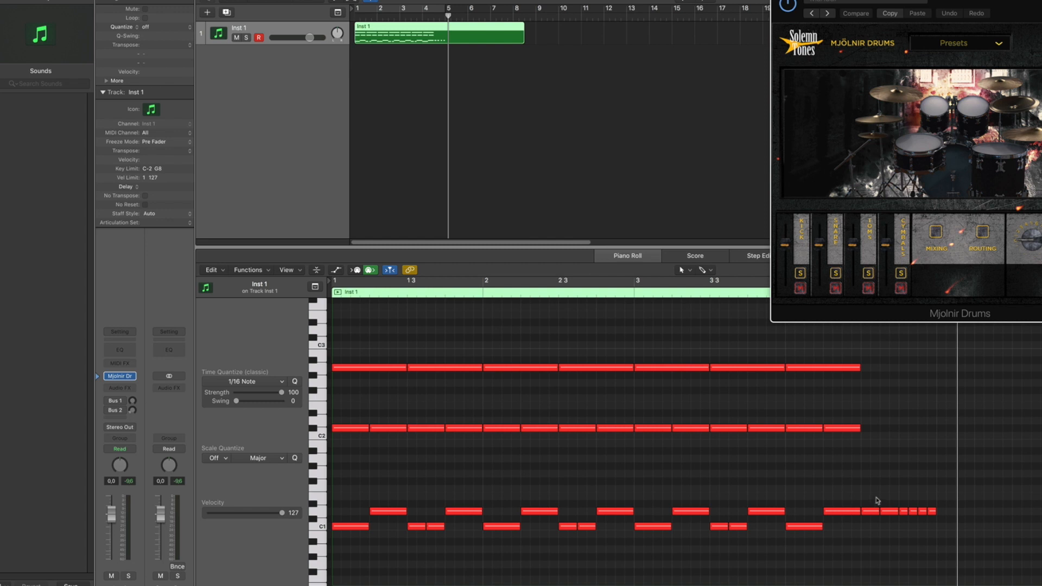
{"action": "mouse_move", "coordinate": [881, 497]}
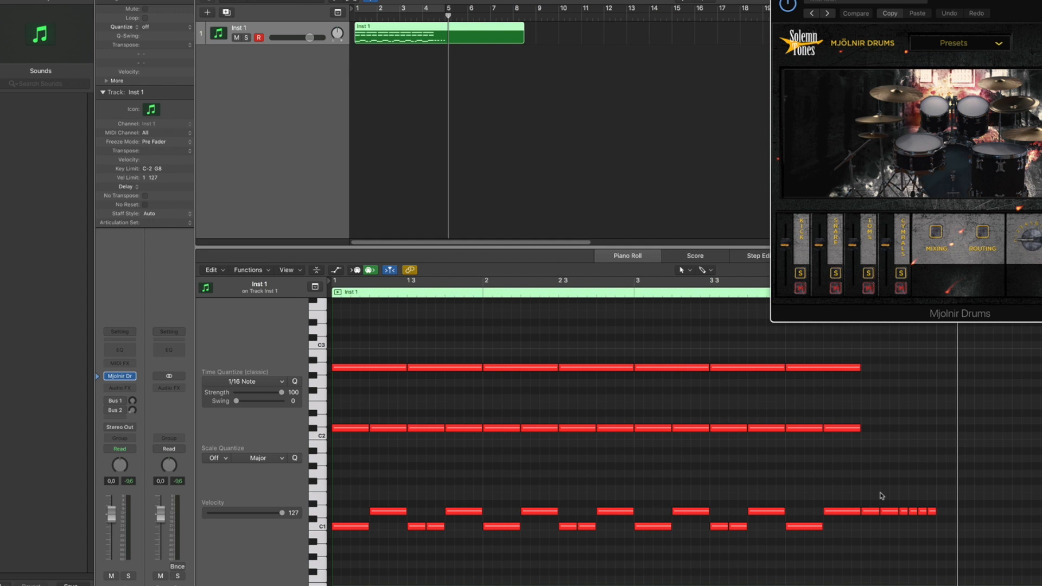
{"action": "mouse_move", "coordinate": [866, 488]}
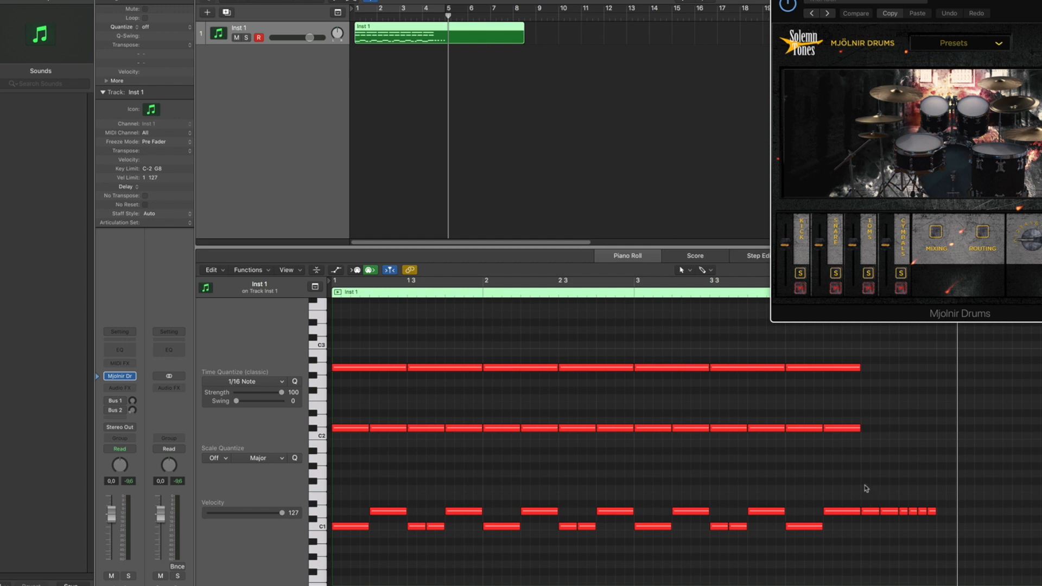
{"action": "mouse_move", "coordinate": [871, 502]}
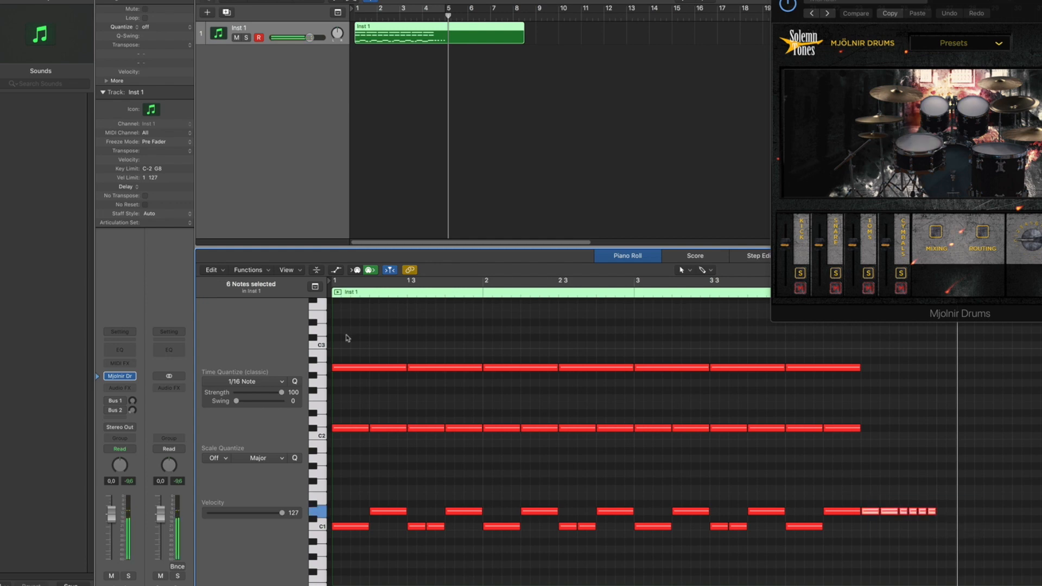
Step: Select the six snare-fill notes and prepare a Random Velocity transform of 113–124
{"action": "left_click", "coordinate": [252, 270]}
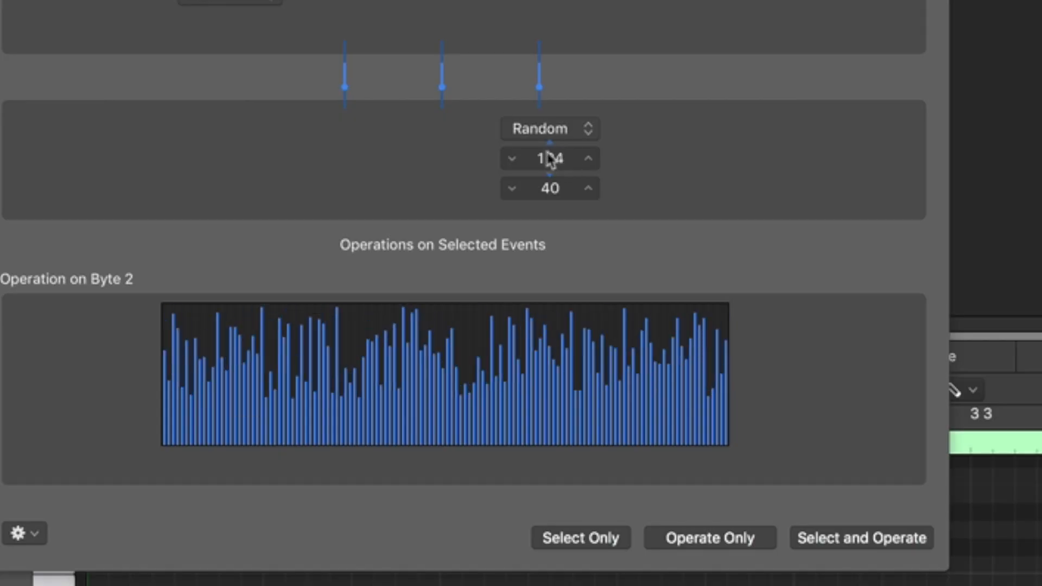
{"action": "left_click", "coordinate": [588, 188]}
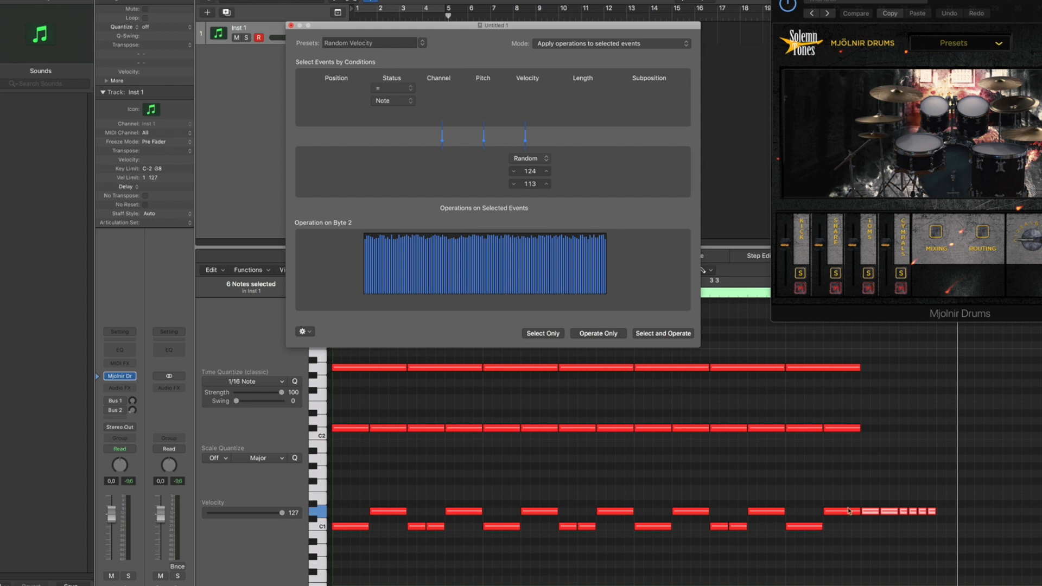
{"action": "mouse_move", "coordinate": [862, 510]}
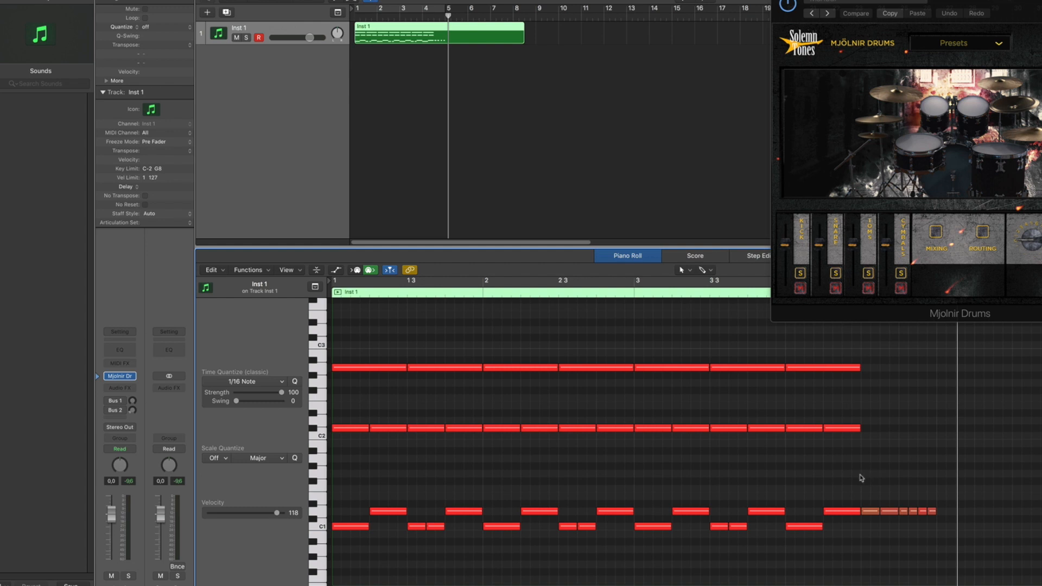
{"action": "mouse_move", "coordinate": [872, 508]}
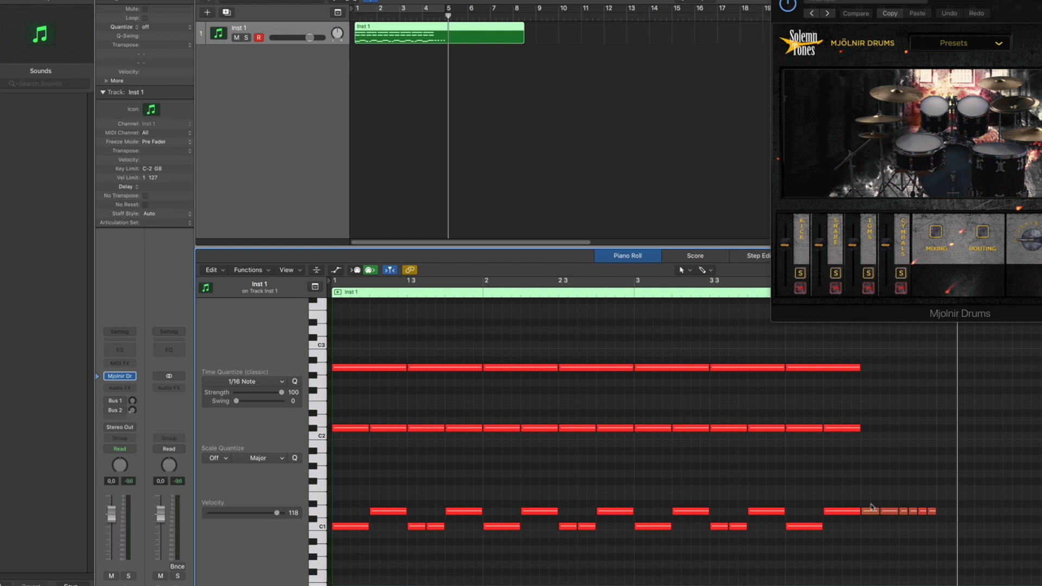
{"action": "mouse_move", "coordinate": [873, 503]}
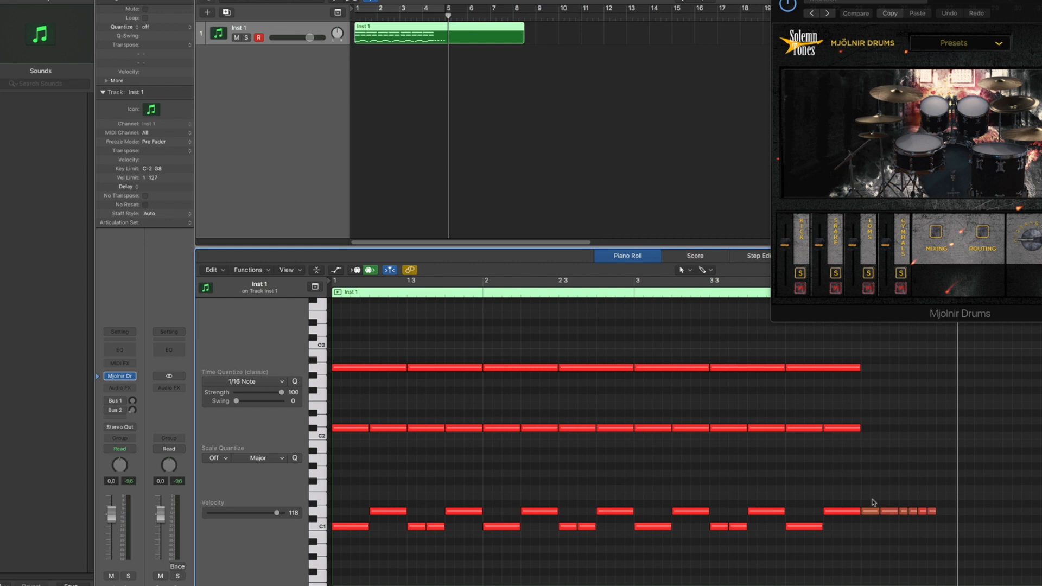
{"action": "mouse_move", "coordinate": [798, 478]}
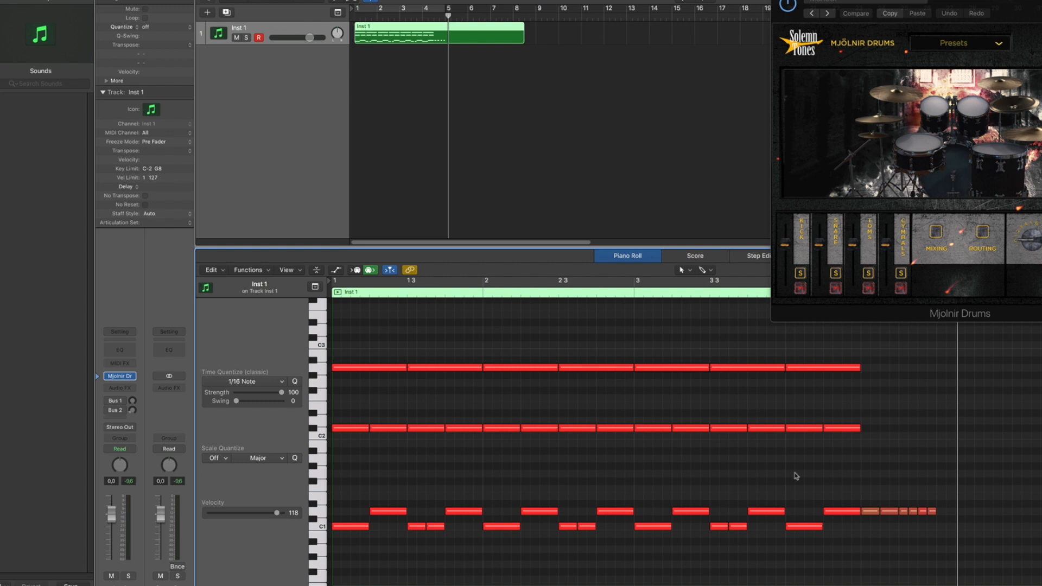
{"action": "mouse_move", "coordinate": [900, 470]}
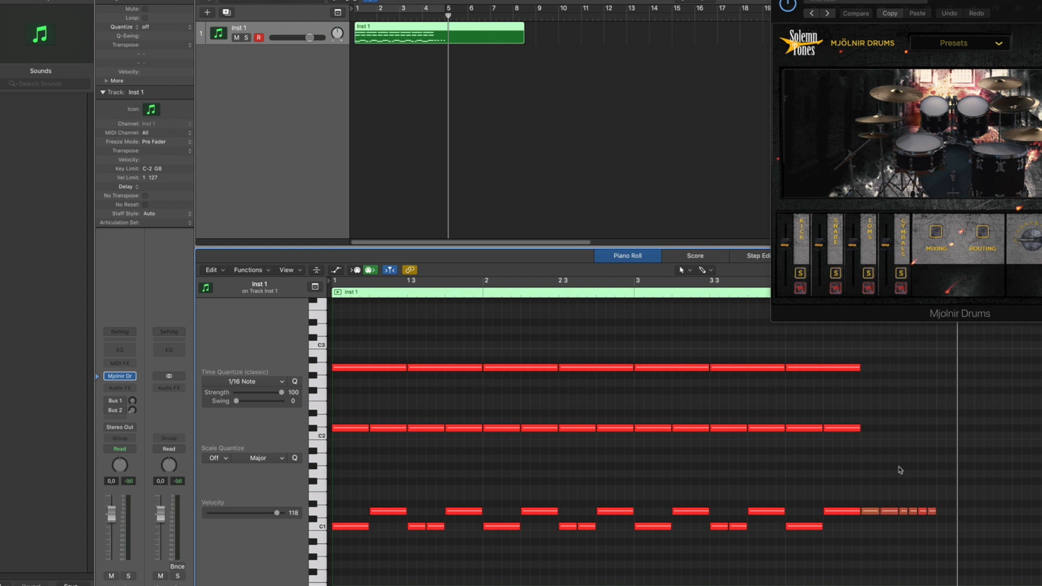
{"action": "mouse_move", "coordinate": [884, 450]}
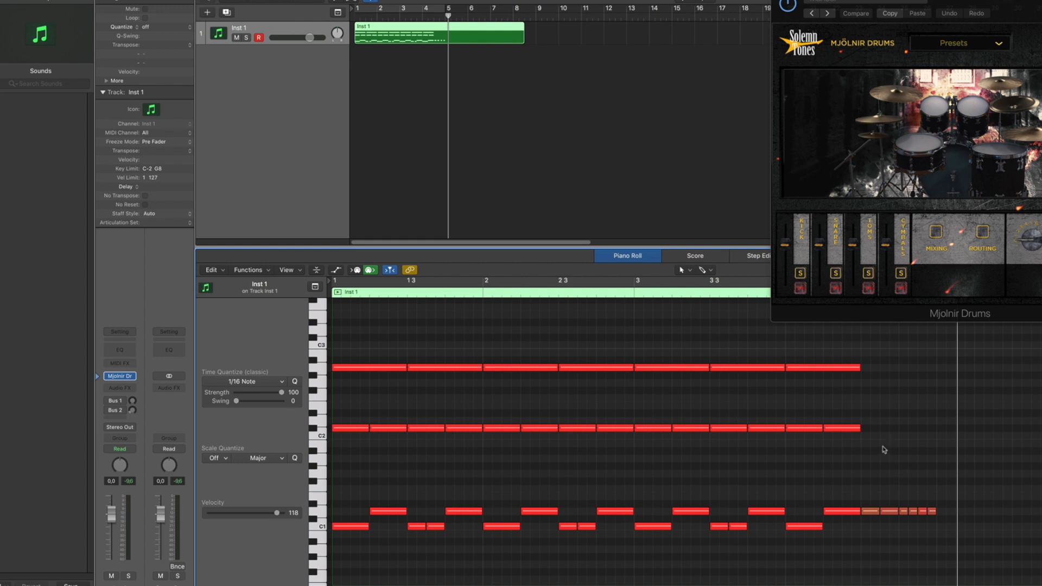
{"action": "mouse_move", "coordinate": [746, 404]}
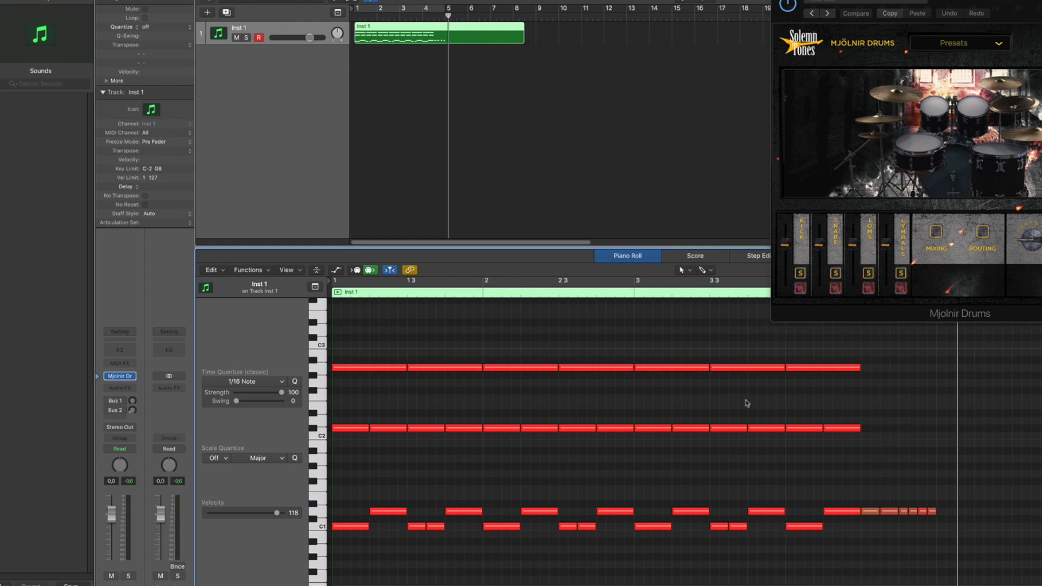
{"action": "mouse_move", "coordinate": [573, 462]}
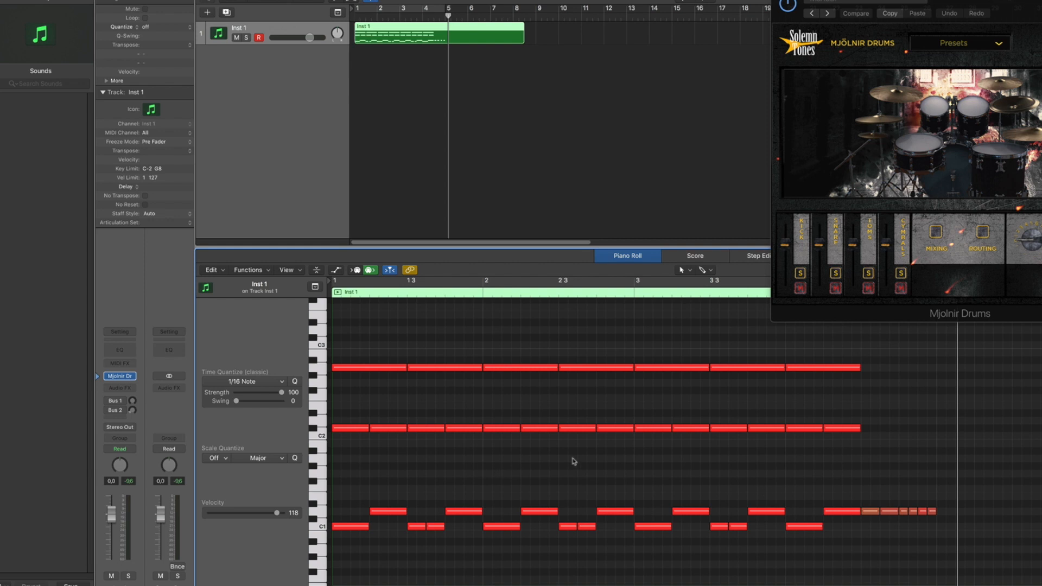
{"action": "mouse_move", "coordinate": [711, 497]}
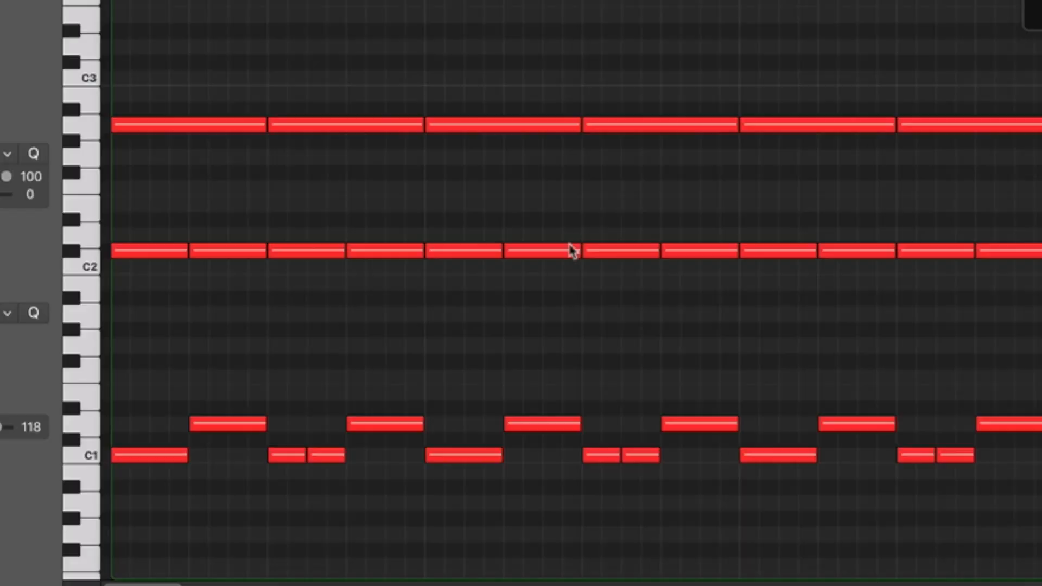
{"action": "mouse_move", "coordinate": [146, 458]}
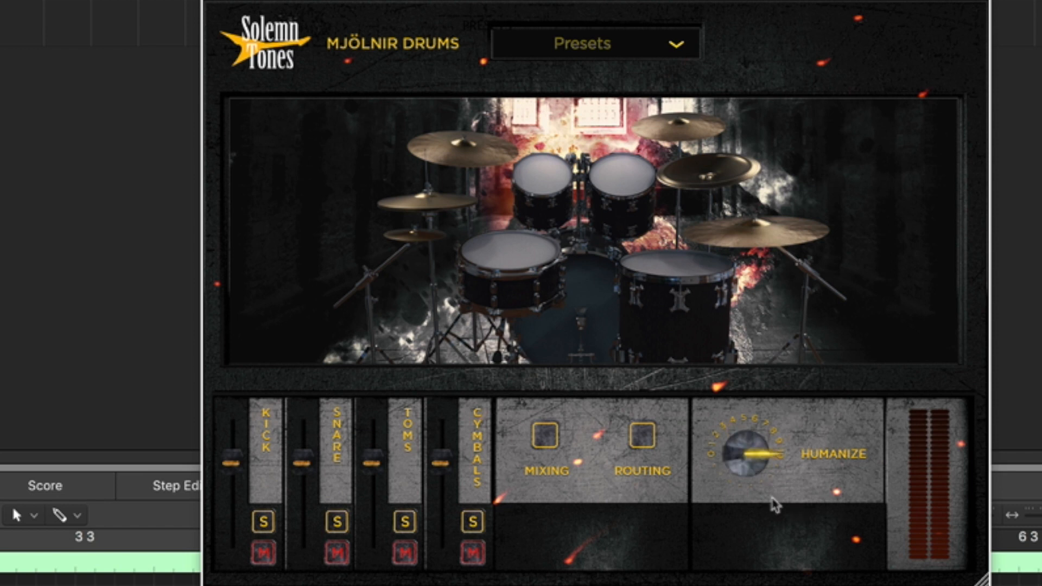
{"action": "mouse_move", "coordinate": [756, 462]}
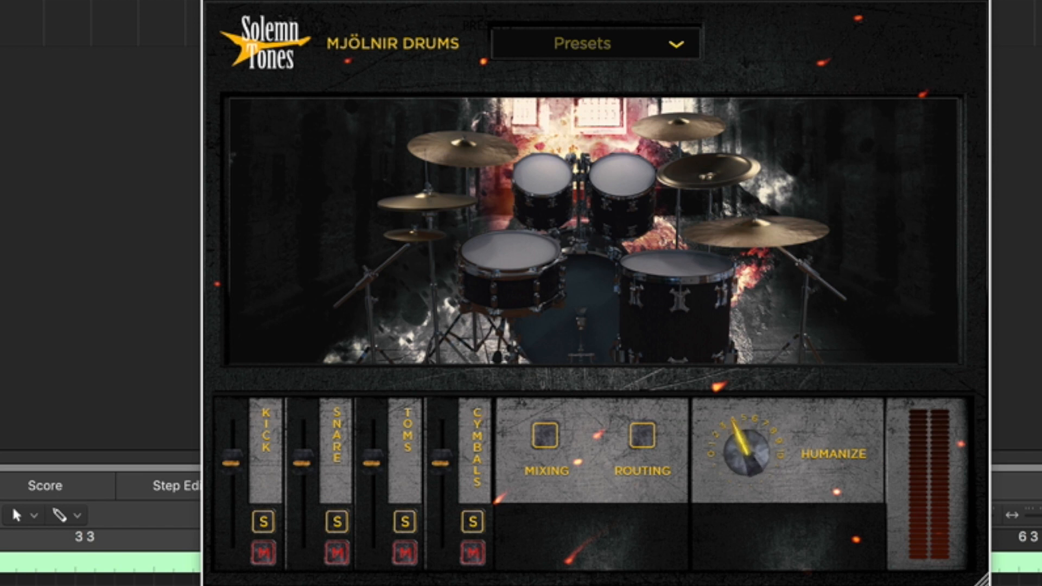
{"action": "mouse_move", "coordinate": [766, 502]}
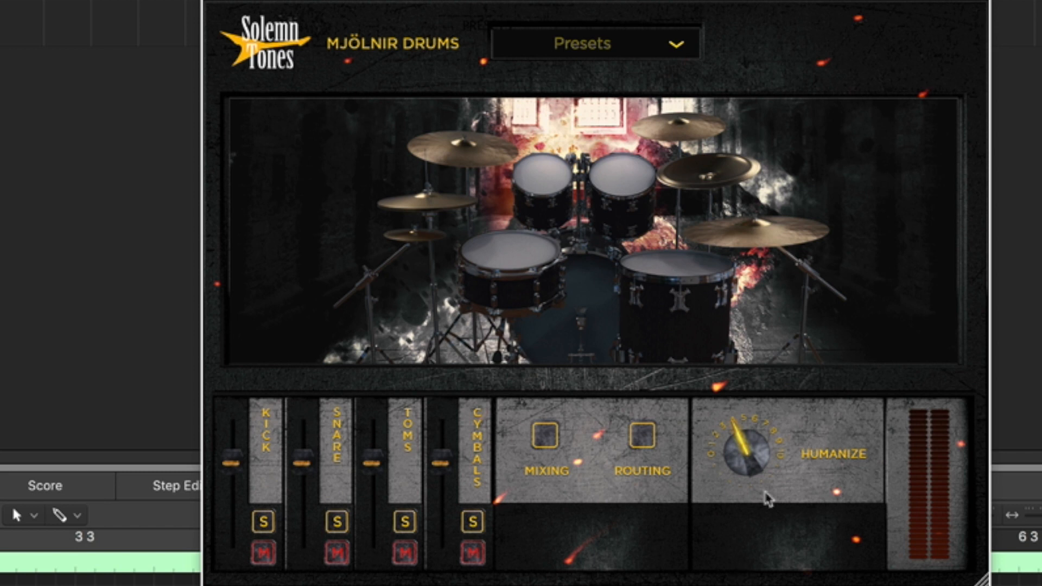
{"action": "mouse_move", "coordinate": [769, 471]}
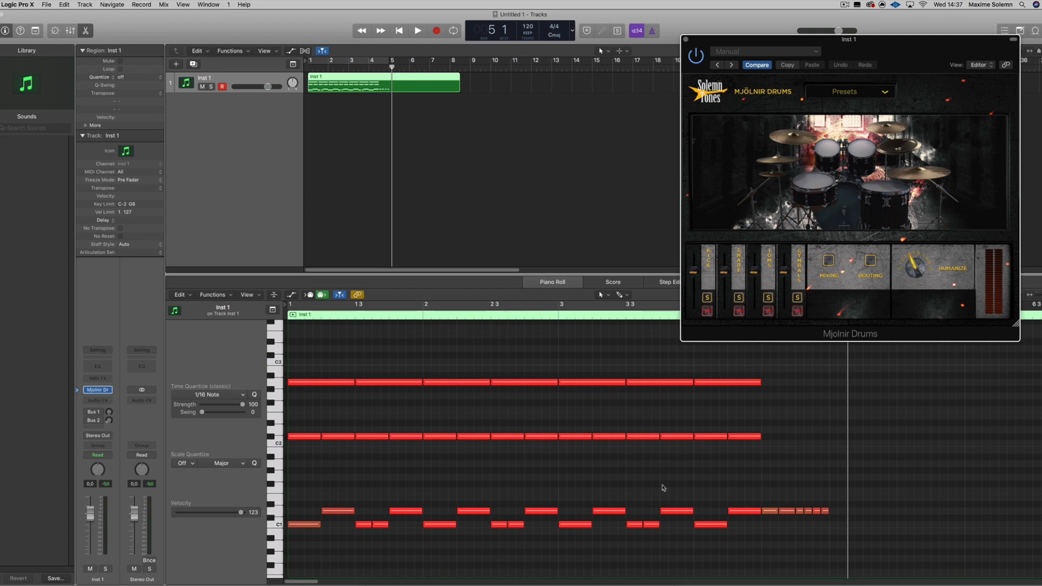
{"action": "mouse_move", "coordinate": [649, 419]}
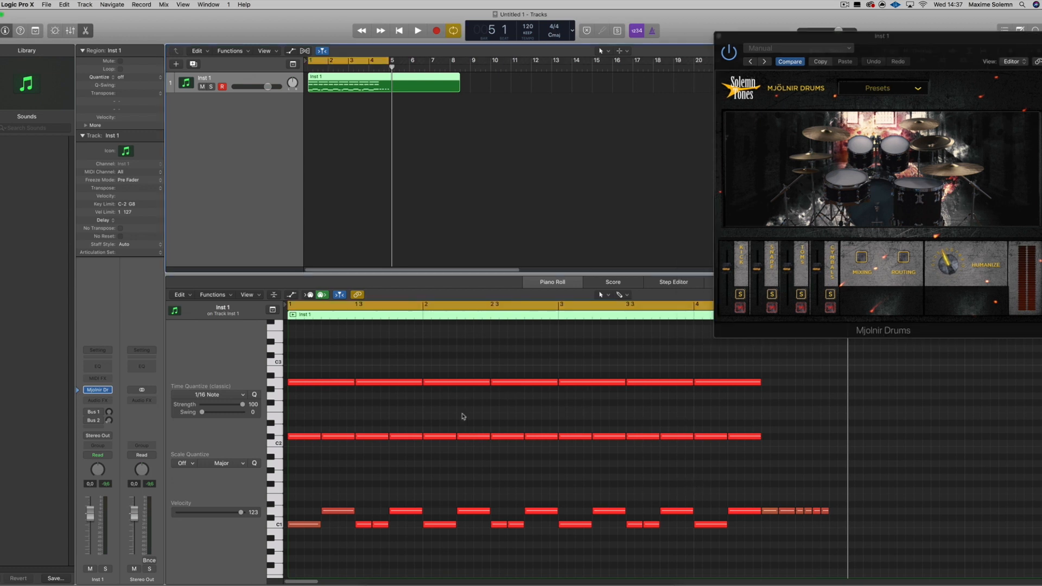
{"action": "mouse_move", "coordinate": [411, 414]}
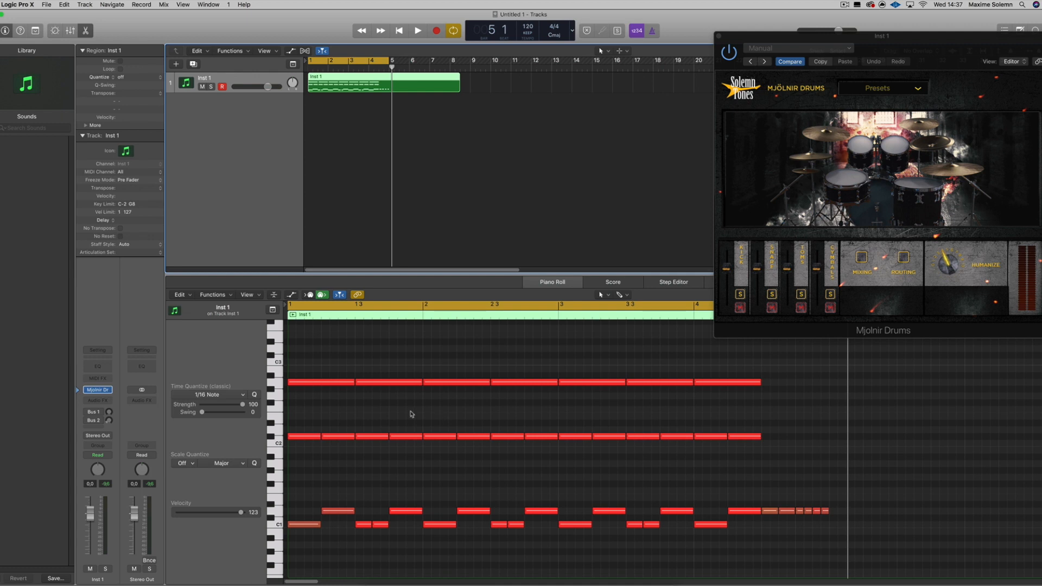
{"action": "mouse_move", "coordinate": [401, 425]}
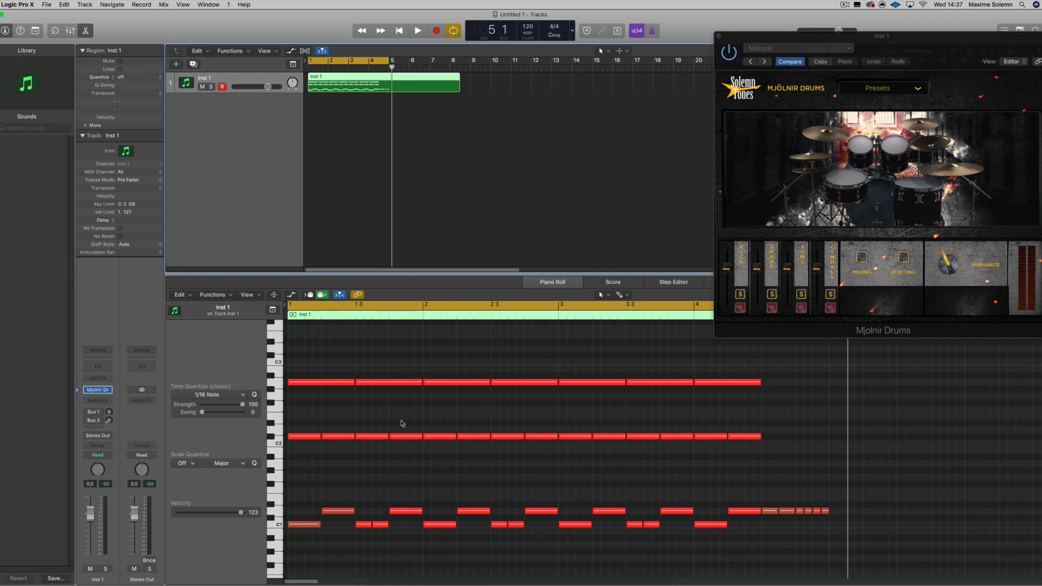
{"action": "mouse_move", "coordinate": [507, 275]}
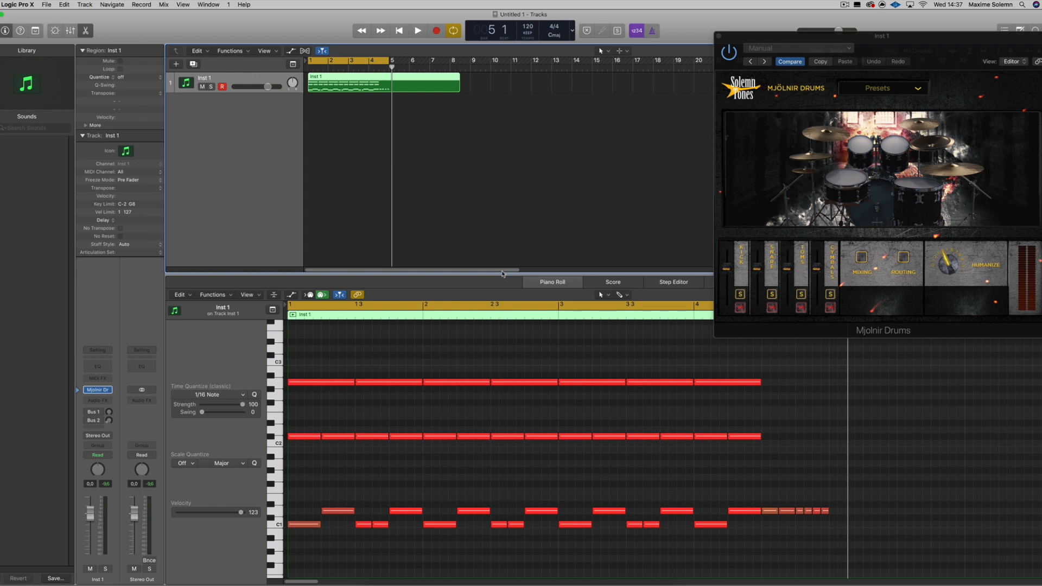
{"action": "mouse_move", "coordinate": [531, 346]}
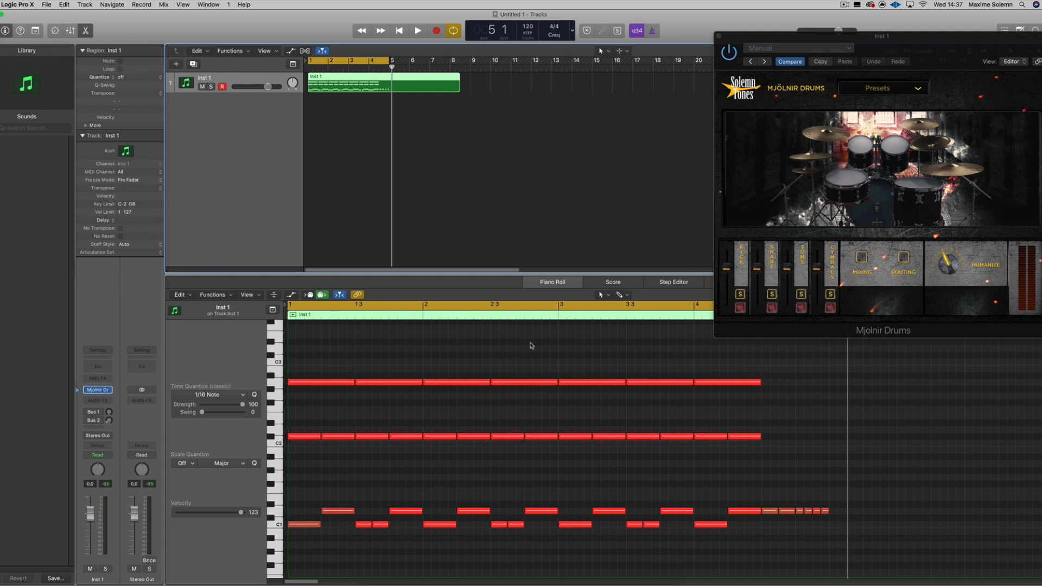
{"action": "mouse_move", "coordinate": [385, 345]}
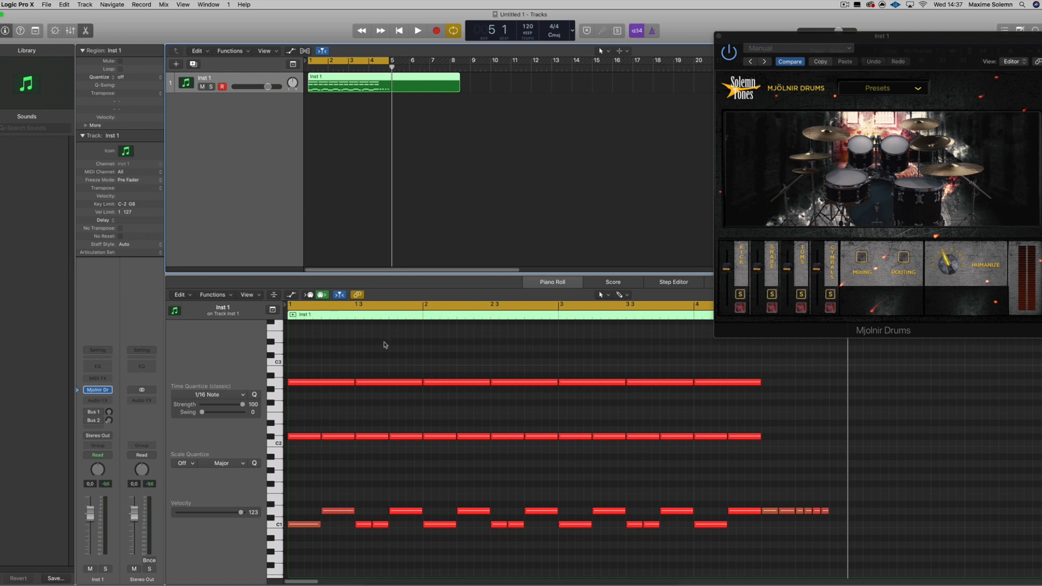
{"action": "mouse_move", "coordinate": [562, 489]}
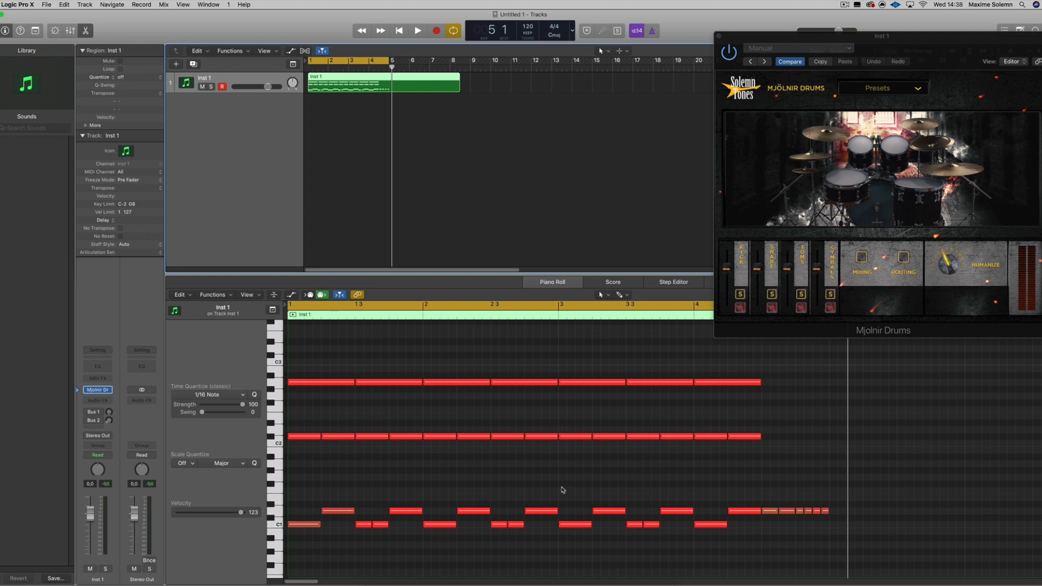
{"action": "mouse_move", "coordinate": [412, 358]}
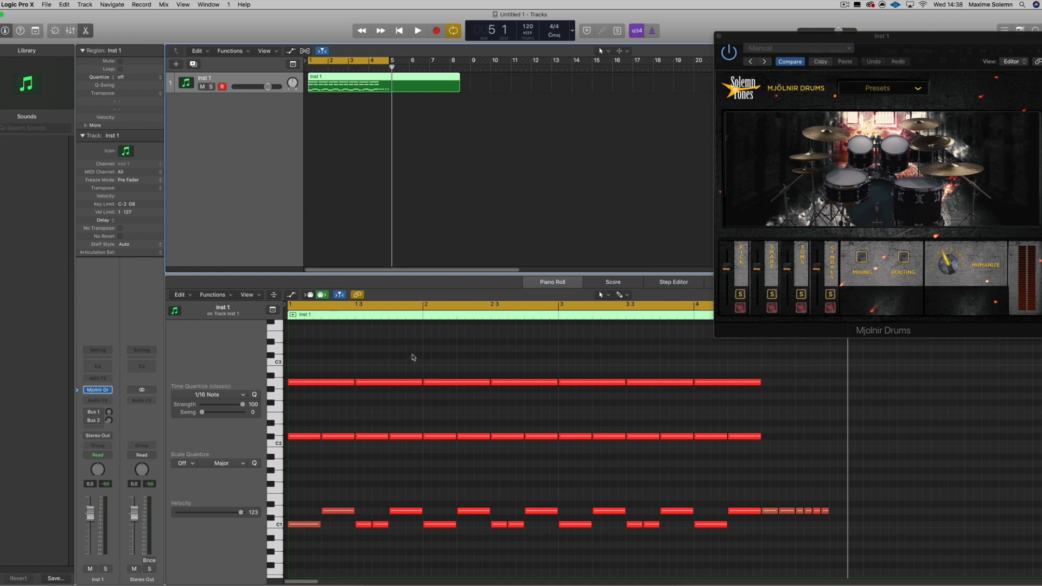
{"action": "mouse_move", "coordinate": [642, 356]}
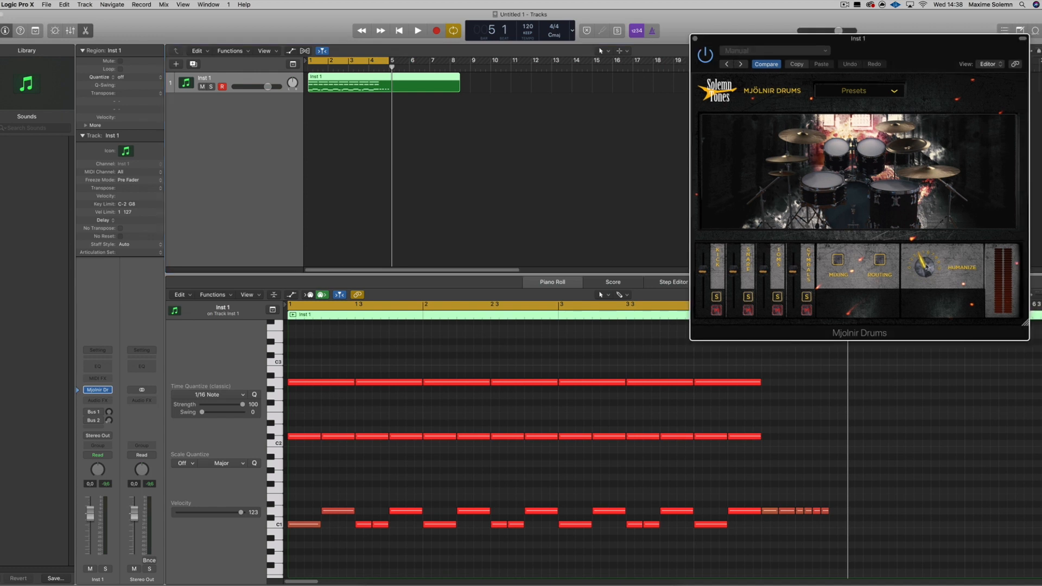
{"action": "mouse_move", "coordinate": [883, 217]}
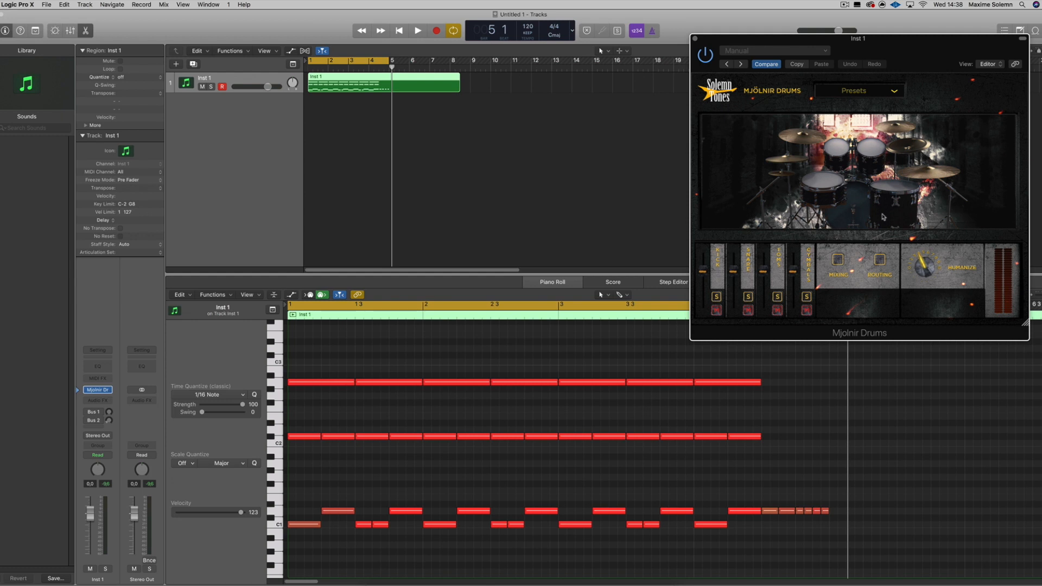
{"action": "mouse_move", "coordinate": [932, 50]}
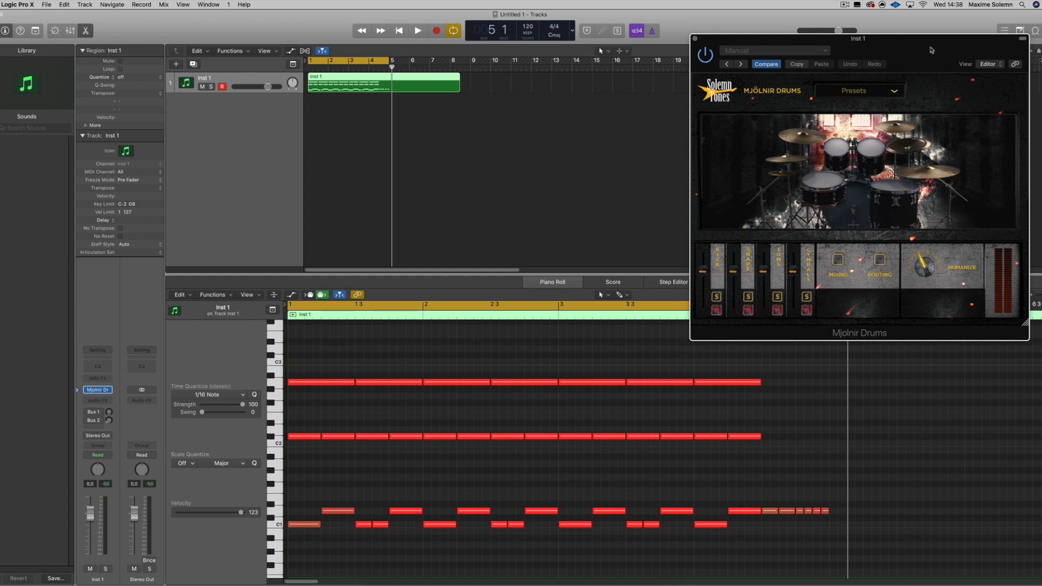